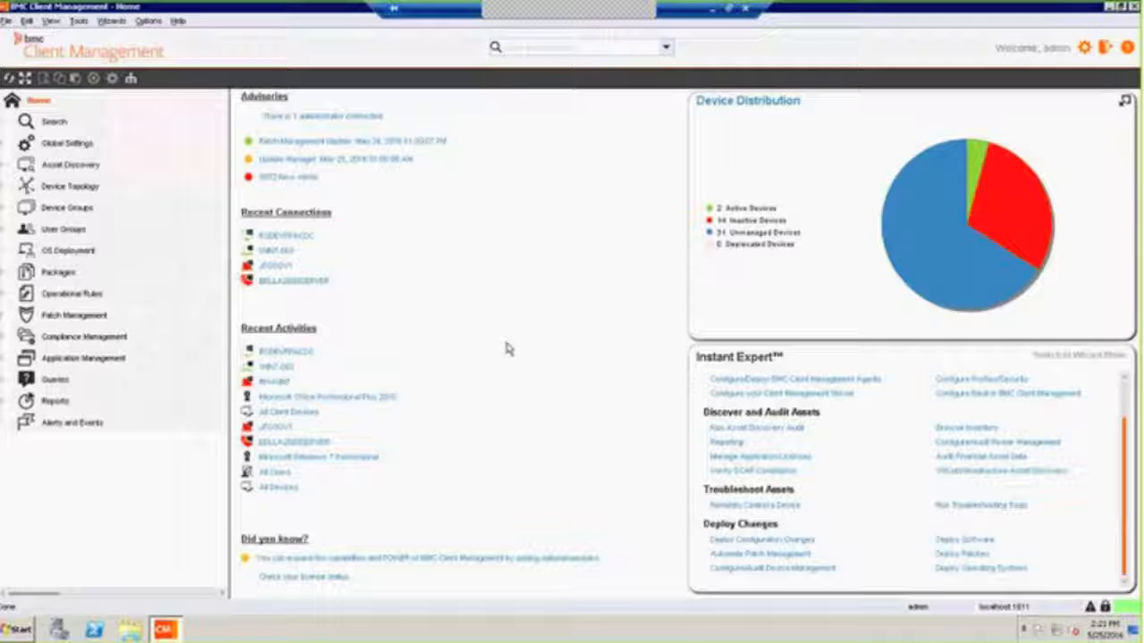
pyautogui.moveTo(106, 118)
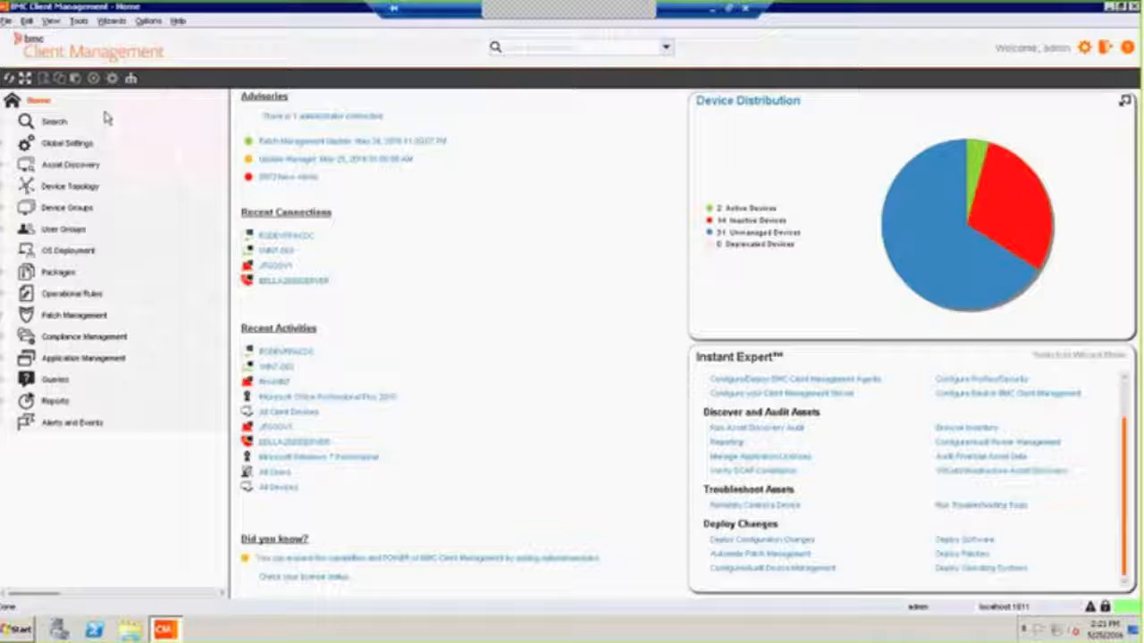
pyautogui.moveTo(105, 157)
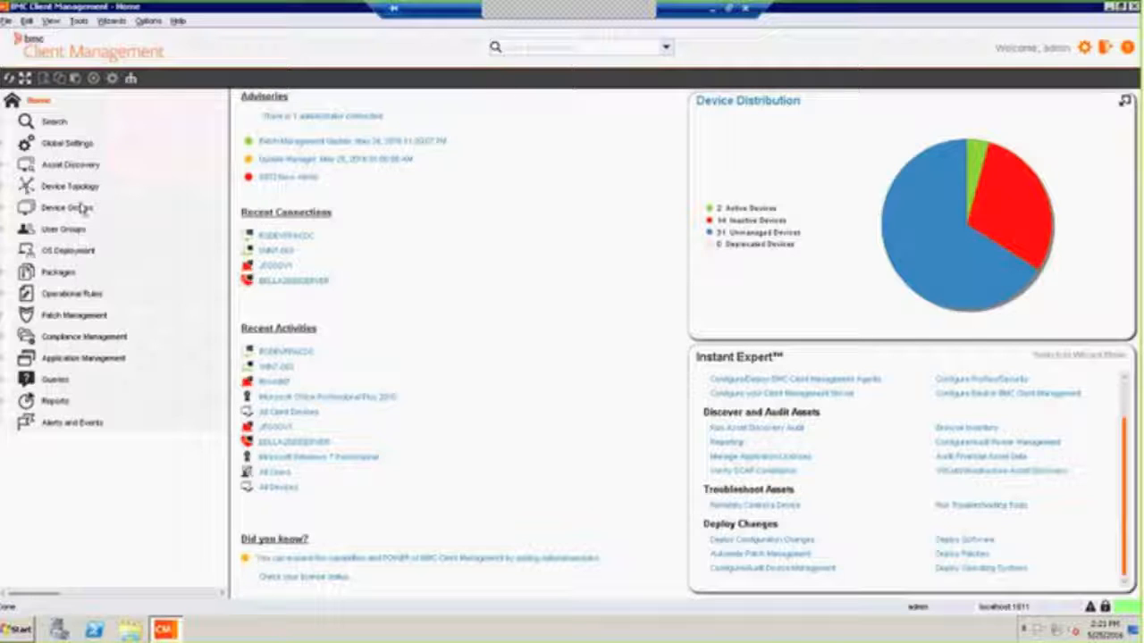
pyautogui.moveTo(86, 272)
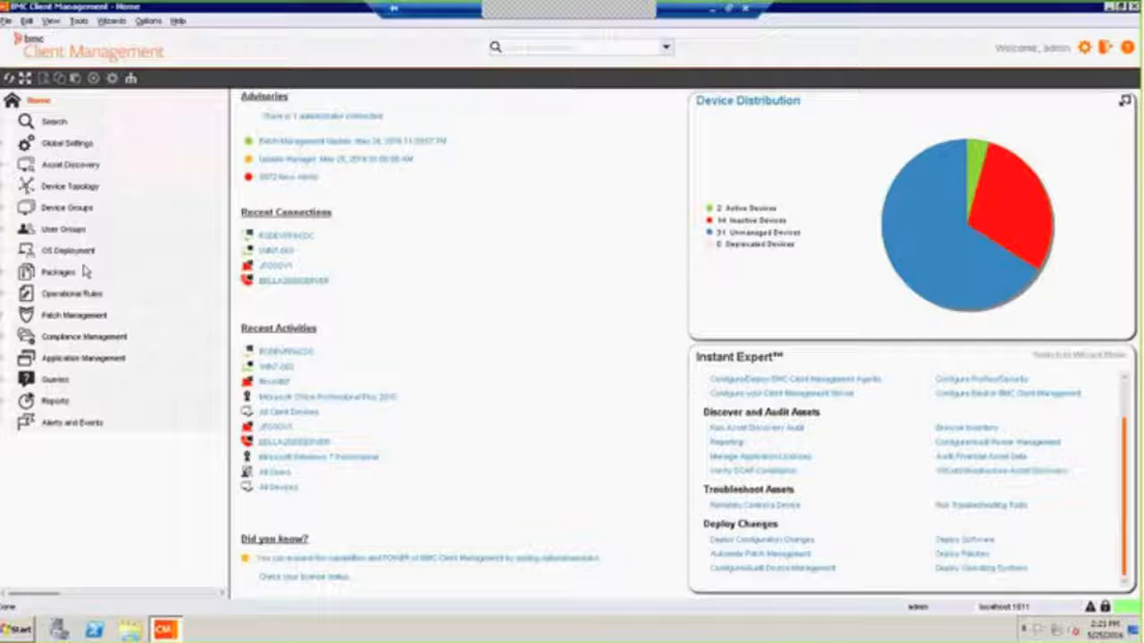
pyautogui.moveTo(90, 314)
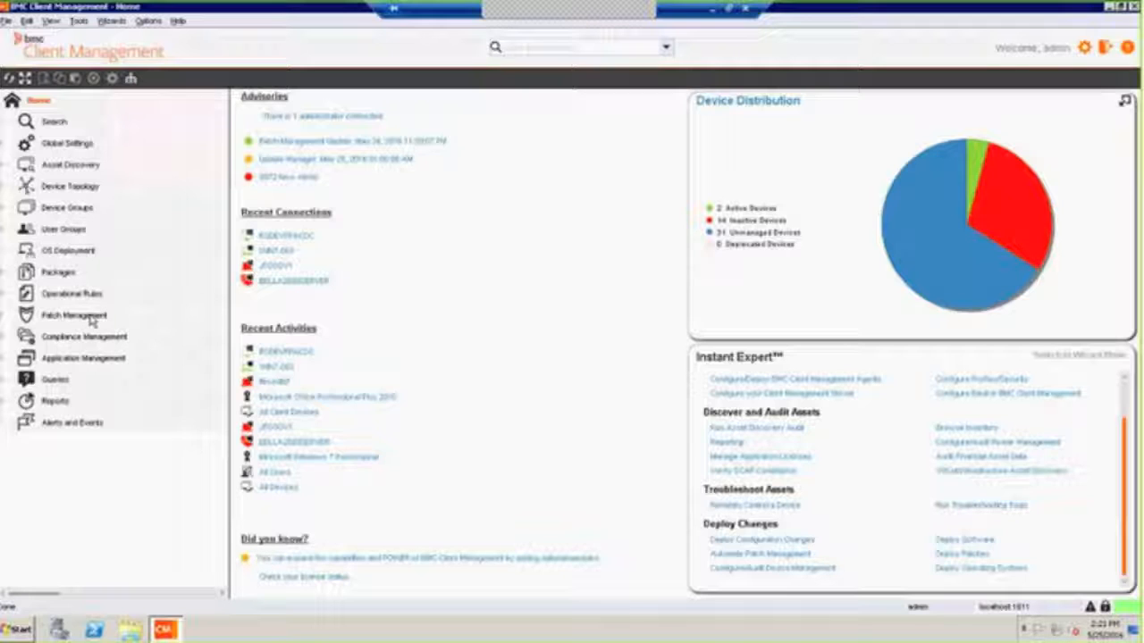
pyautogui.moveTo(100, 368)
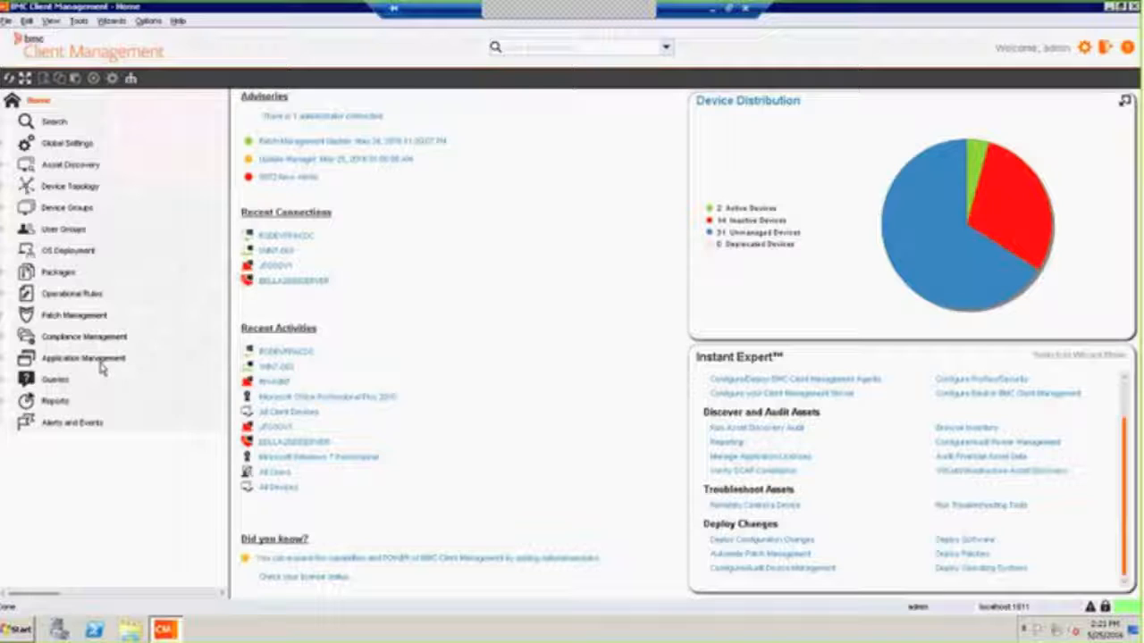
pyautogui.moveTo(533, 204)
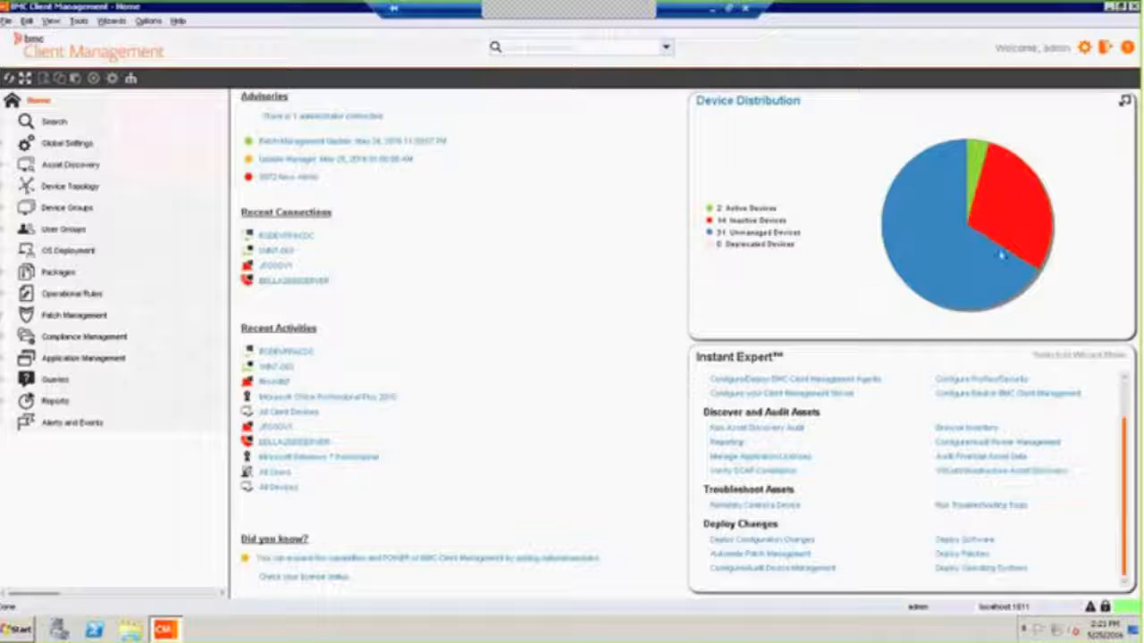
pyautogui.moveTo(866, 193)
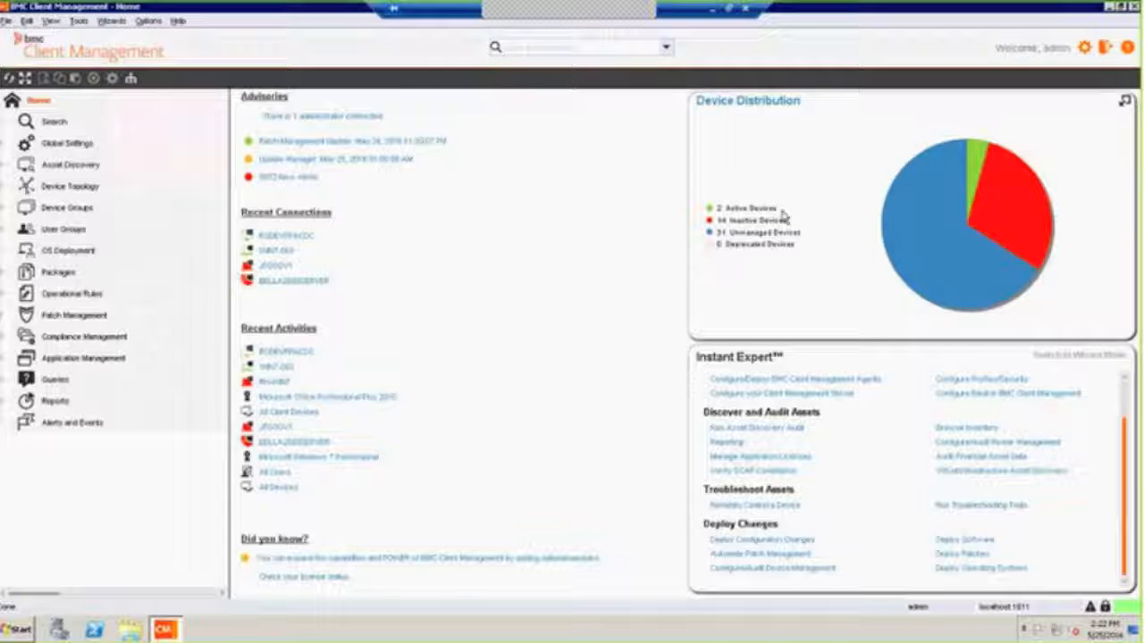
pyautogui.moveTo(867, 261)
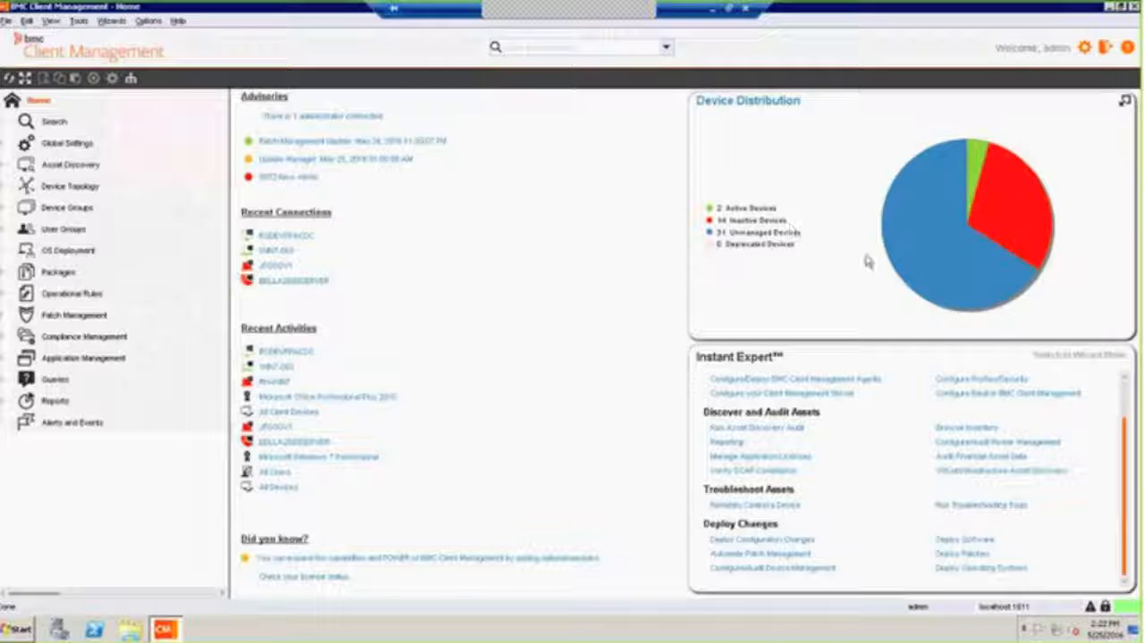
pyautogui.moveTo(838, 366)
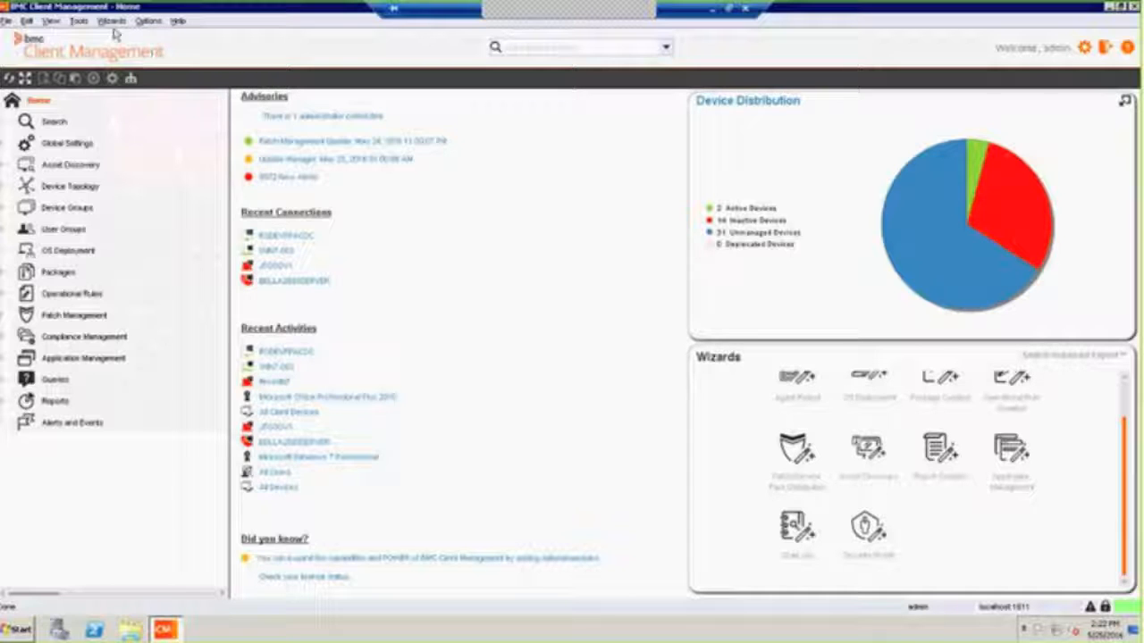
# Launch the Asset Discovery Wizard from the Wizards menu, landing on the Discovery Type step
pyautogui.click(111, 22)
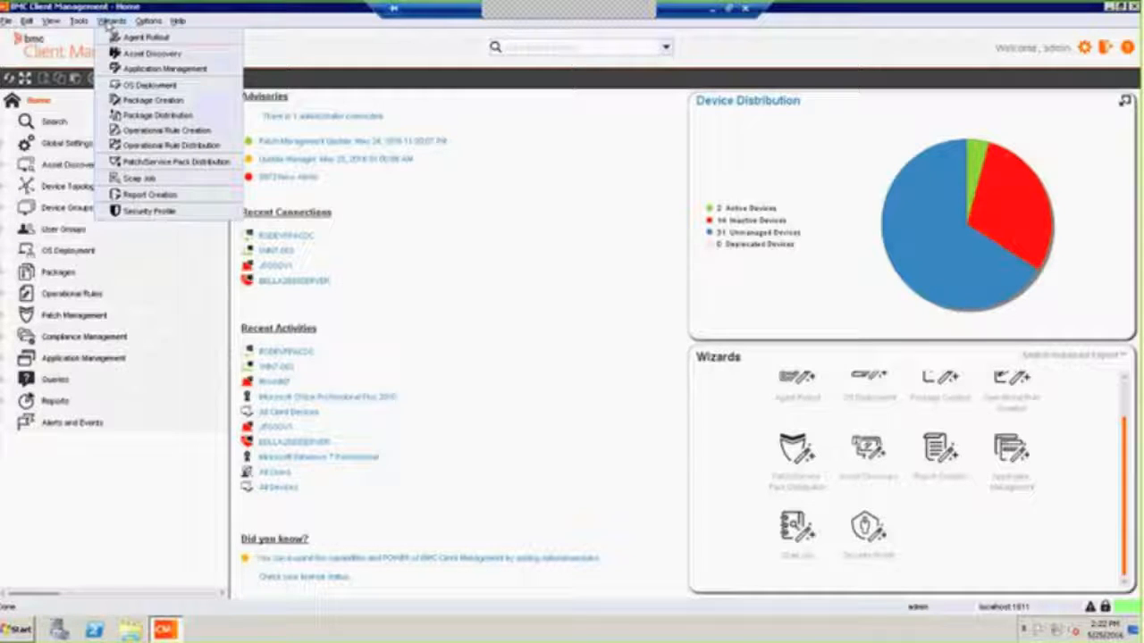
pyautogui.moveTo(150, 54)
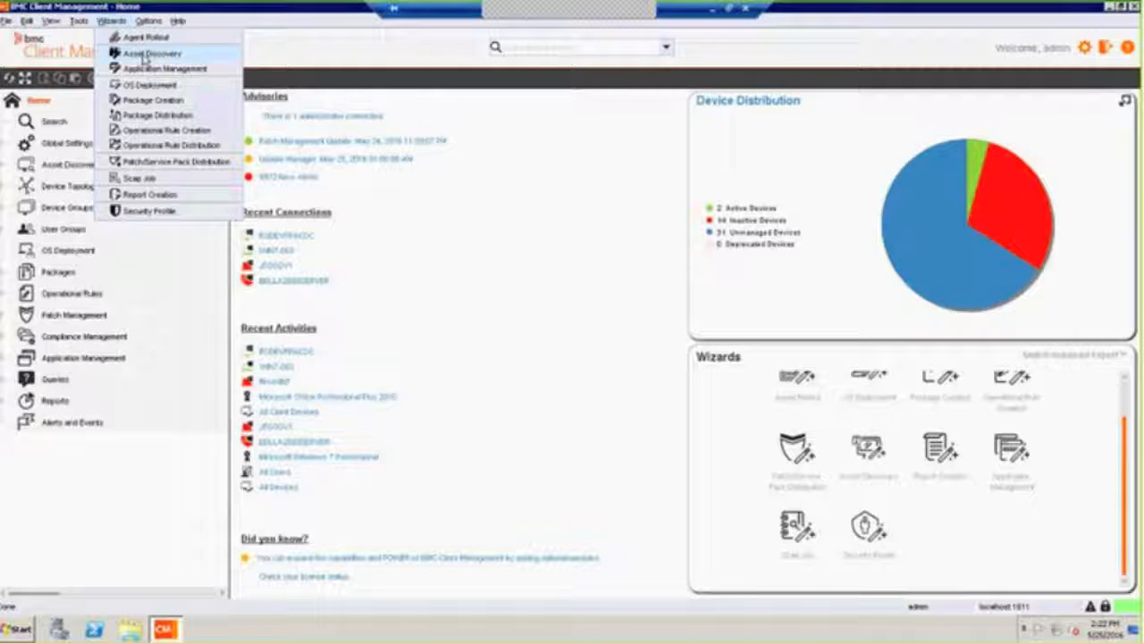
pyautogui.moveTo(151, 53)
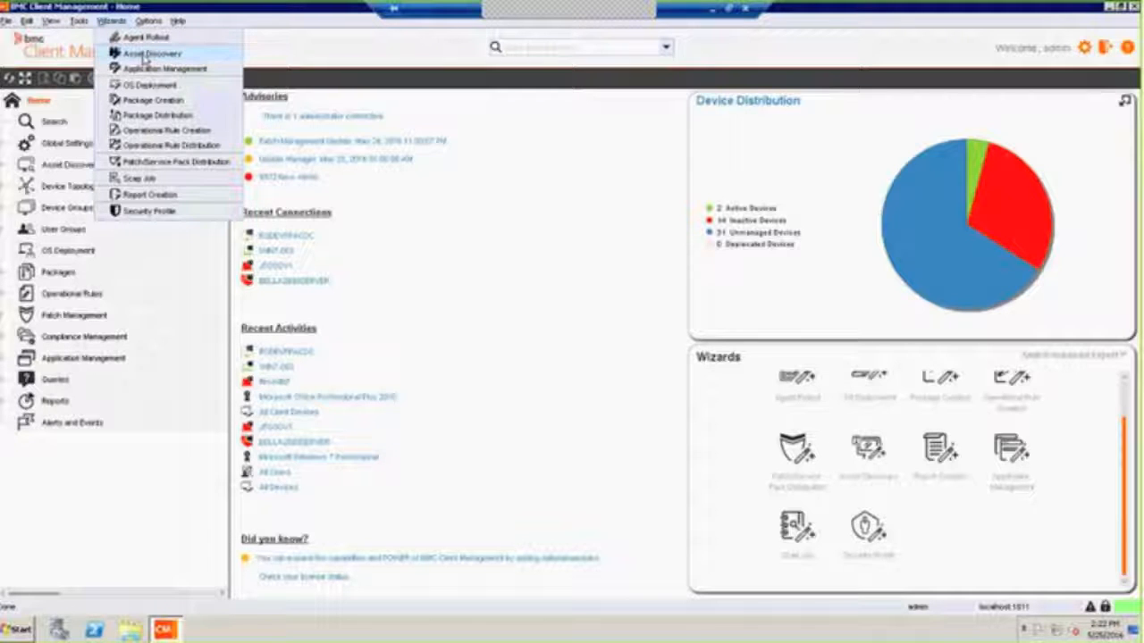
pyautogui.click(150, 53)
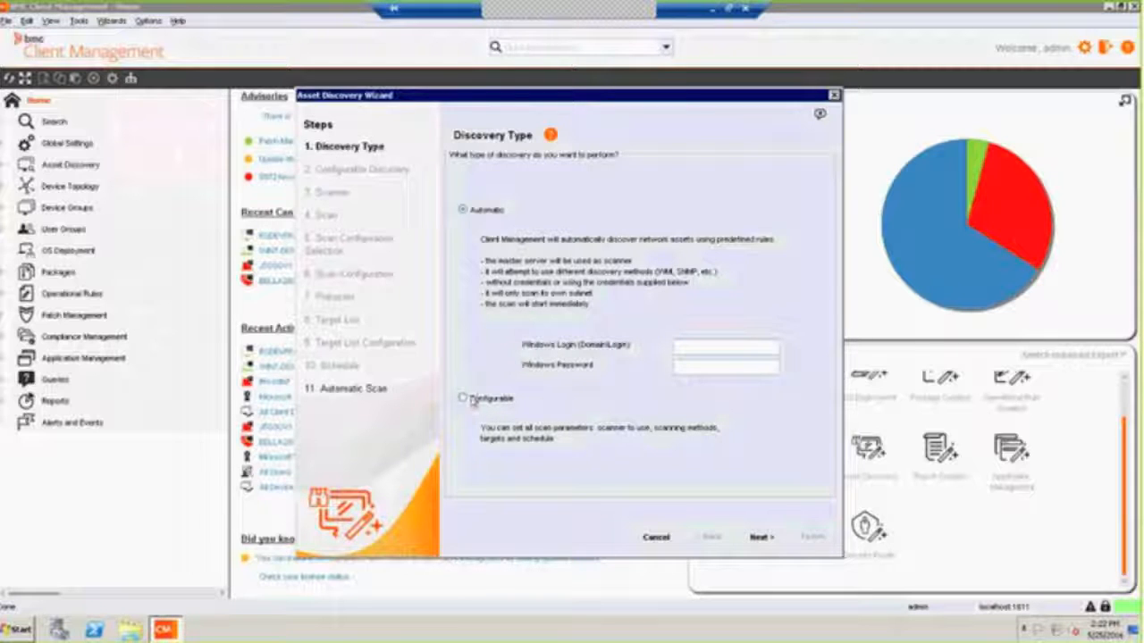
# Choose Configurable discovery with a new scan configuration, a new target list and a defined schedule
pyautogui.click(463, 396)
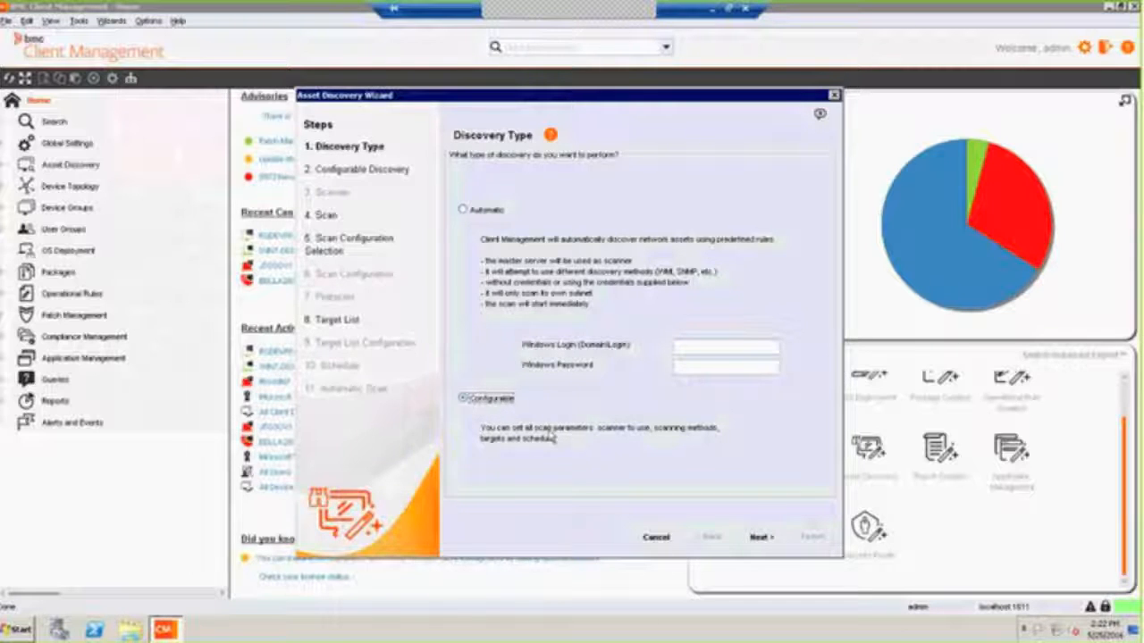
pyautogui.click(758, 536)
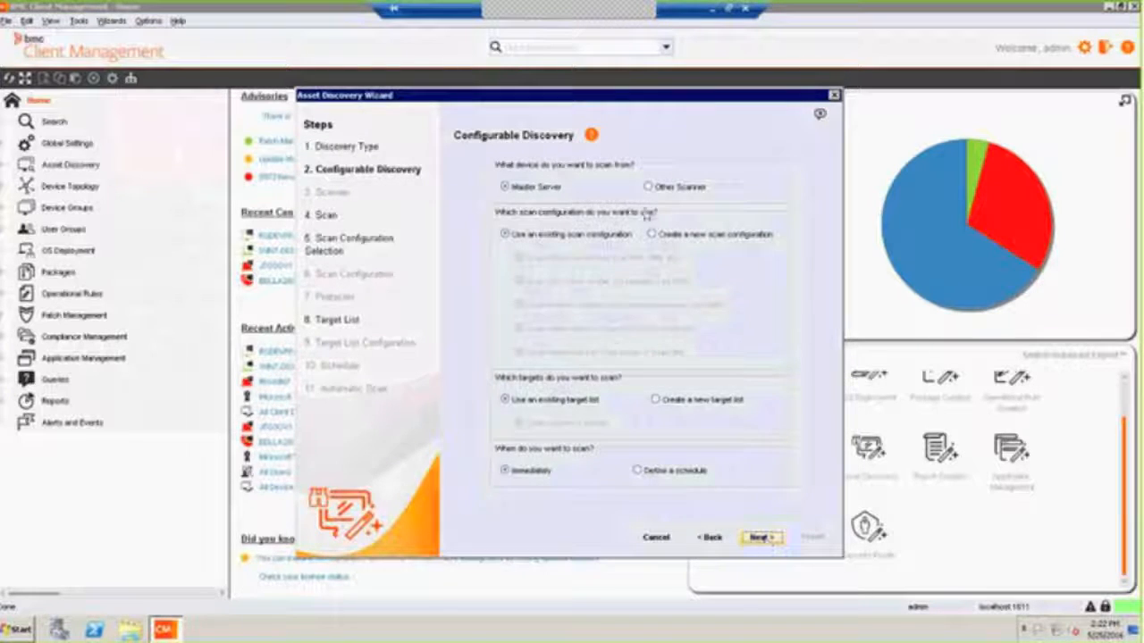
pyautogui.click(656, 234)
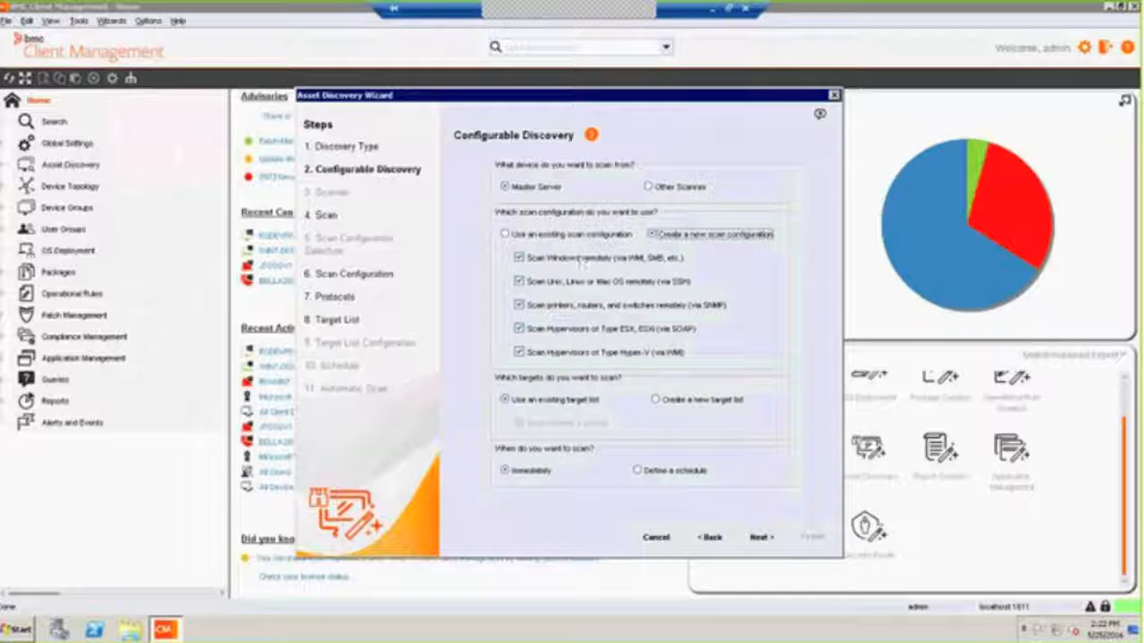
pyautogui.moveTo(622, 289)
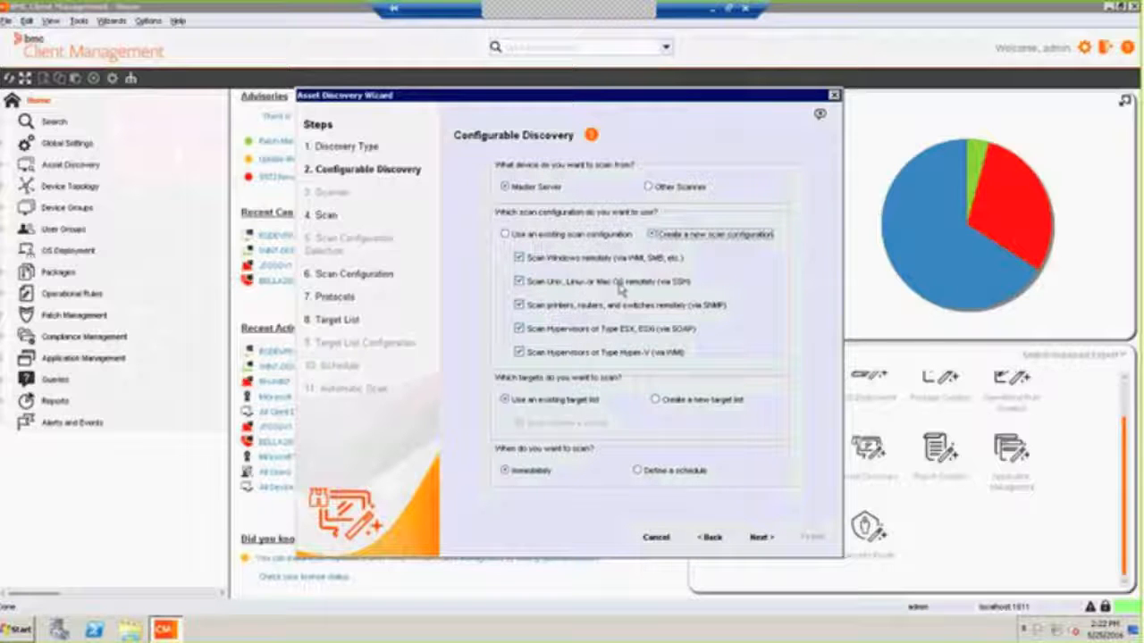
pyautogui.moveTo(593, 293)
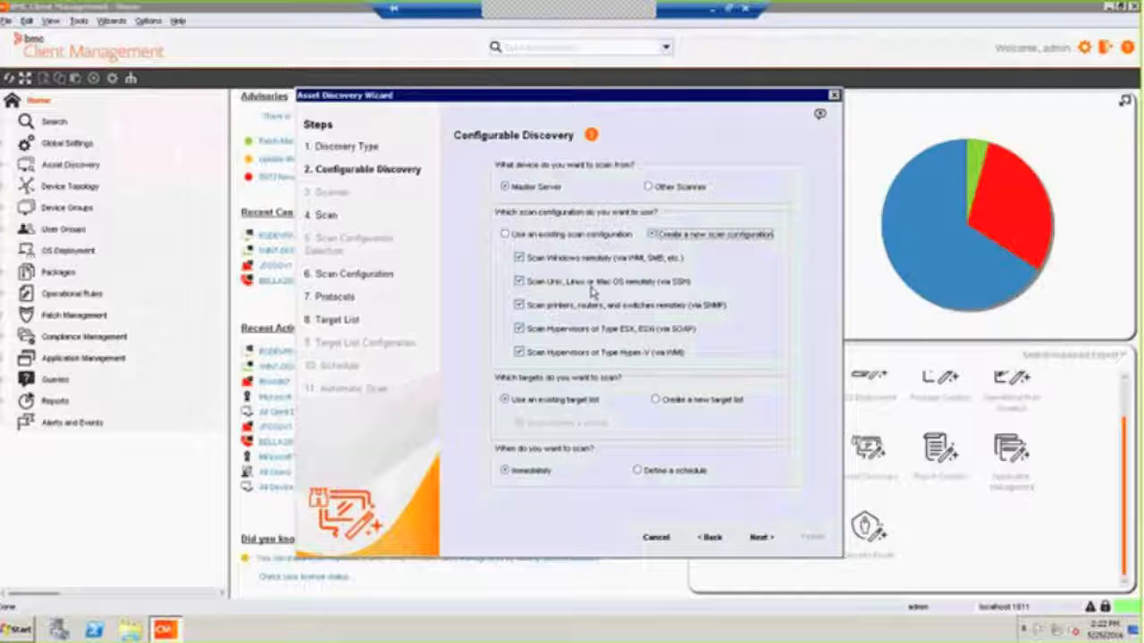
pyautogui.moveTo(586, 325)
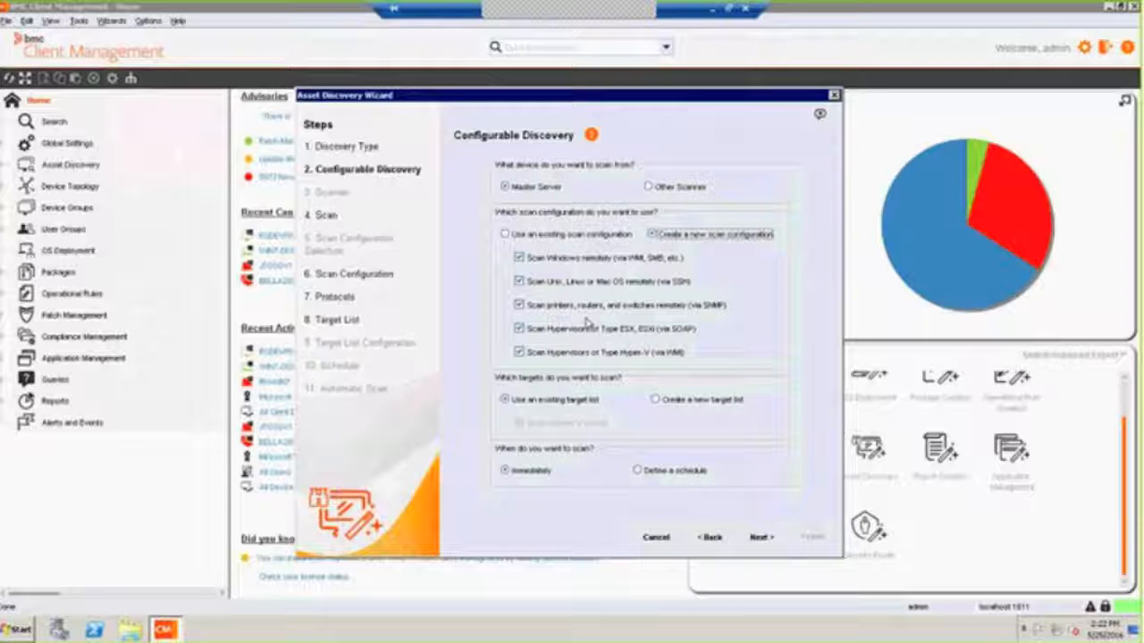
pyautogui.moveTo(669, 318)
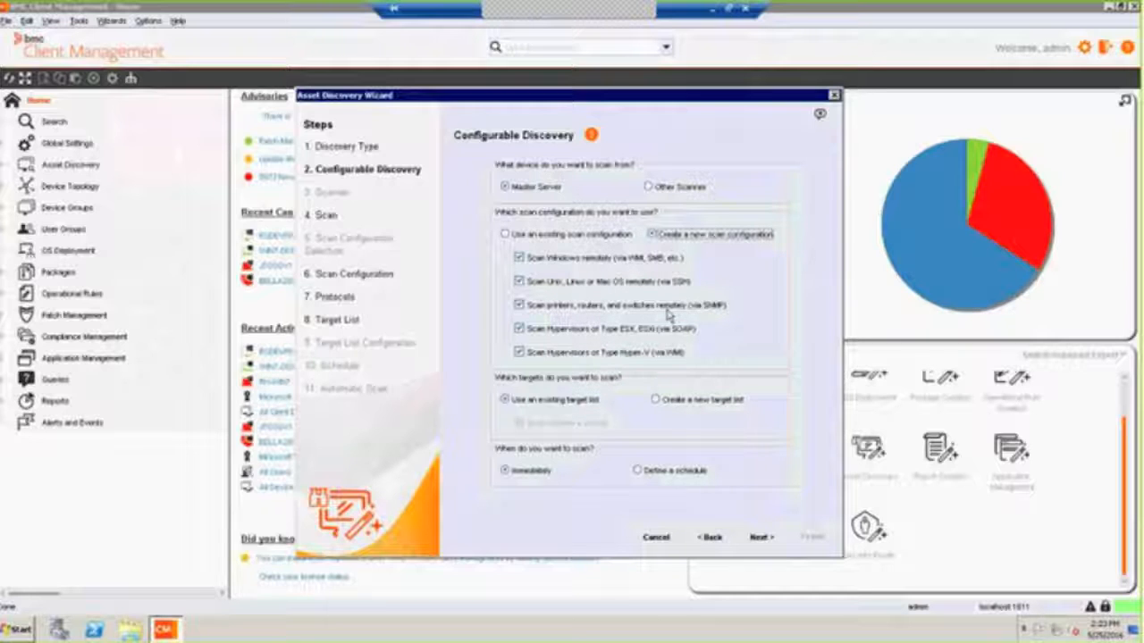
pyautogui.moveTo(721, 319)
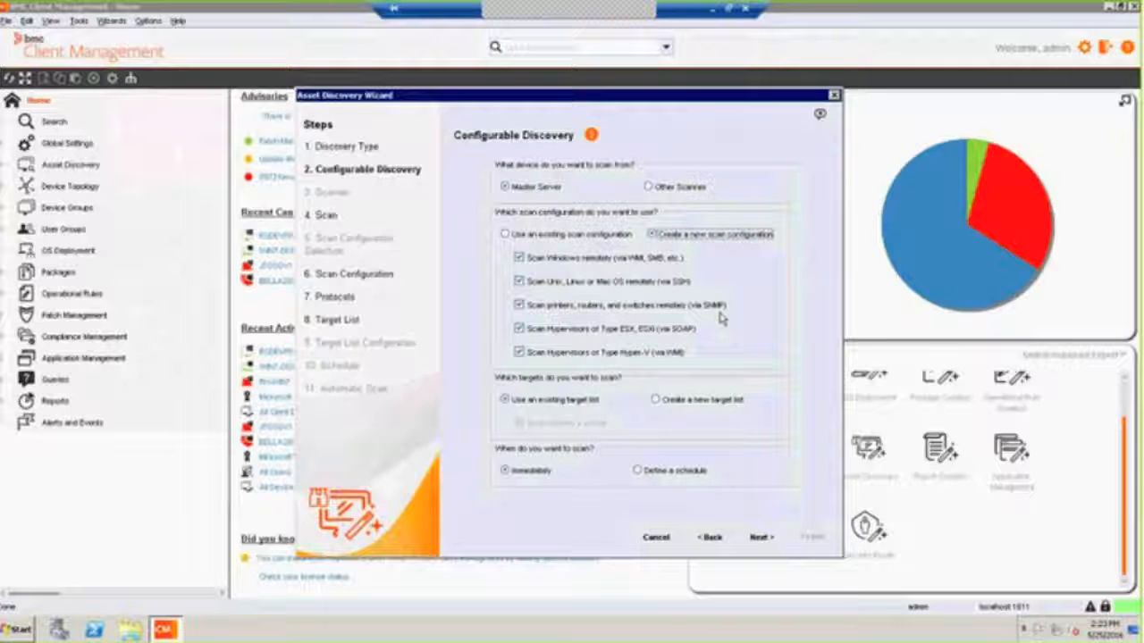
pyautogui.moveTo(601, 361)
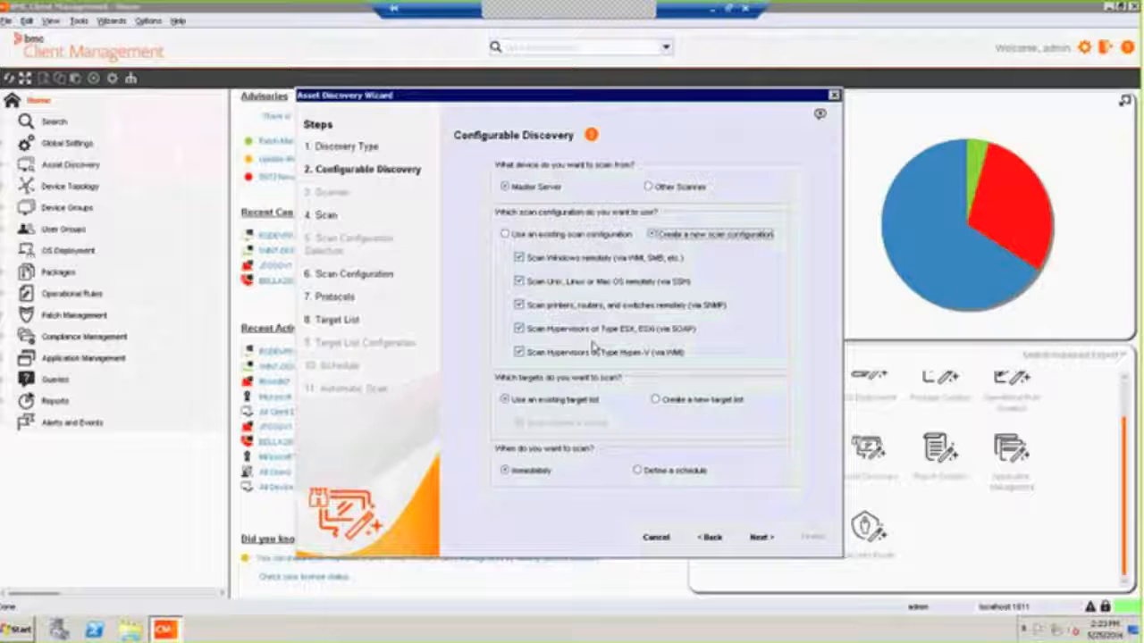
pyautogui.moveTo(514, 208)
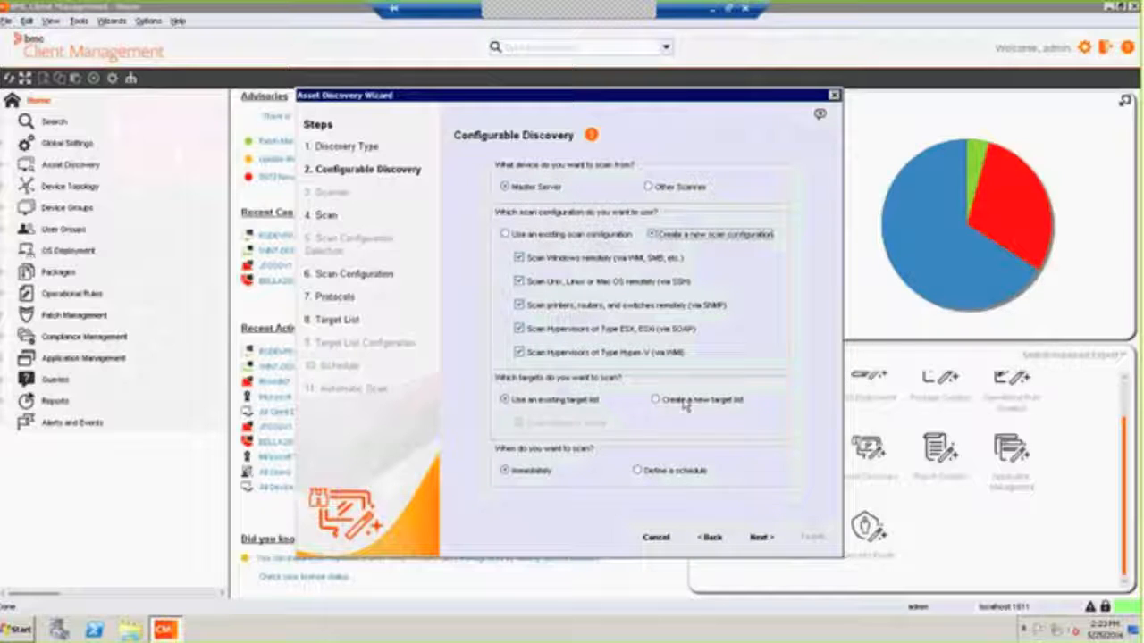
pyautogui.click(656, 401)
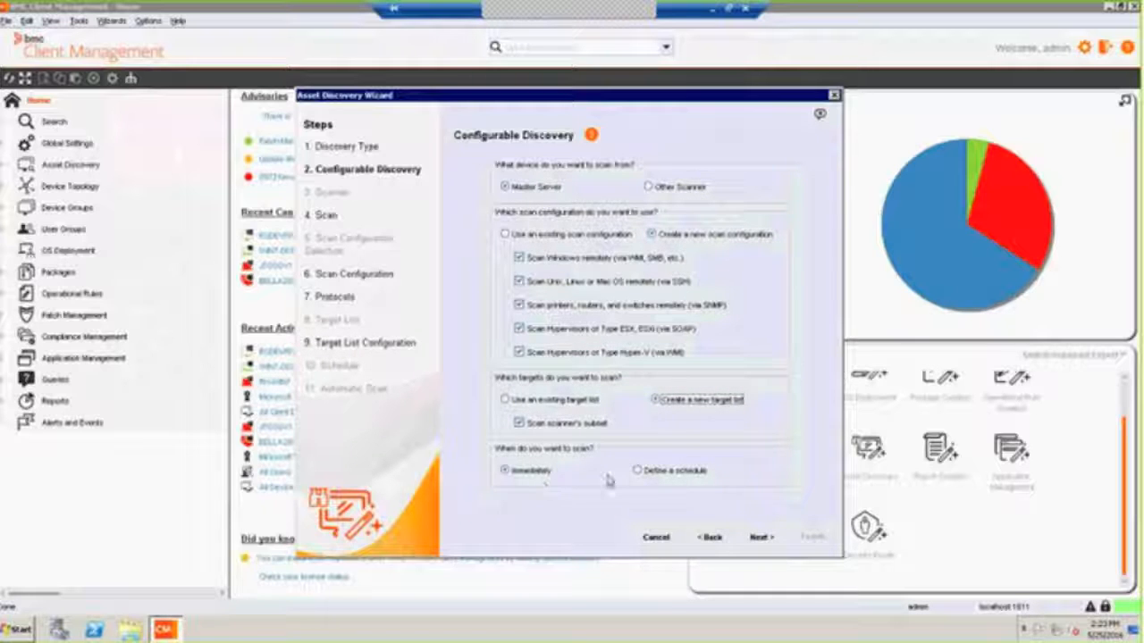
pyautogui.click(636, 472)
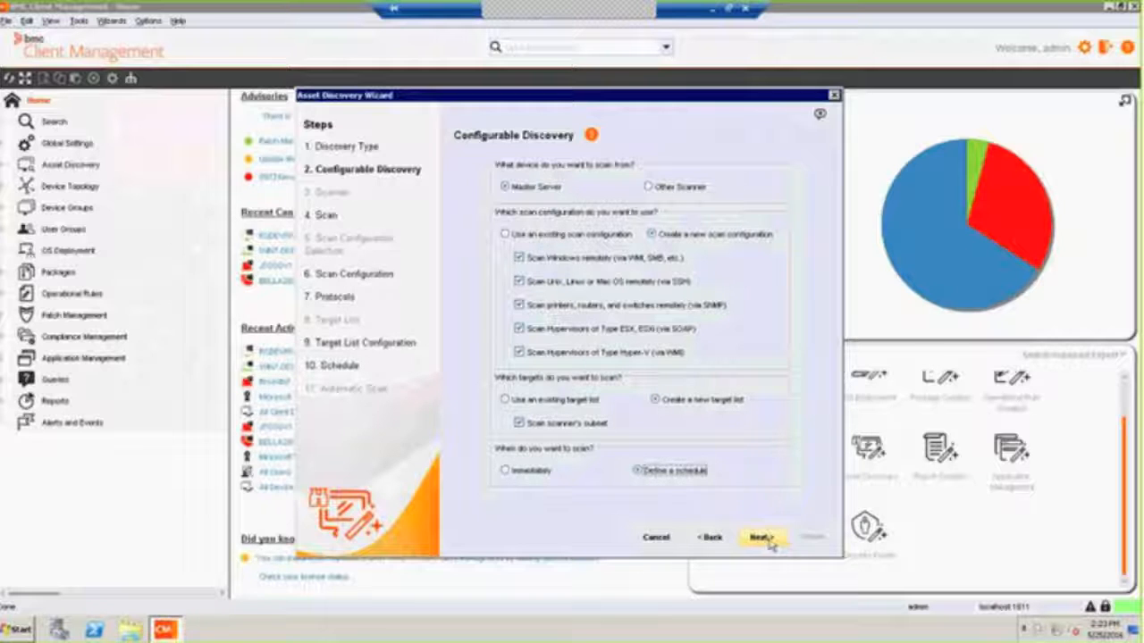
pyautogui.click(762, 536)
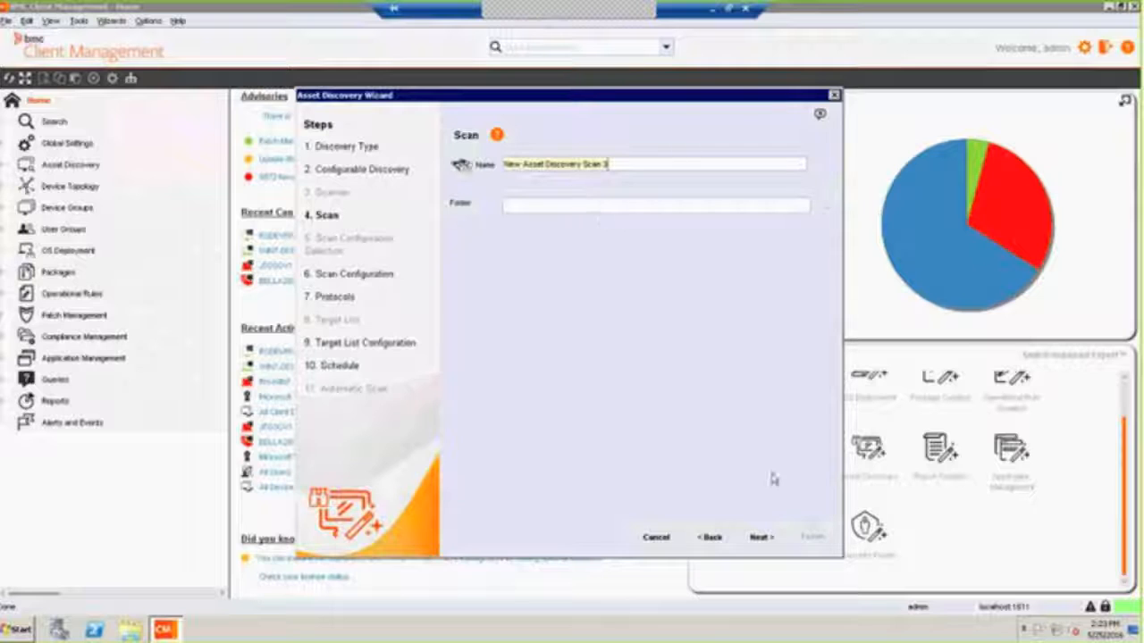
# Advance through Scan and Scan Configuration, untick Hyper-V in Protocols, and reach Target List Configuration
pyautogui.click(759, 537)
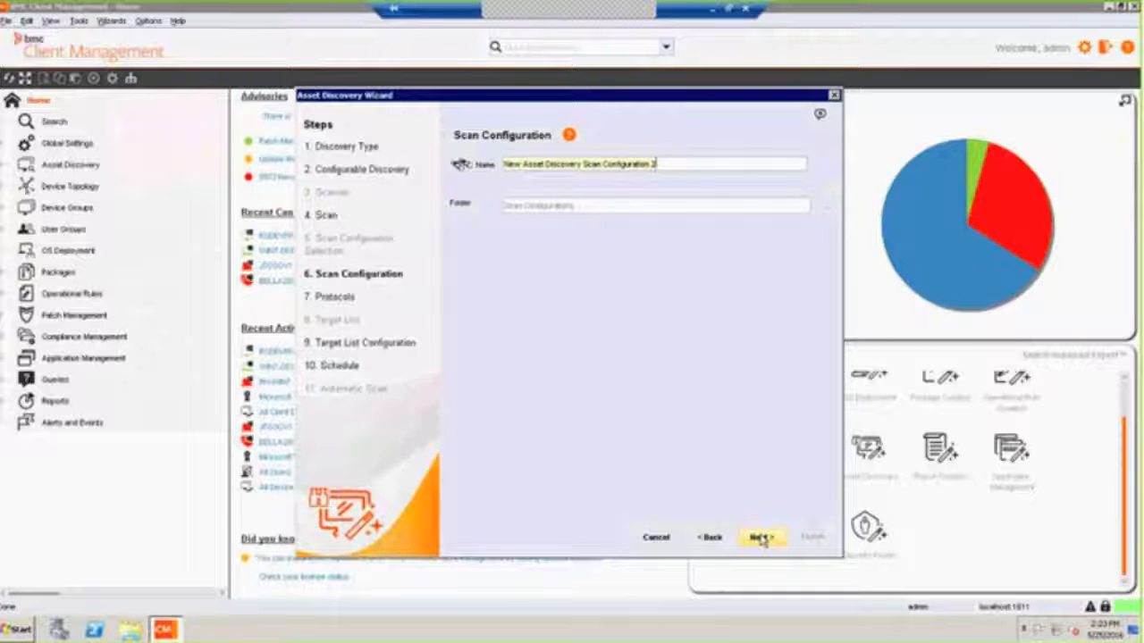
pyautogui.click(761, 536)
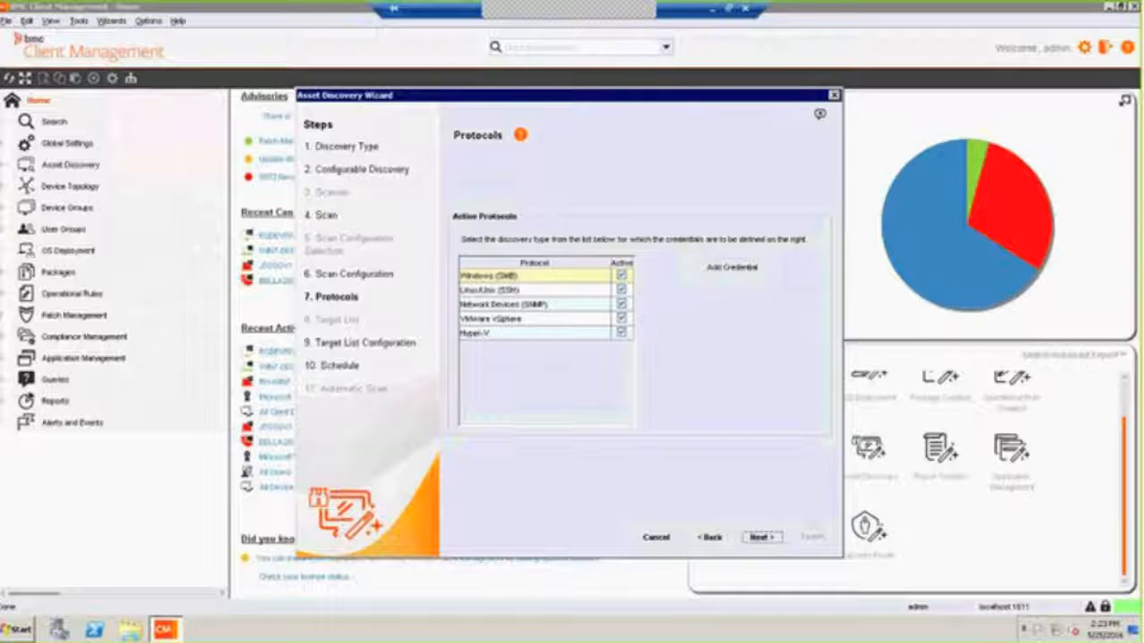
pyautogui.click(622, 319)
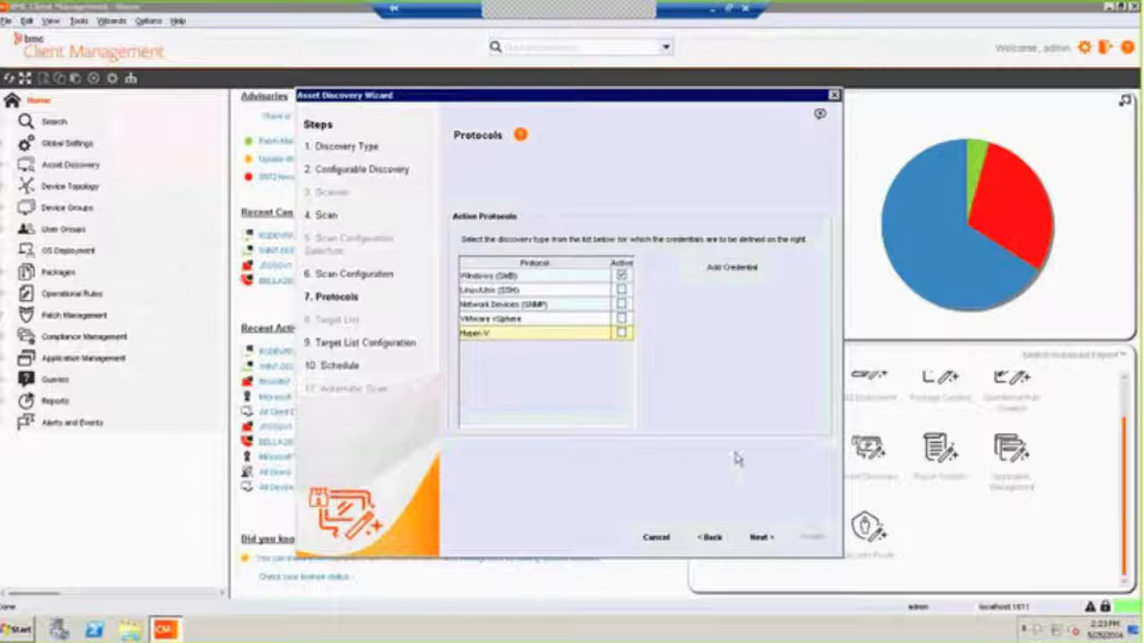
pyautogui.click(761, 536)
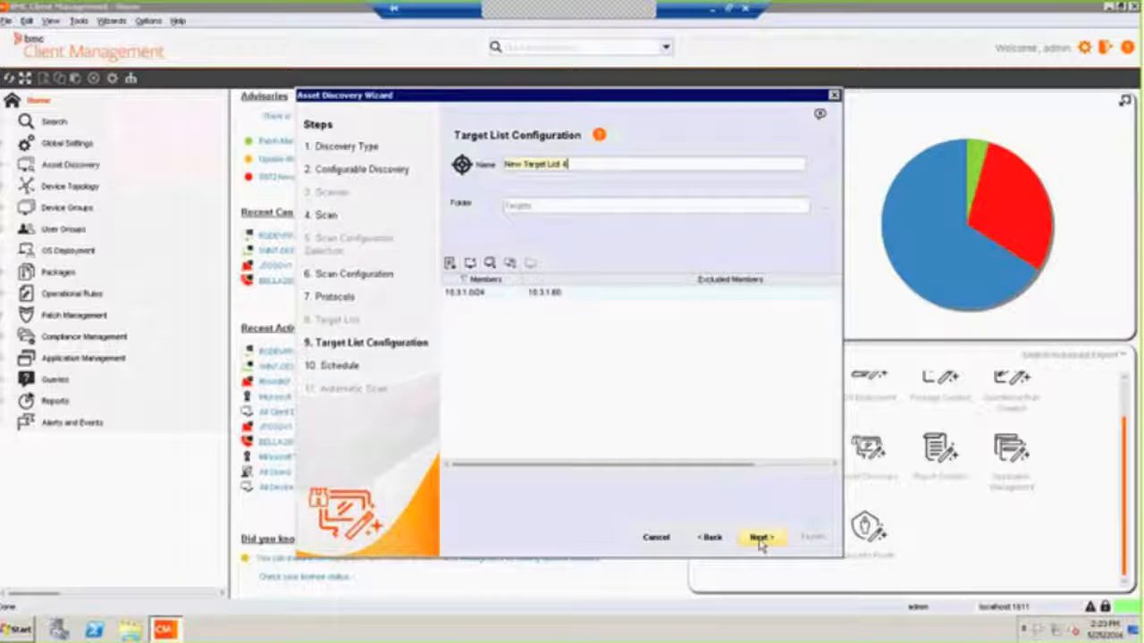
# Browse the Autodiscovered Device hierarchy from the target list's Add dialog without selecting devices
pyautogui.click(545, 293)
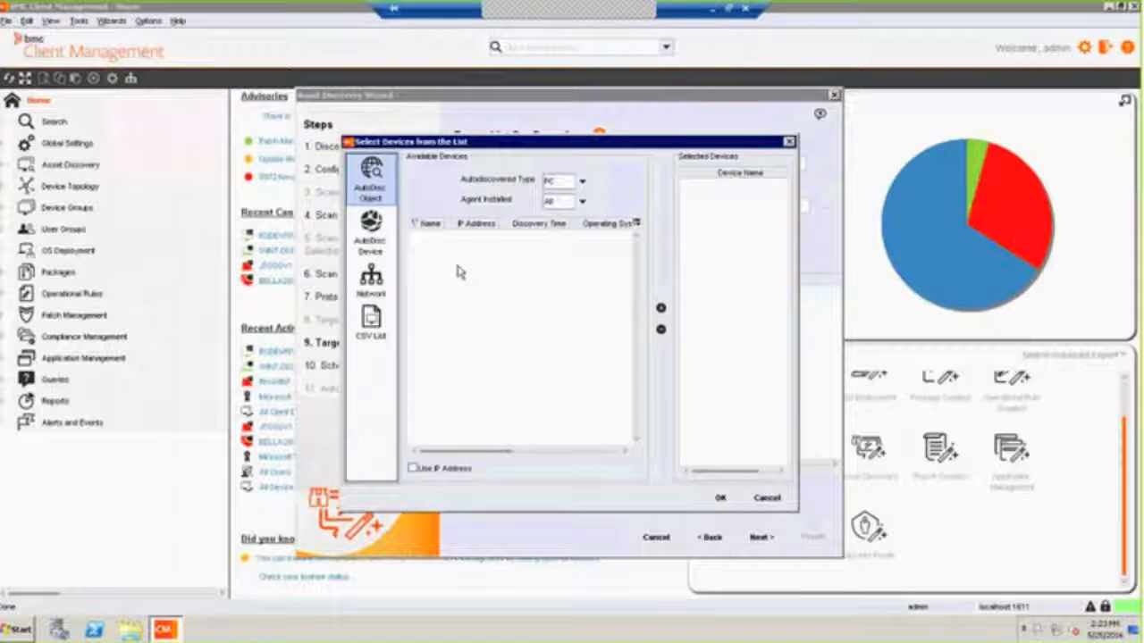
pyautogui.click(370, 229)
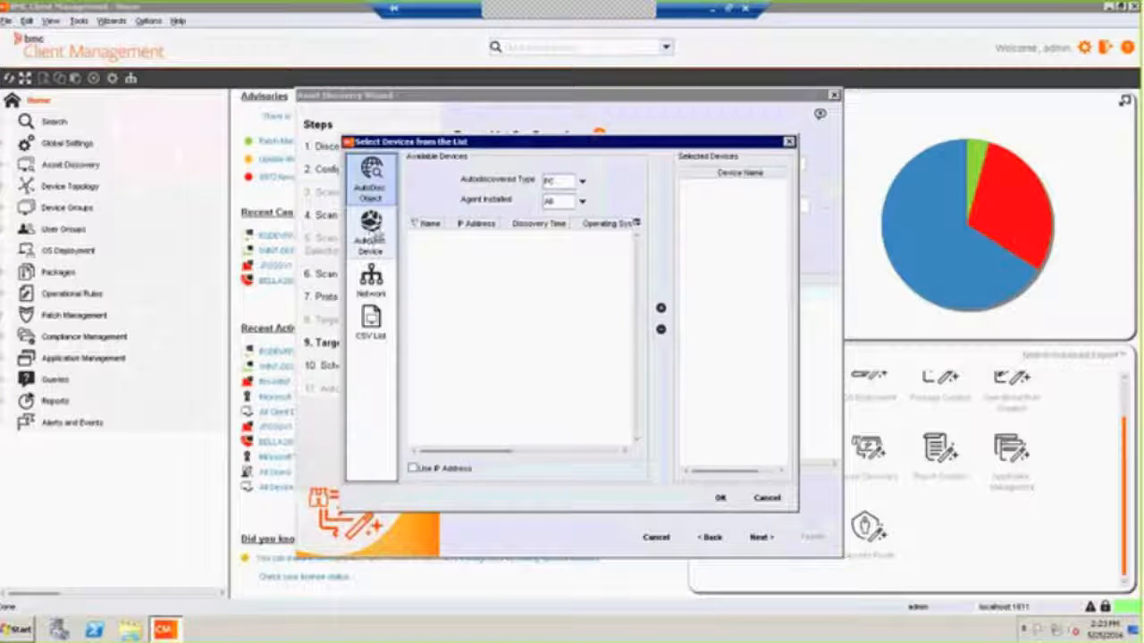
pyautogui.click(369, 231)
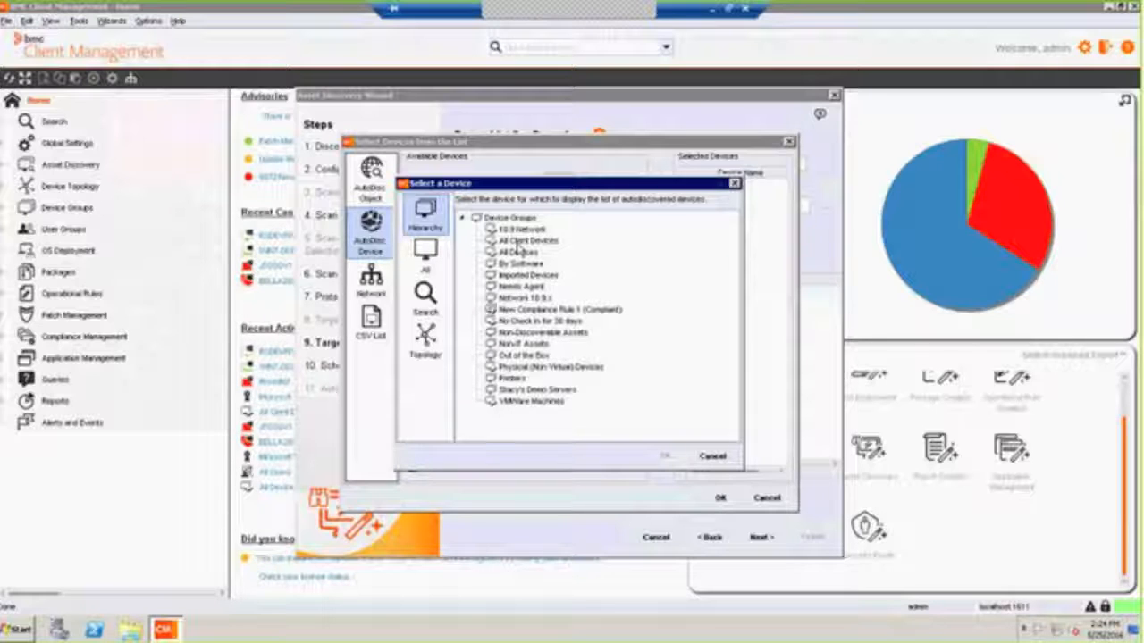
pyautogui.moveTo(597, 393)
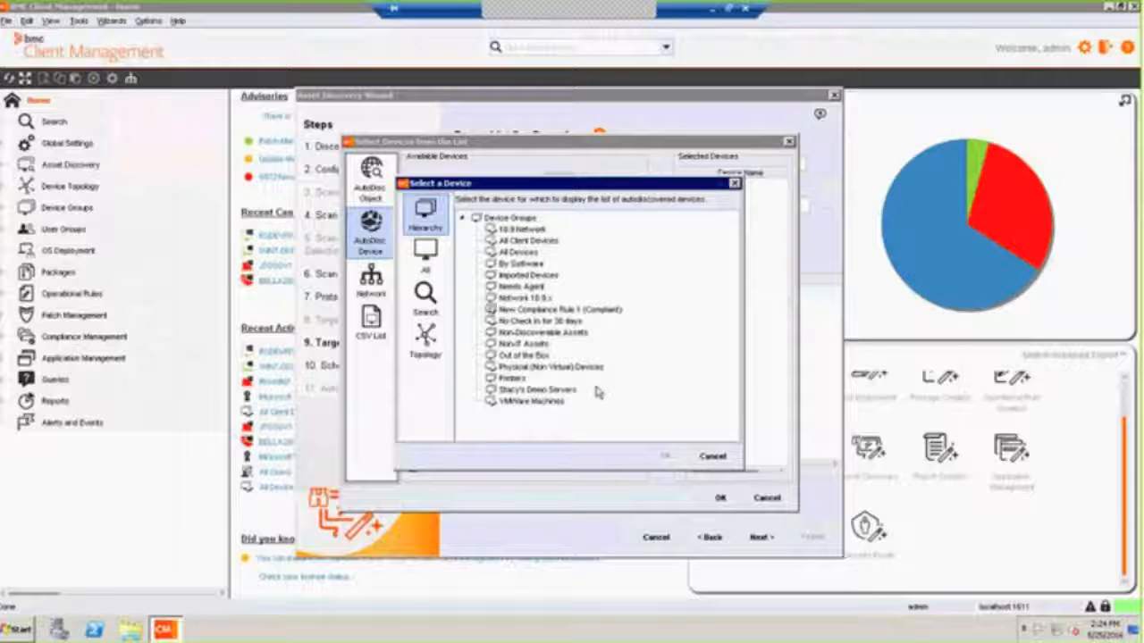
pyautogui.moveTo(527, 358)
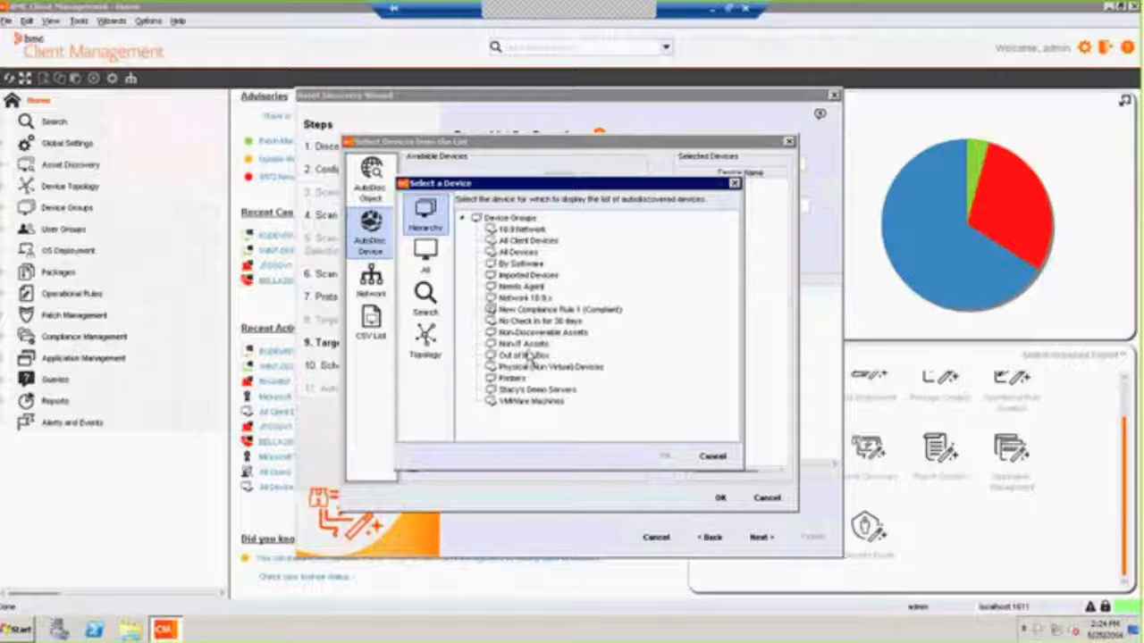
pyautogui.click(522, 354)
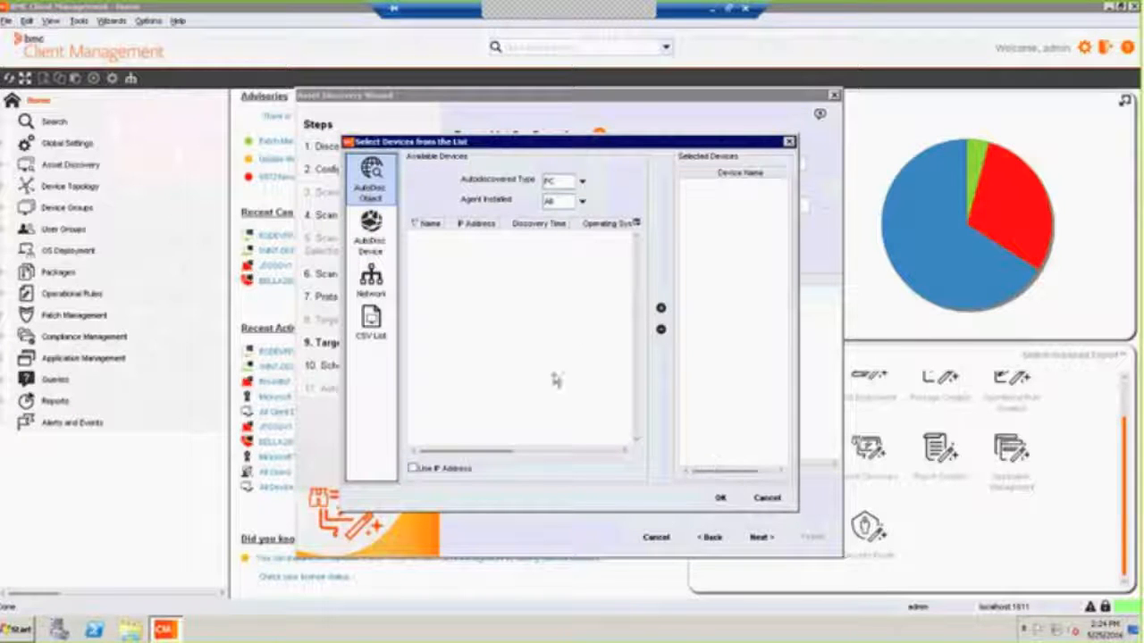
pyautogui.moveTo(408, 230)
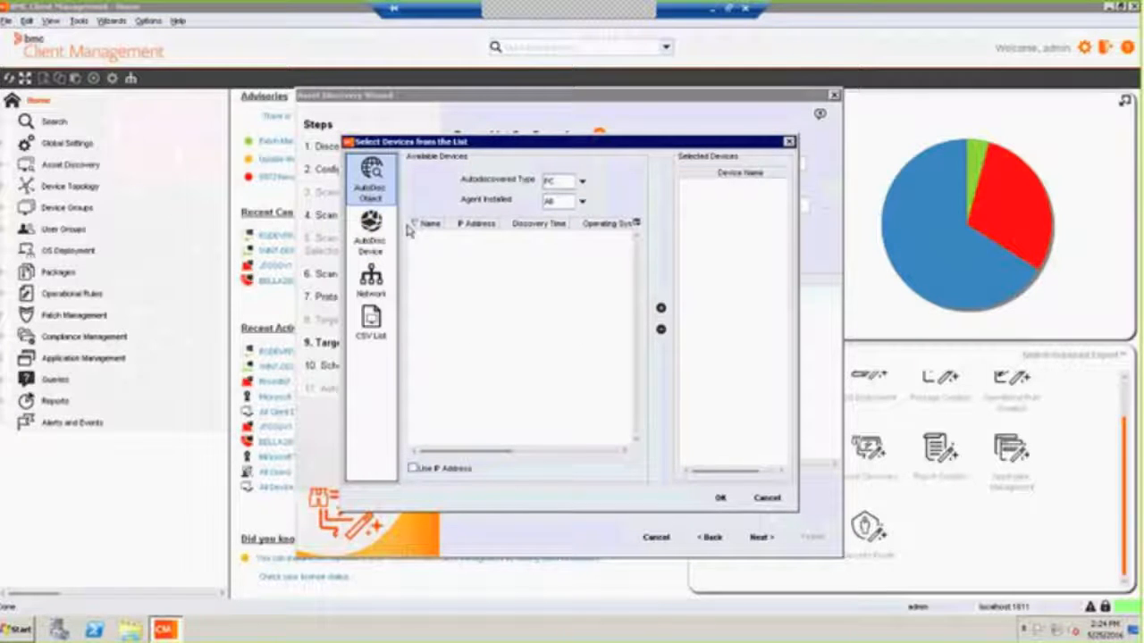
pyautogui.moveTo(554, 322)
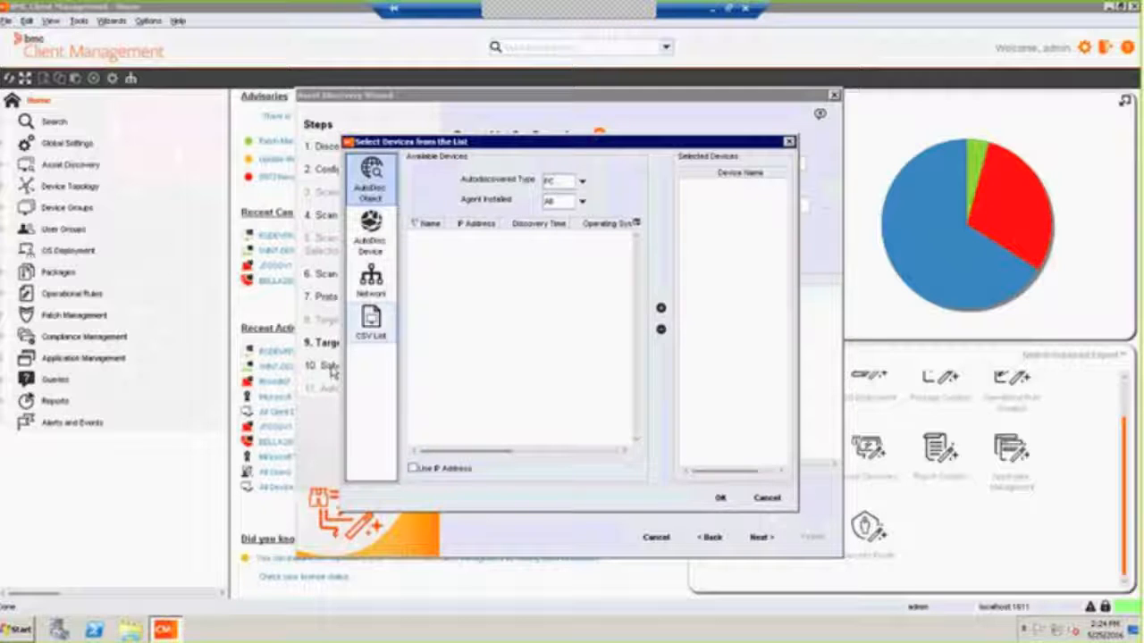
# Dismiss the device list and cancel the Asset Discovery Wizard back to the home dashboard
pyautogui.click(720, 497)
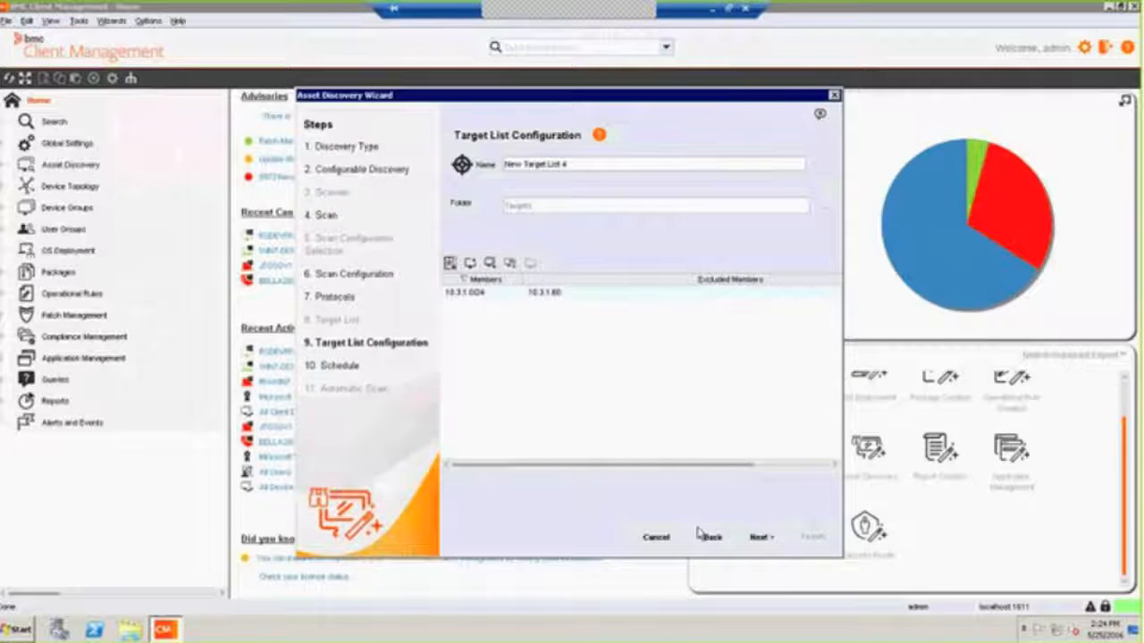
pyautogui.click(656, 537)
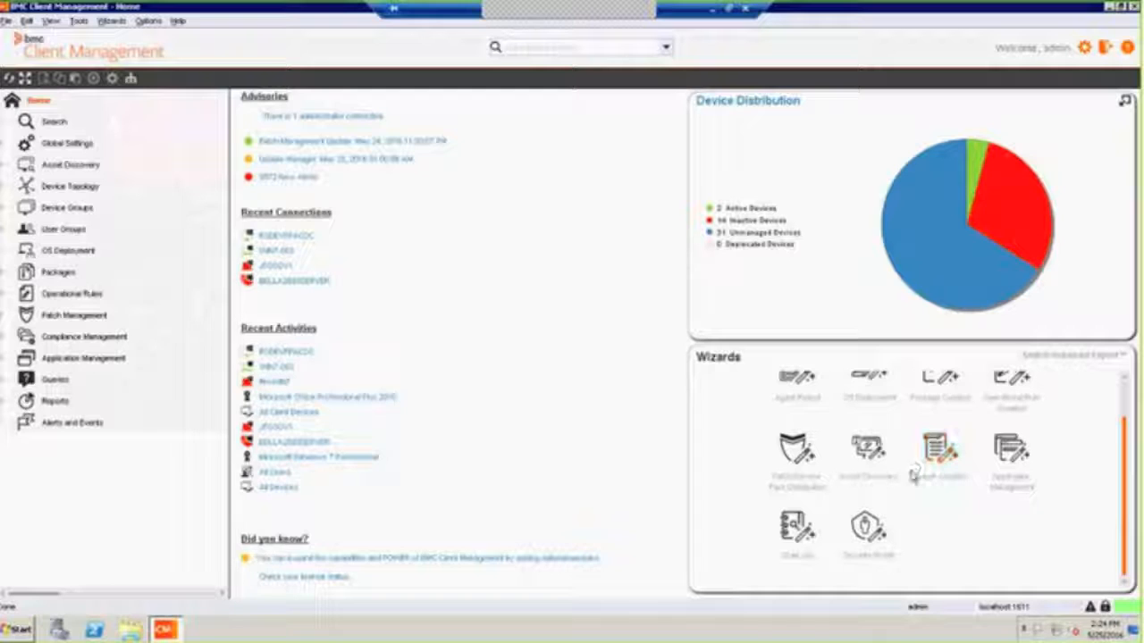
pyautogui.moveTo(750, 479)
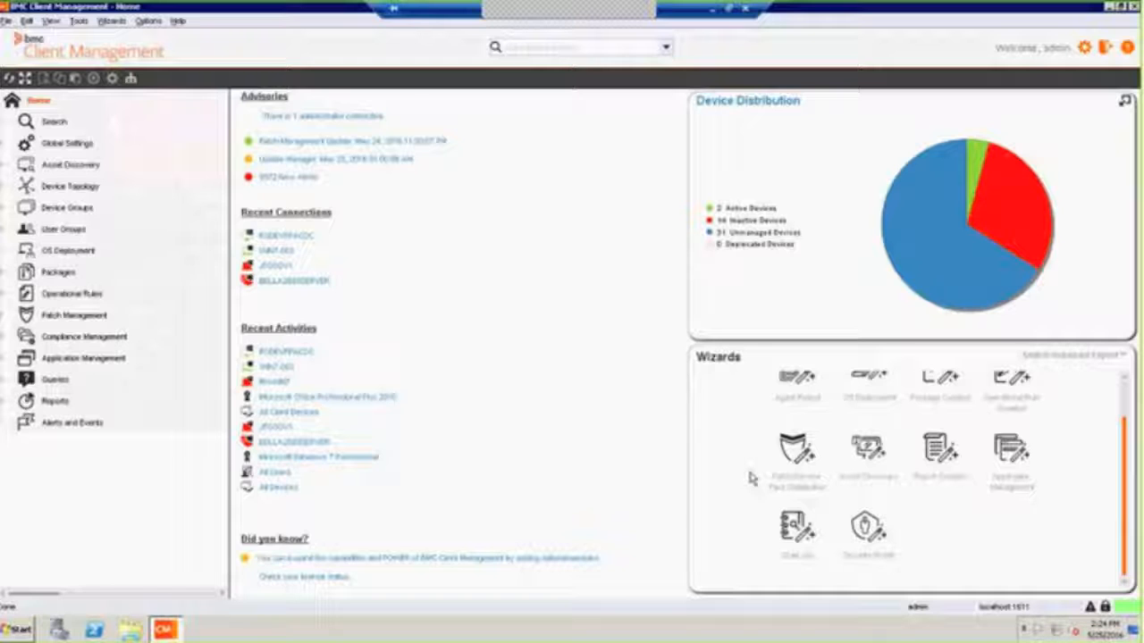
pyautogui.moveTo(54, 188)
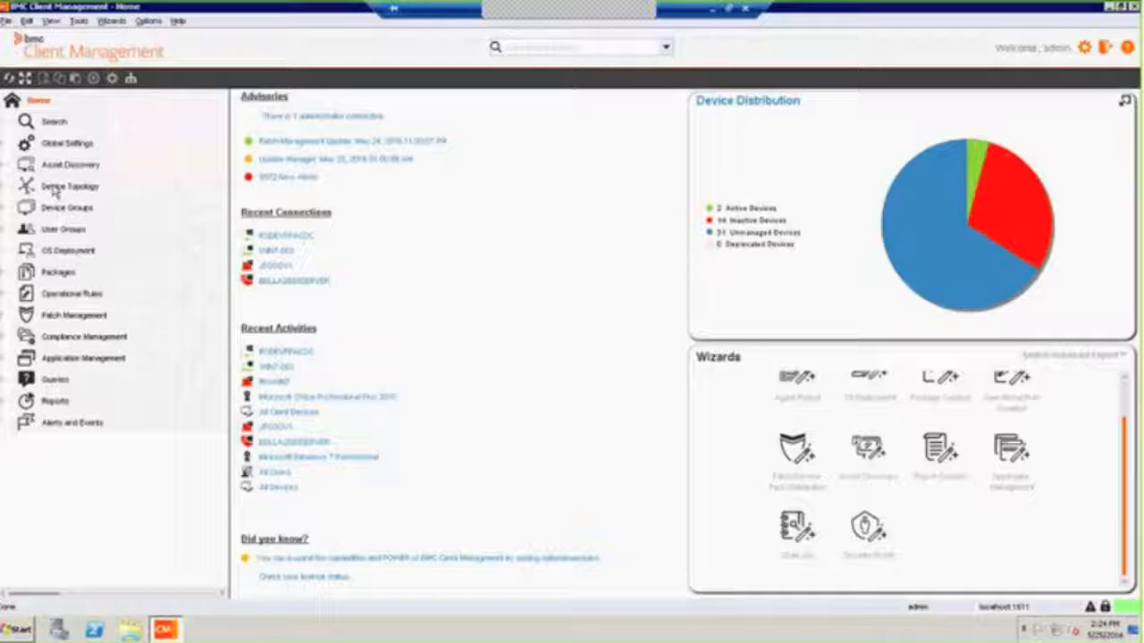
# Show the Device Topology map and bring up the context menu of actions for node WIN7-003
pyautogui.click(69, 186)
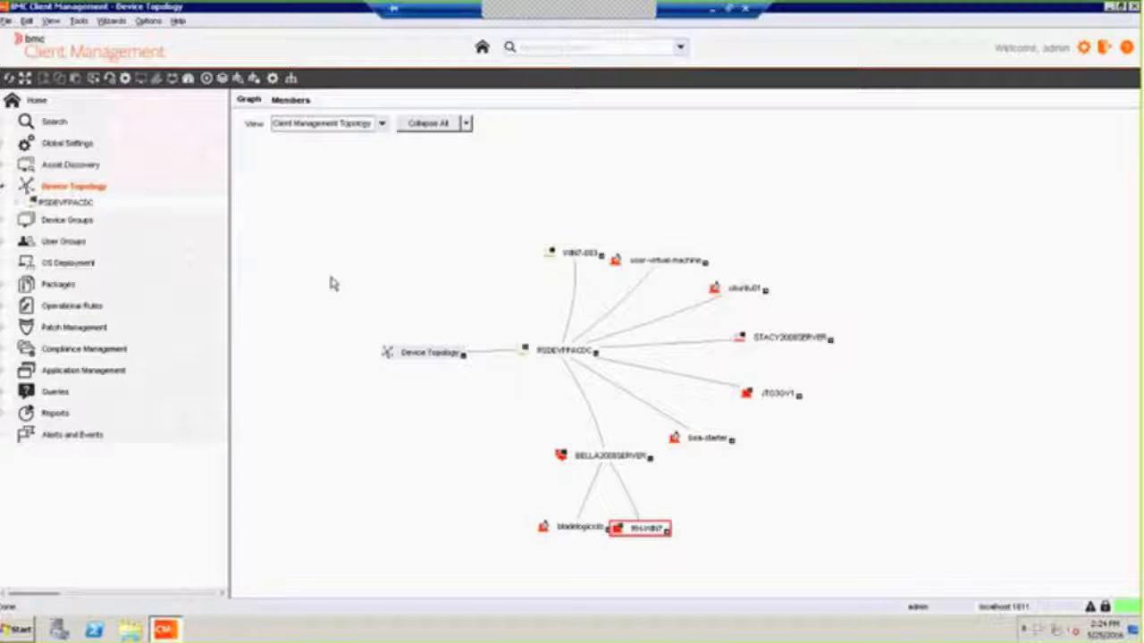
pyautogui.moveTo(705, 536)
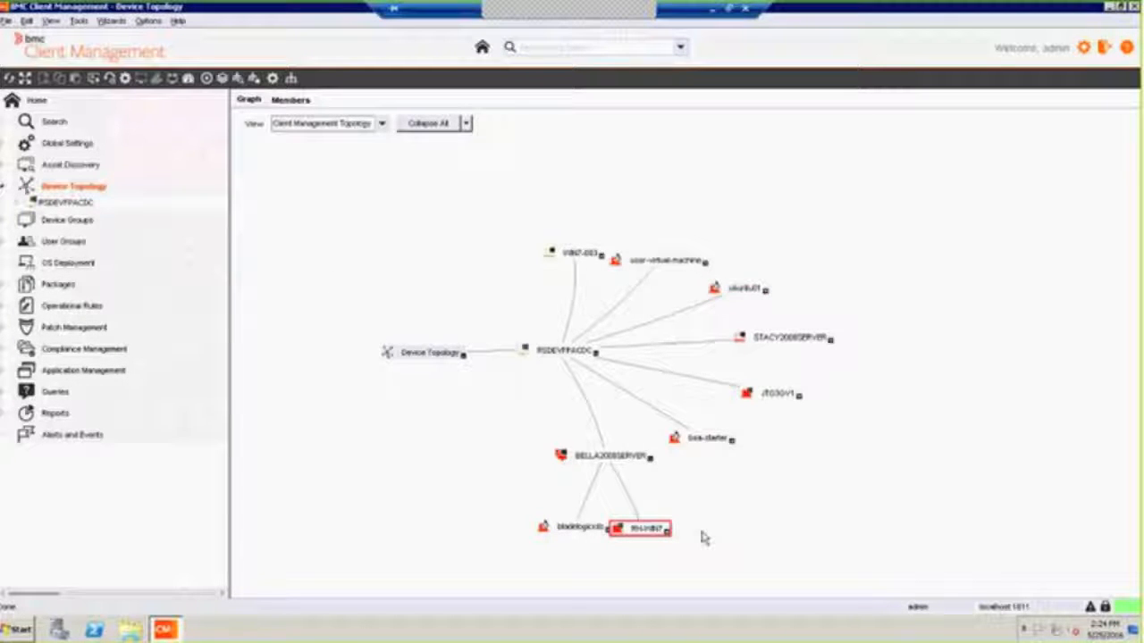
pyautogui.moveTo(543, 333)
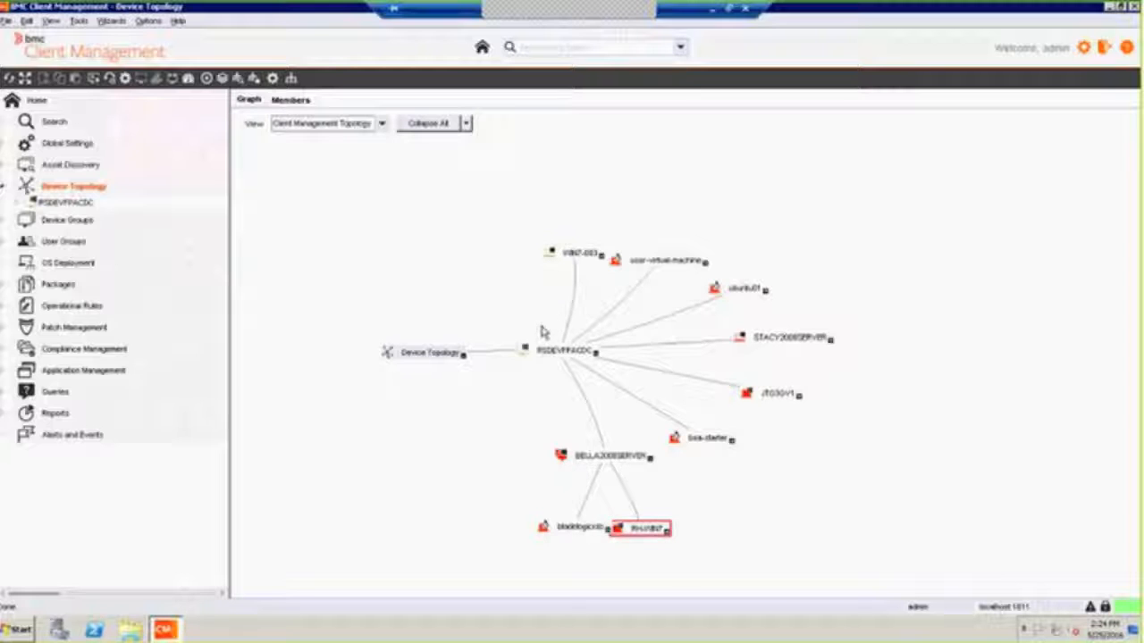
pyautogui.moveTo(527, 371)
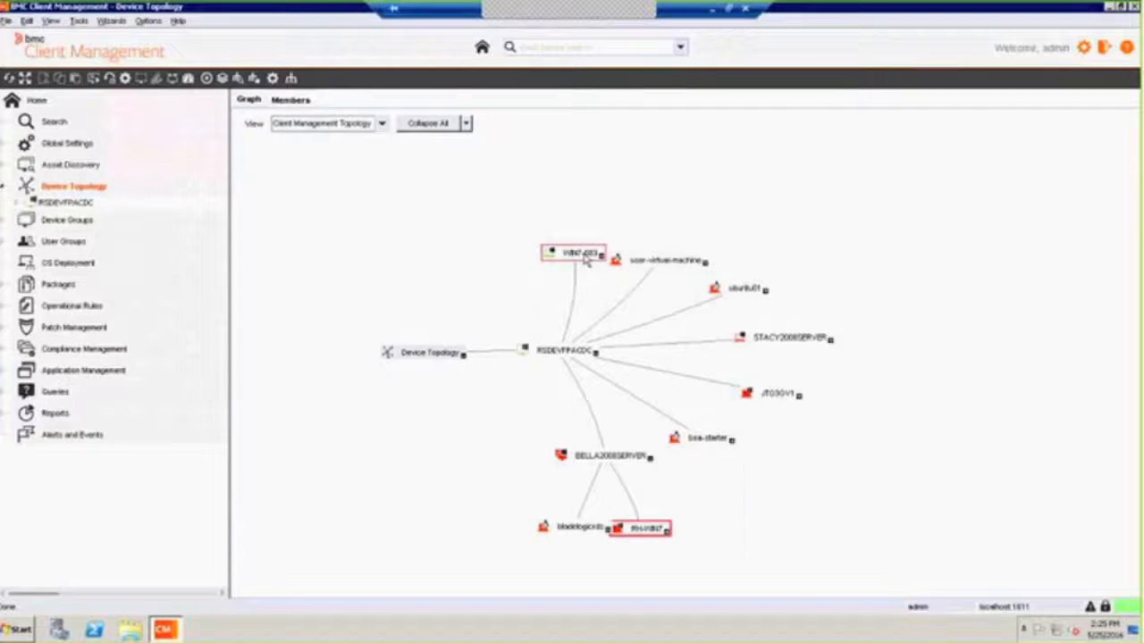
pyautogui.rightClick(572, 254)
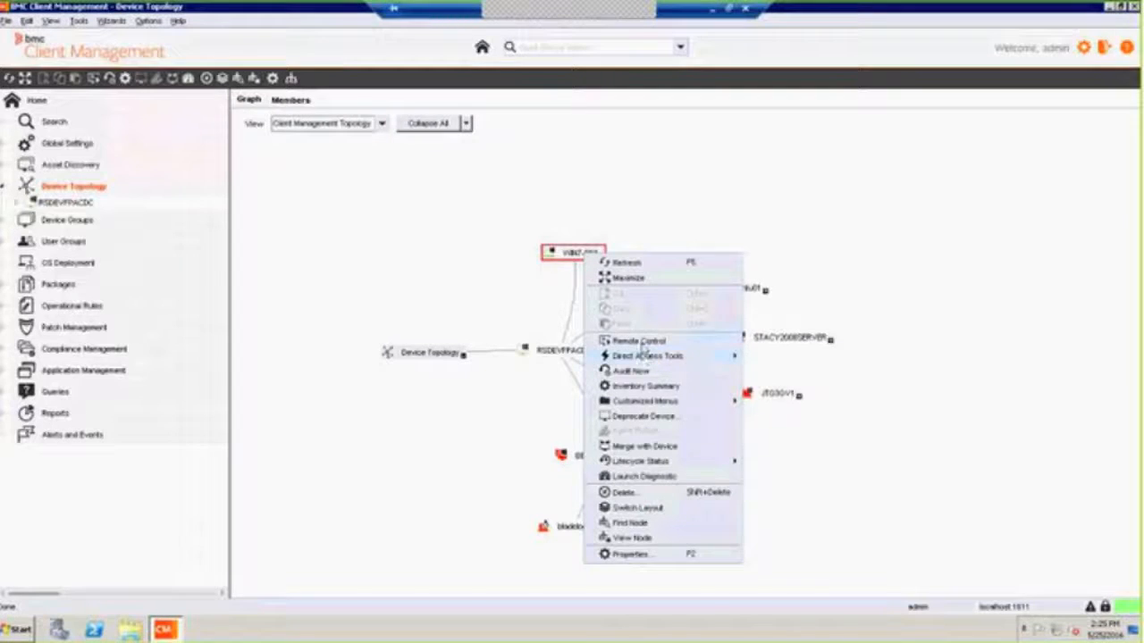
pyautogui.moveTo(647, 355)
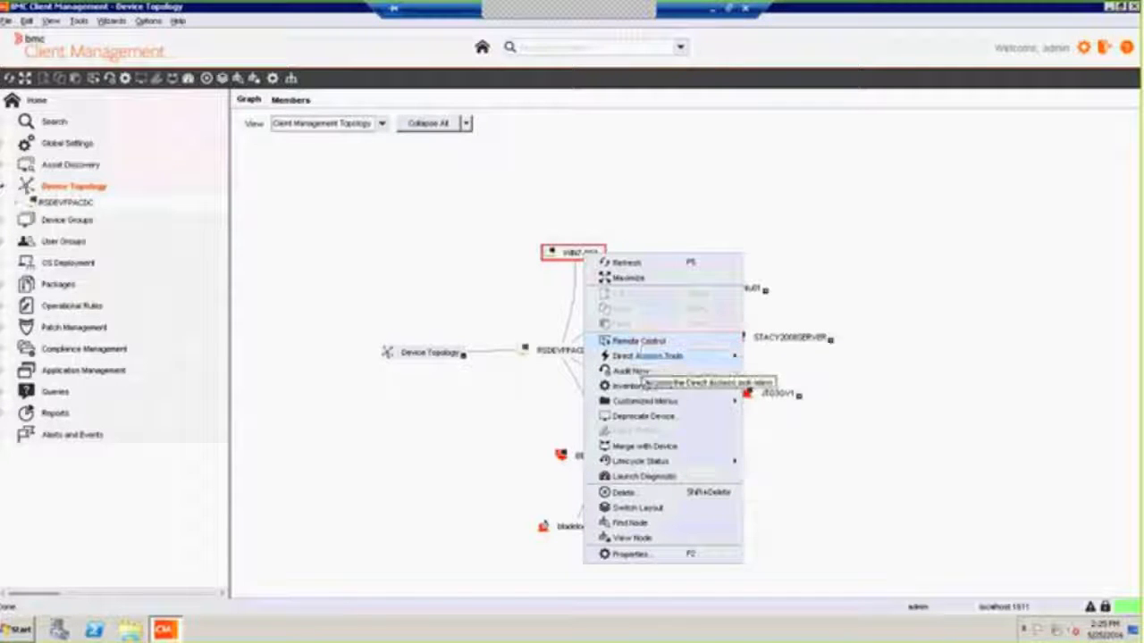
pyautogui.moveTo(644, 386)
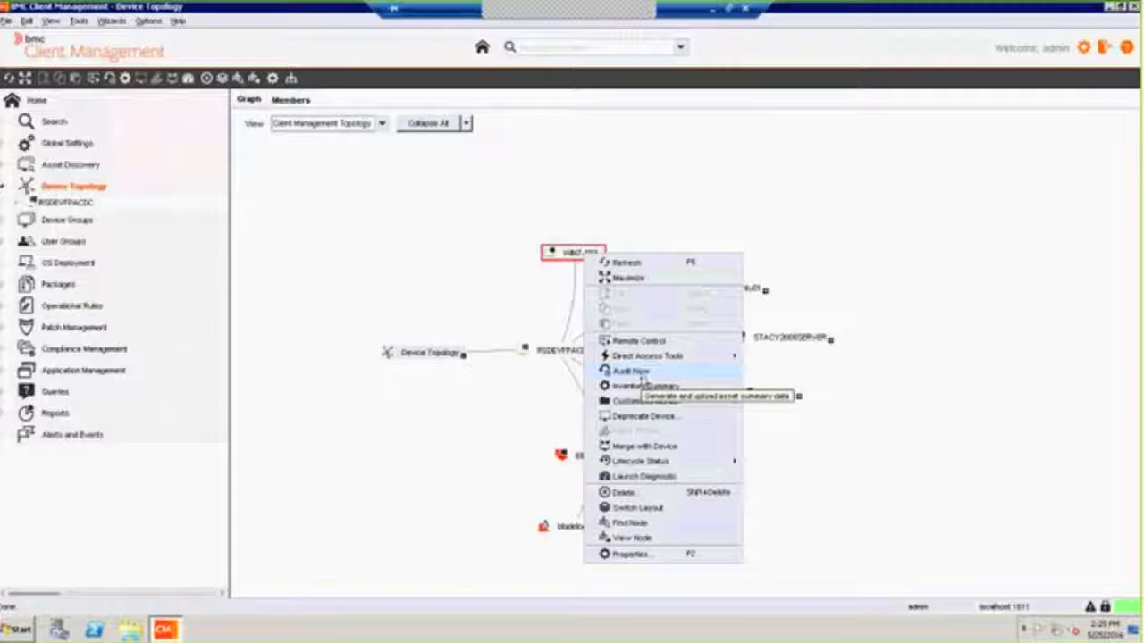
pyautogui.moveTo(646, 386)
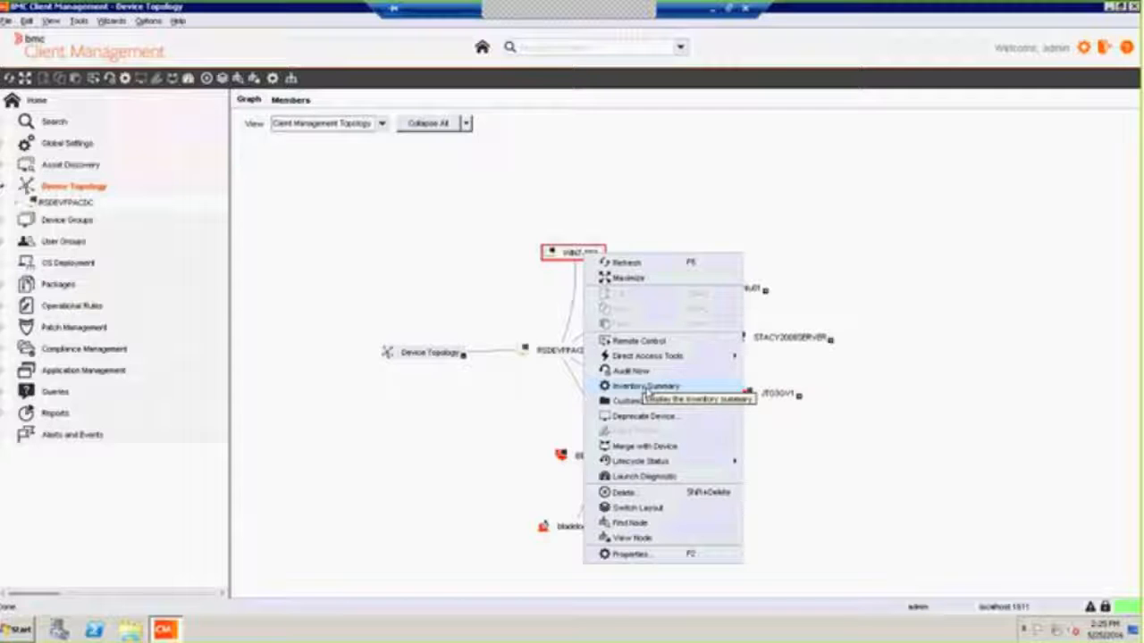
pyautogui.moveTo(645, 386)
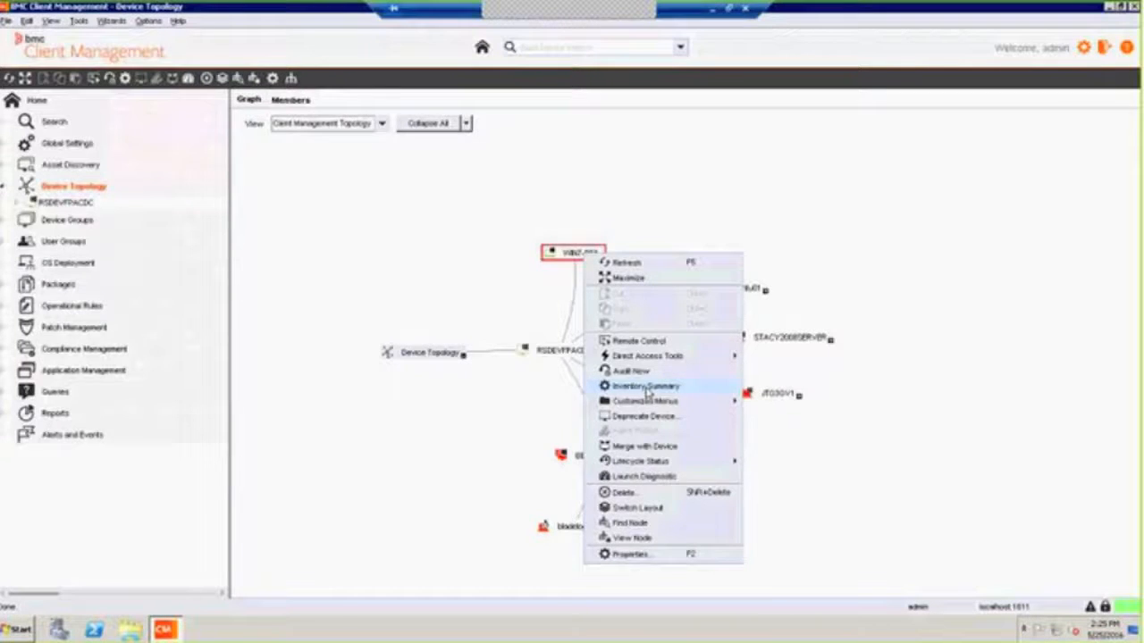
# View WIN7-003's Inventory Summary hardware entries: physical memory capacity, product name and processor clock speed
pyautogui.click(645, 386)
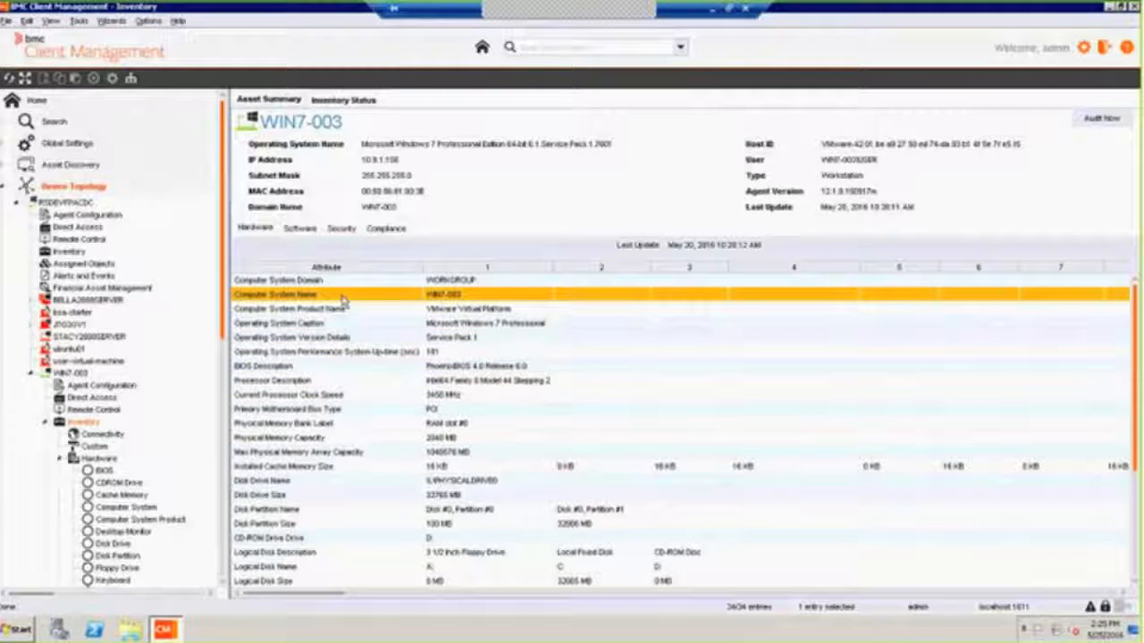
pyautogui.click(295, 336)
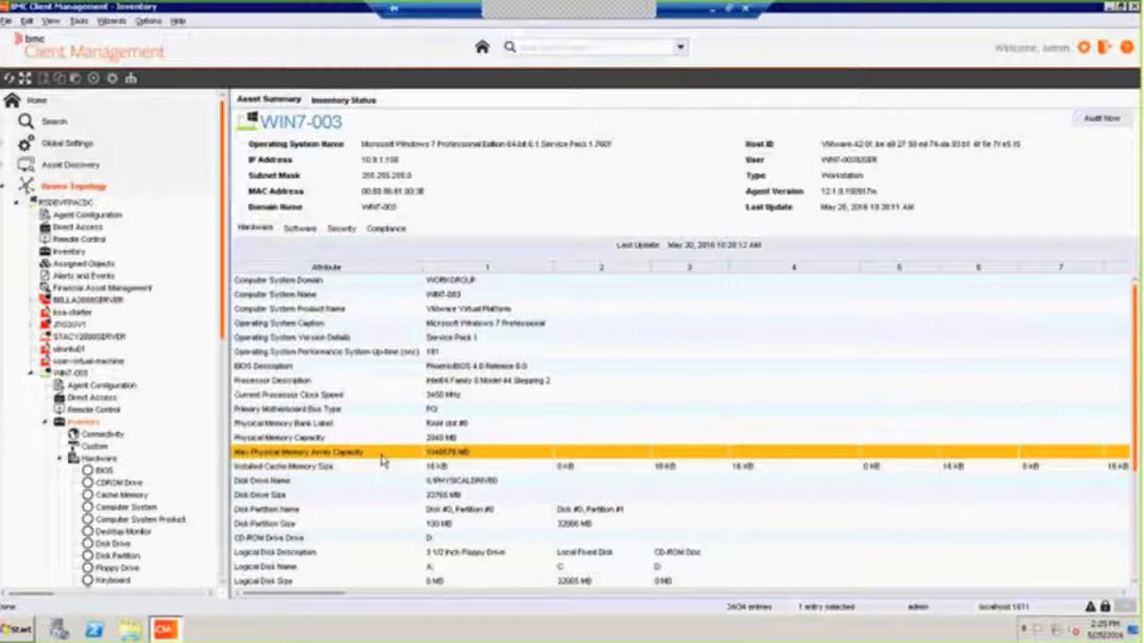
pyautogui.click(321, 308)
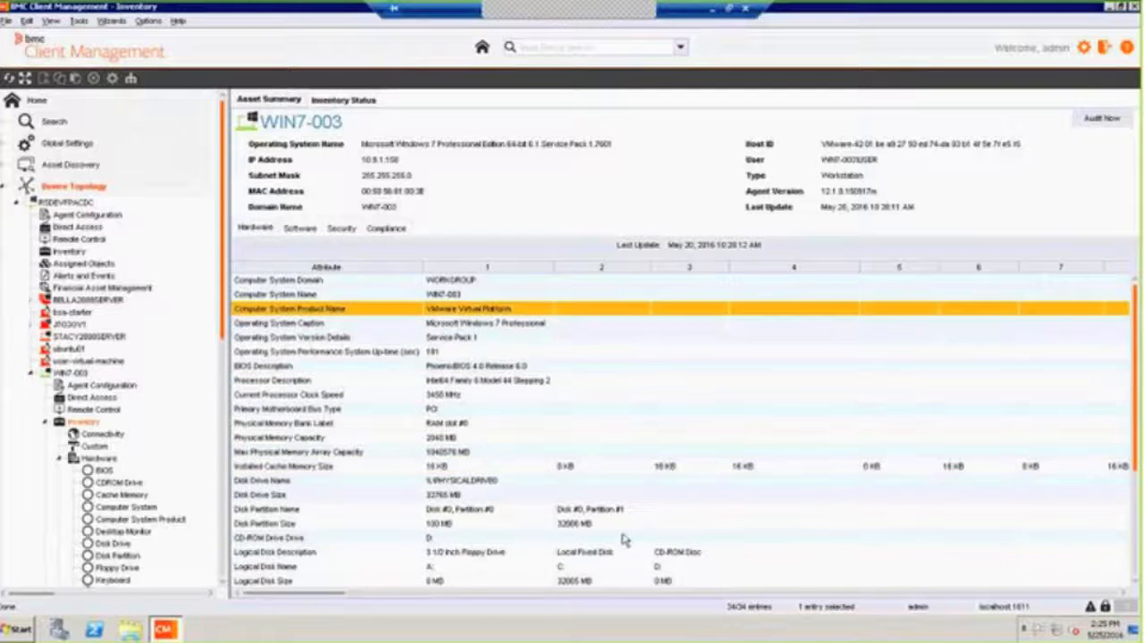
pyautogui.click(295, 395)
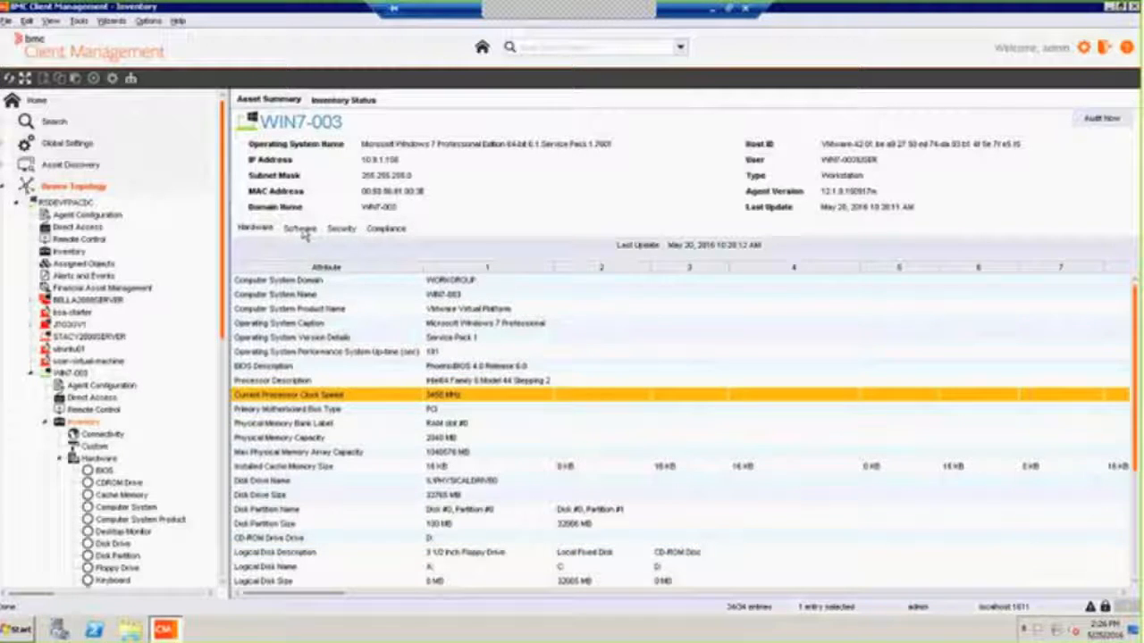
# Look at WIN7-003's installed software list and its Type filter, then switch to the Security details
pyautogui.click(300, 229)
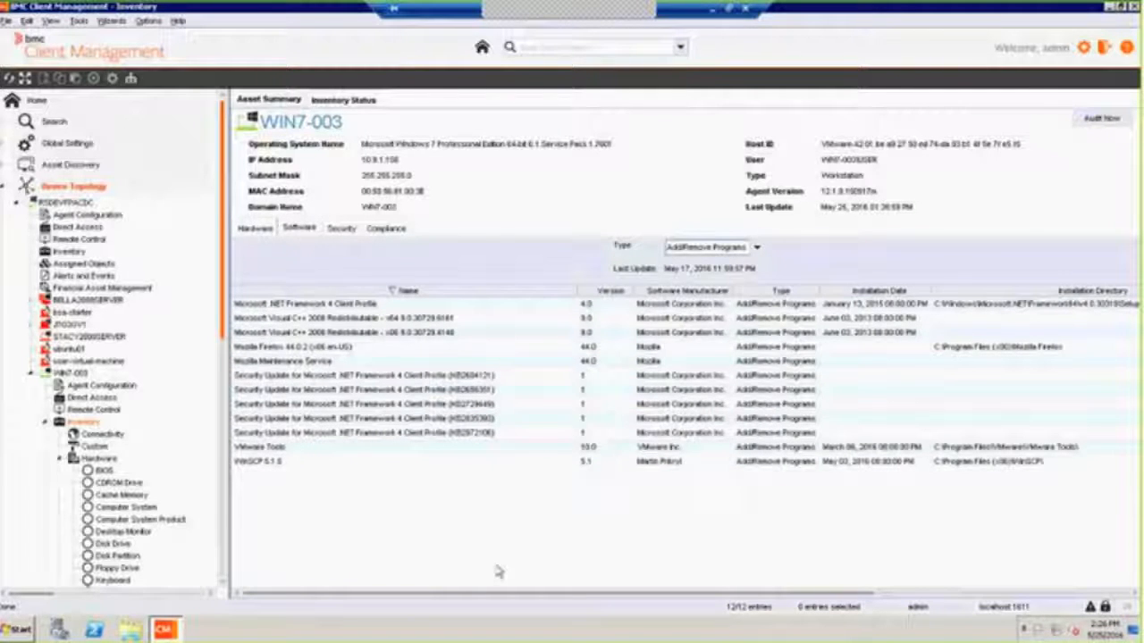
pyautogui.moveTo(502, 572)
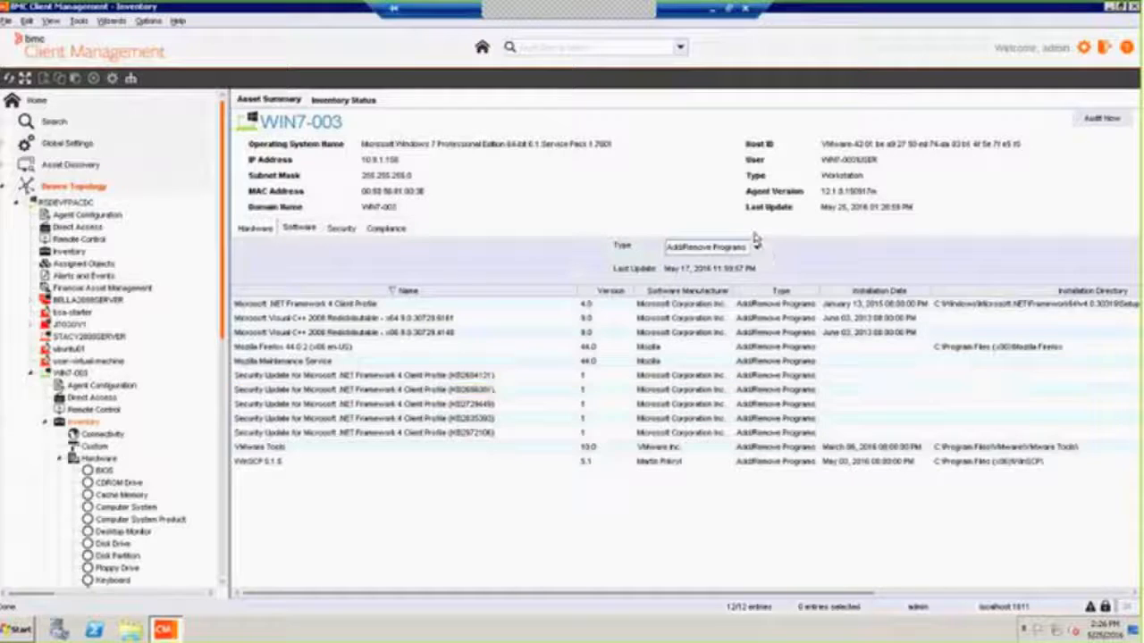
pyautogui.click(758, 247)
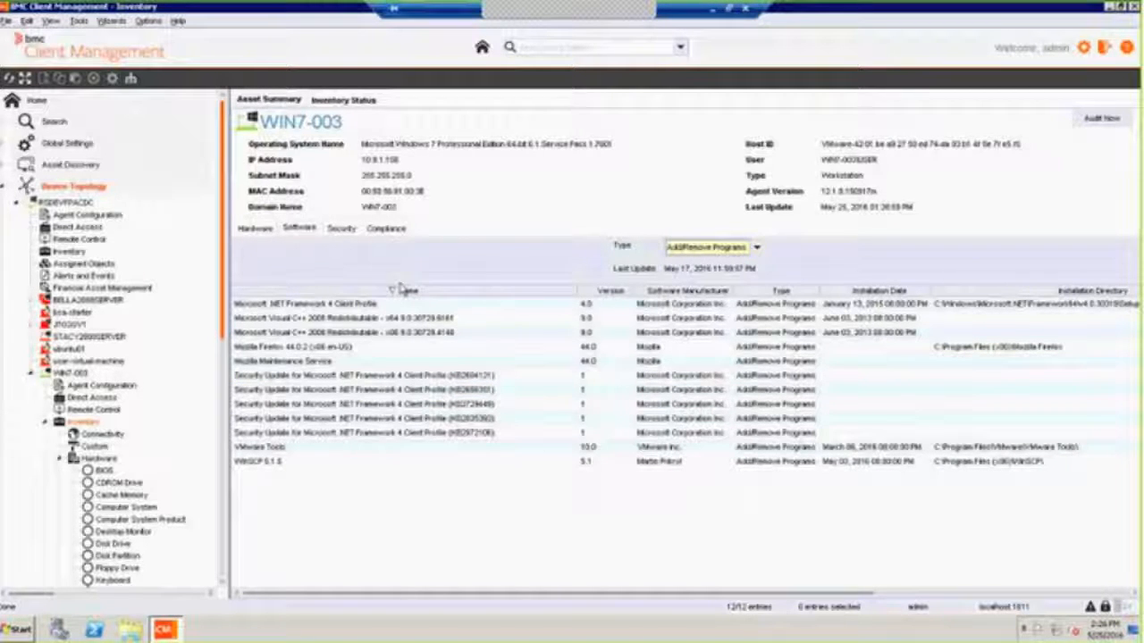
pyautogui.click(340, 229)
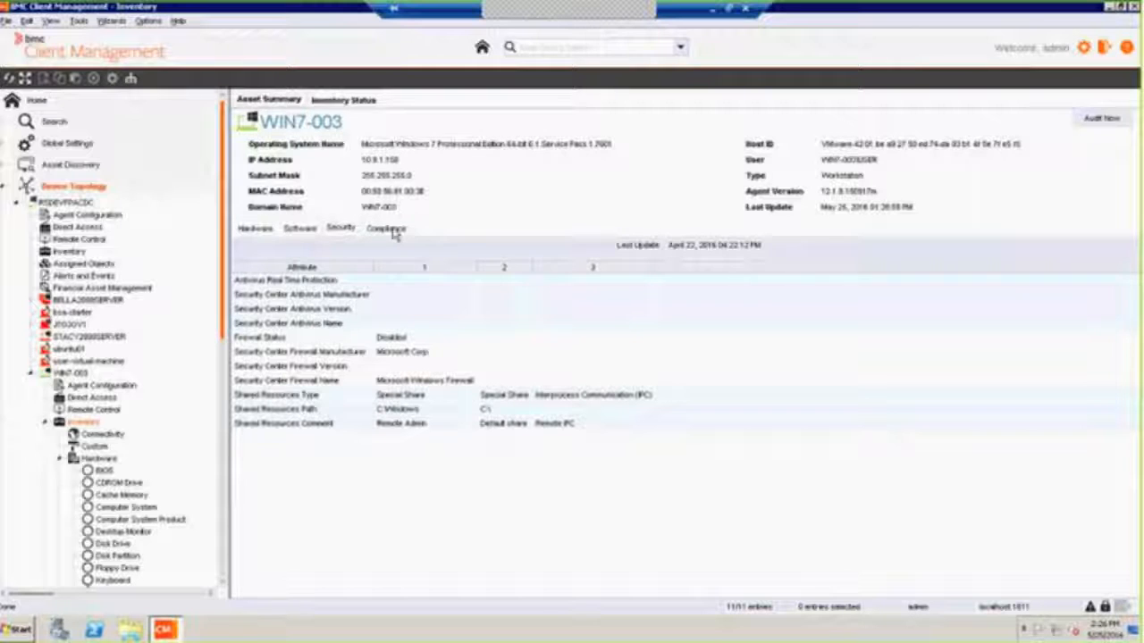
# Review WIN7-003's compliance rules: Anti-Spyware, Anti-Virus, Firewall, Hardware, Internet Explorer and critical patch
pyautogui.click(386, 229)
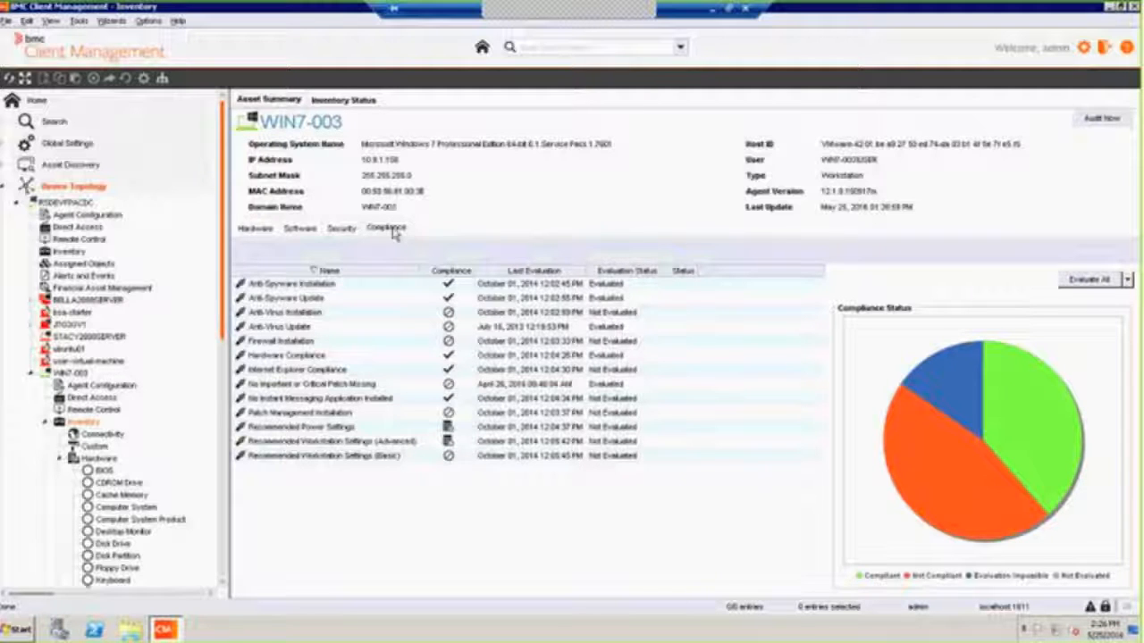
pyautogui.click(325, 282)
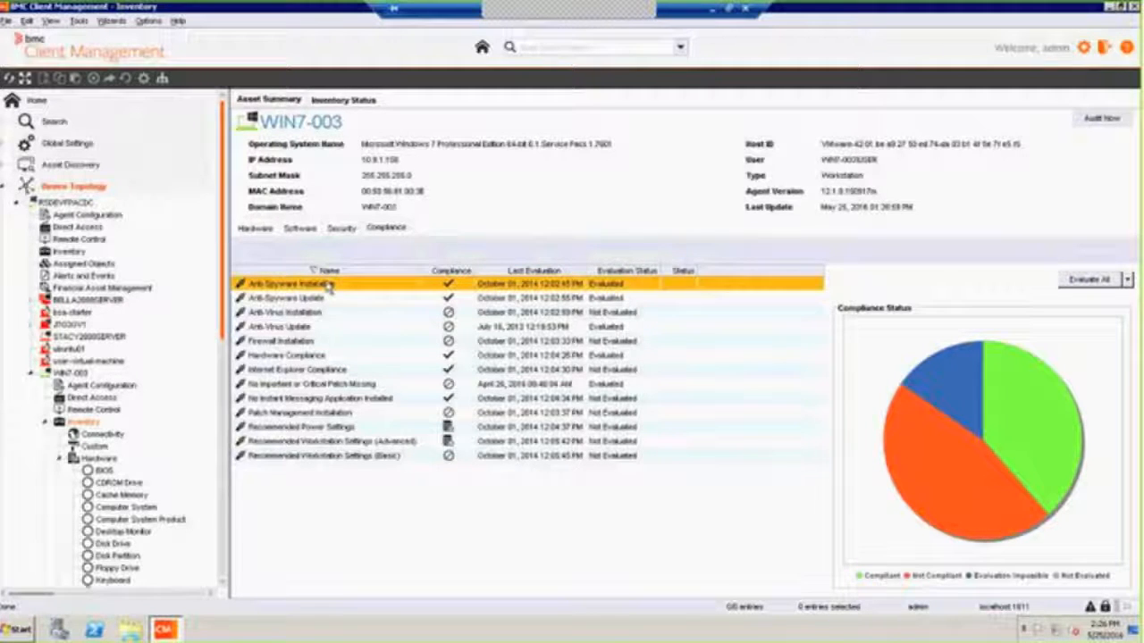
pyautogui.click(322, 311)
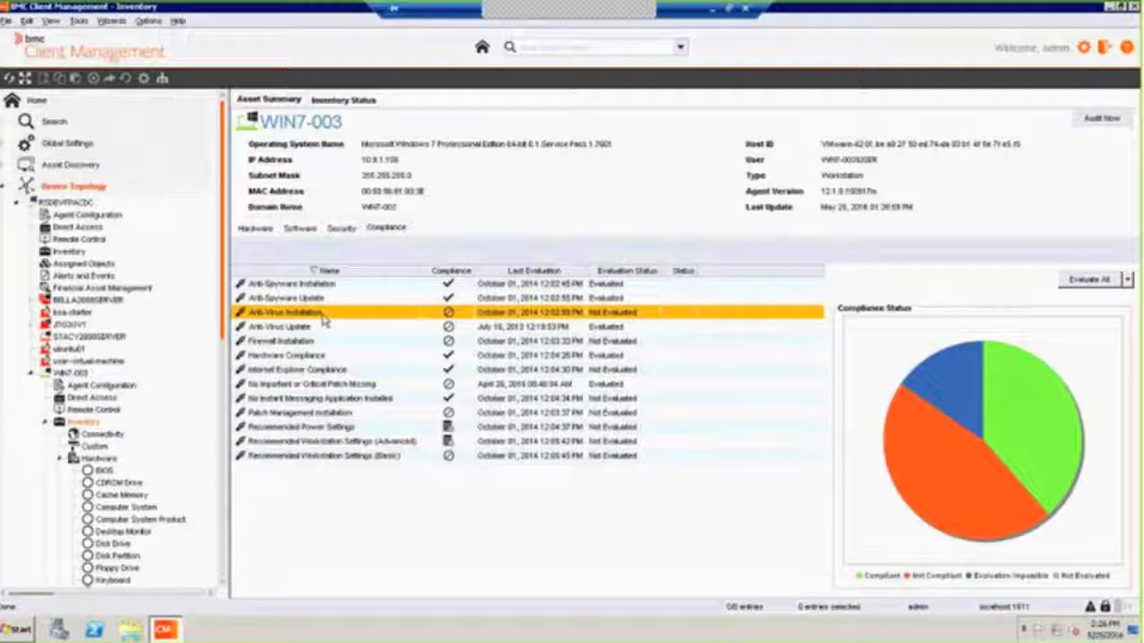
pyautogui.click(283, 339)
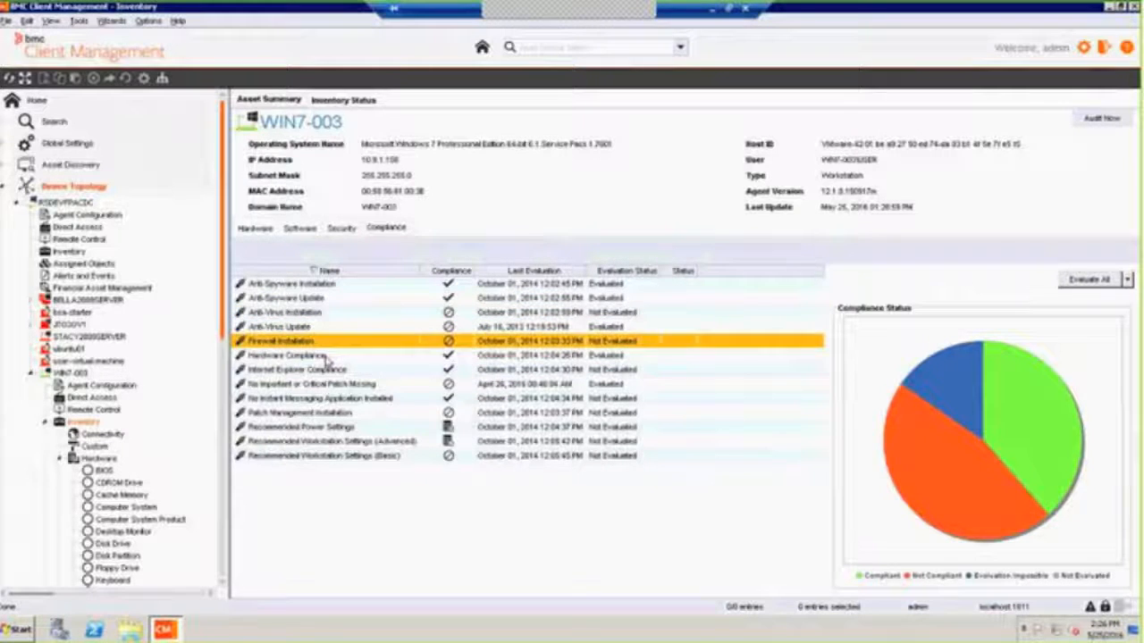
pyautogui.click(289, 354)
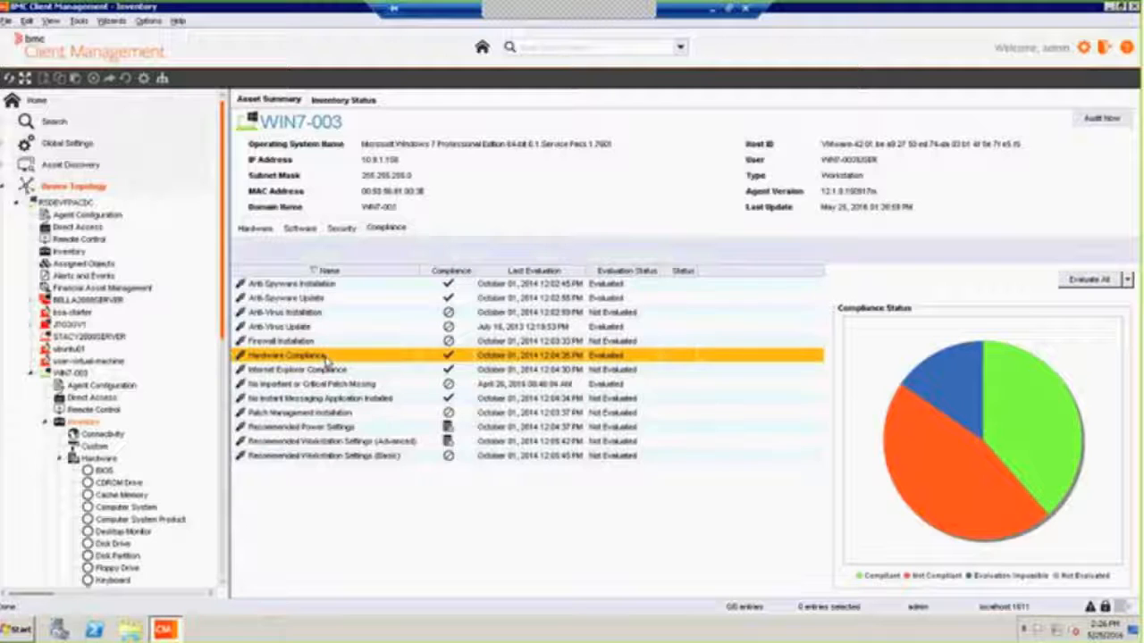
pyautogui.click(301, 368)
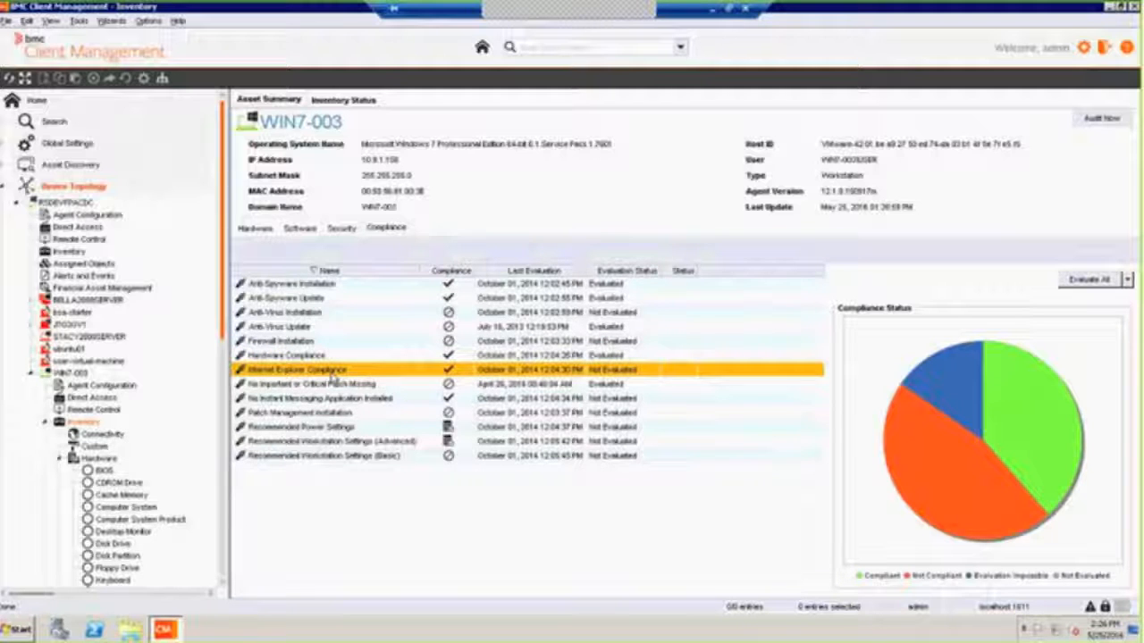
pyautogui.click(339, 382)
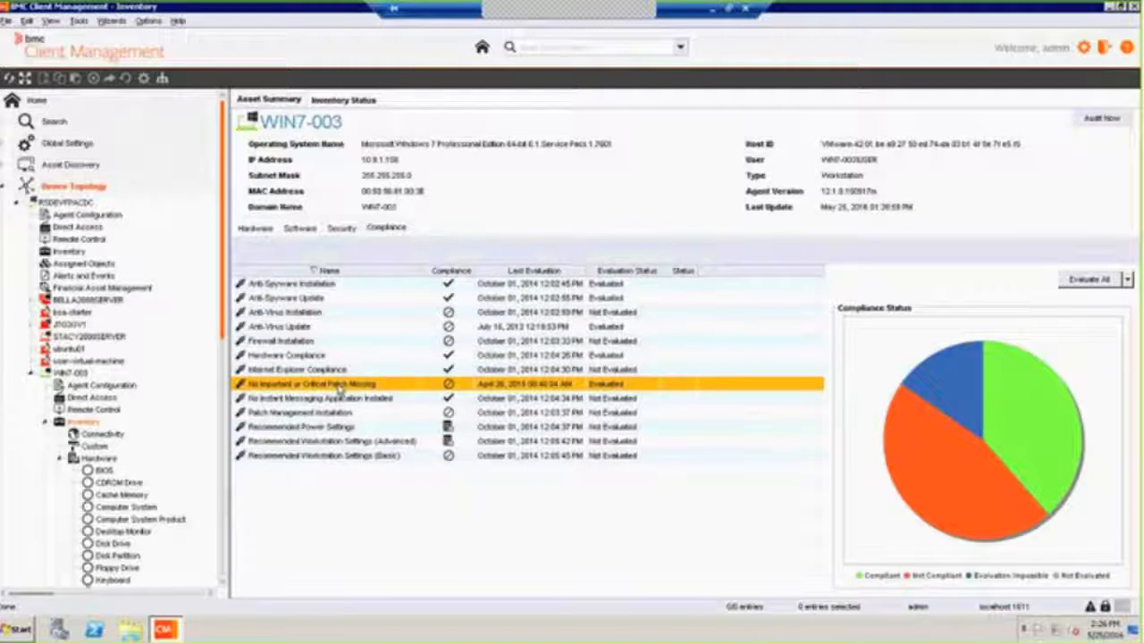
pyautogui.click(300, 426)
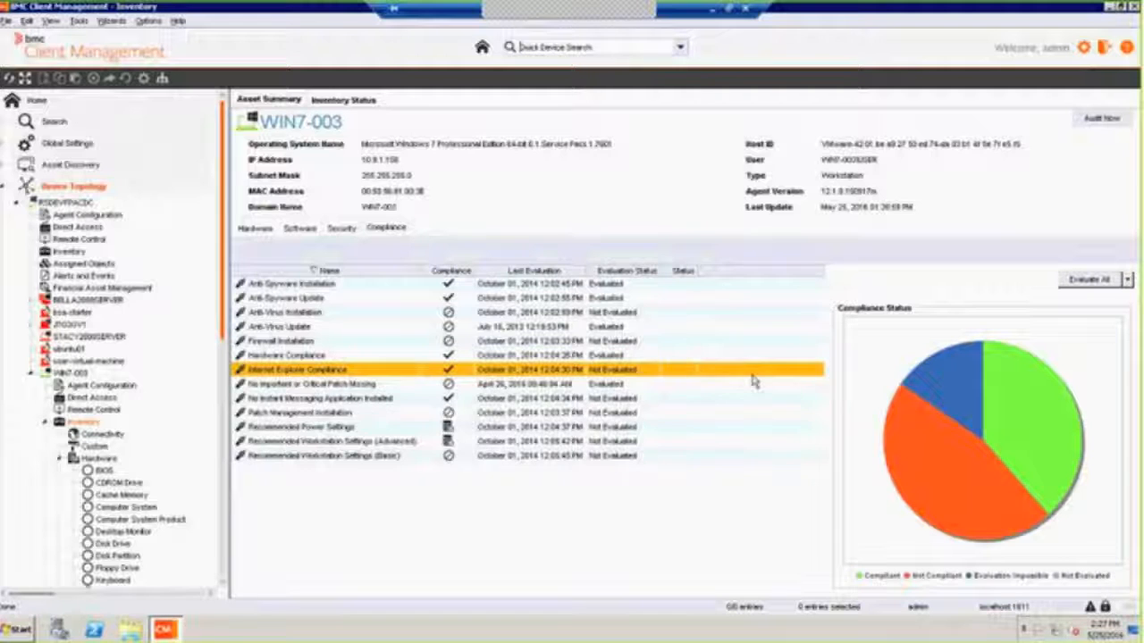
pyautogui.click(295, 282)
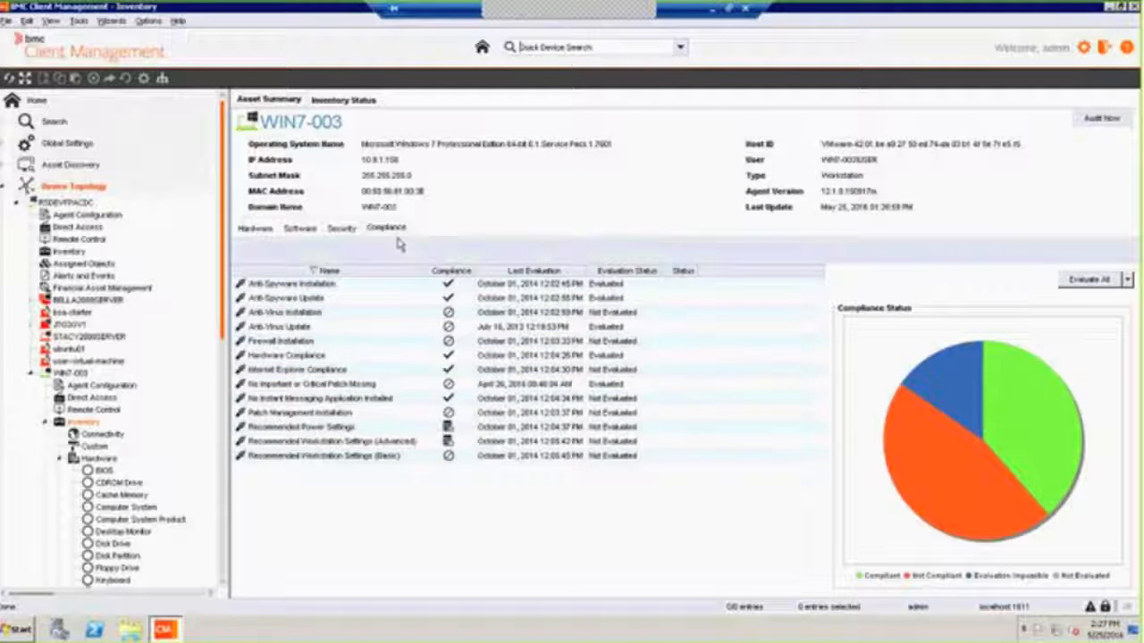
pyautogui.moveTo(324, 152)
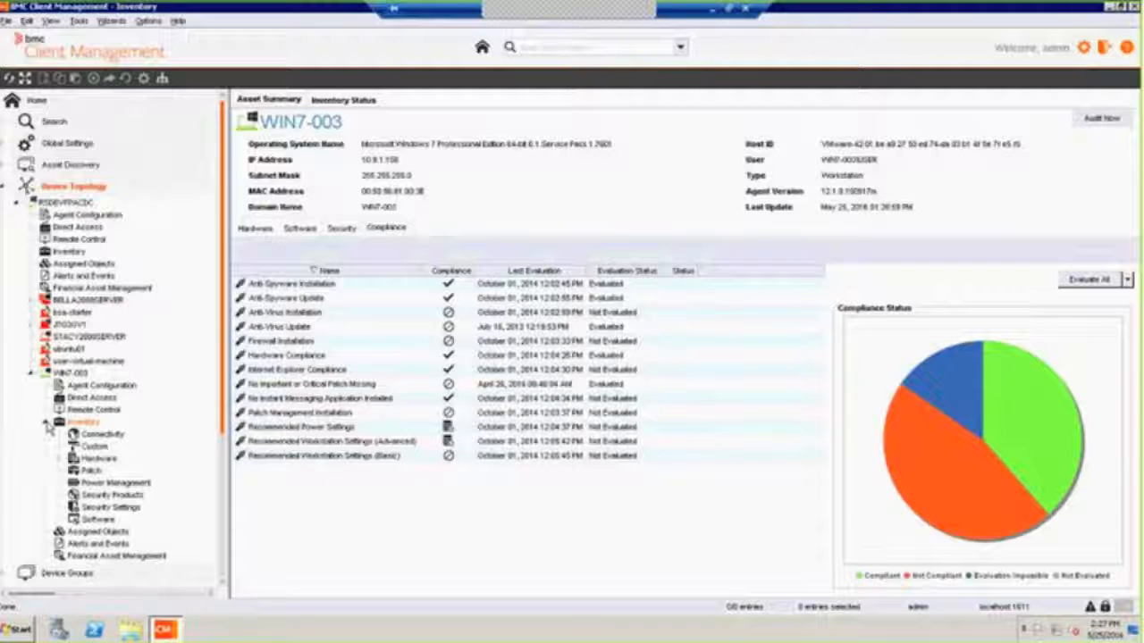
# Review WIN7-003's Financial Asset Management attributes including Vendor SKU, then return to the topology graph
pyautogui.click(49, 421)
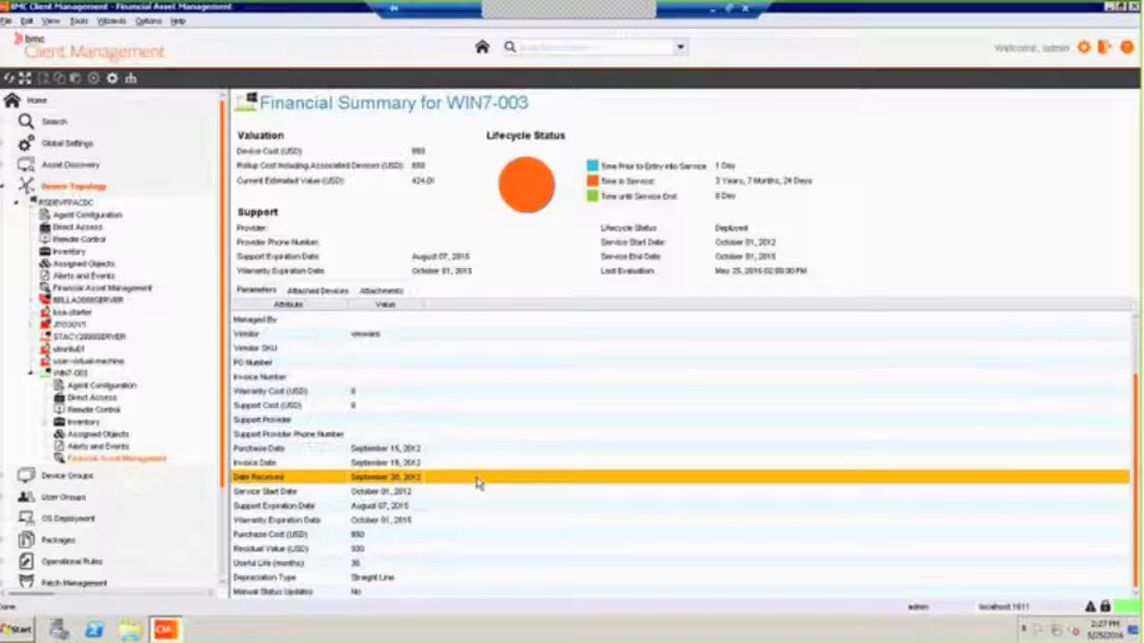
pyautogui.click(286, 347)
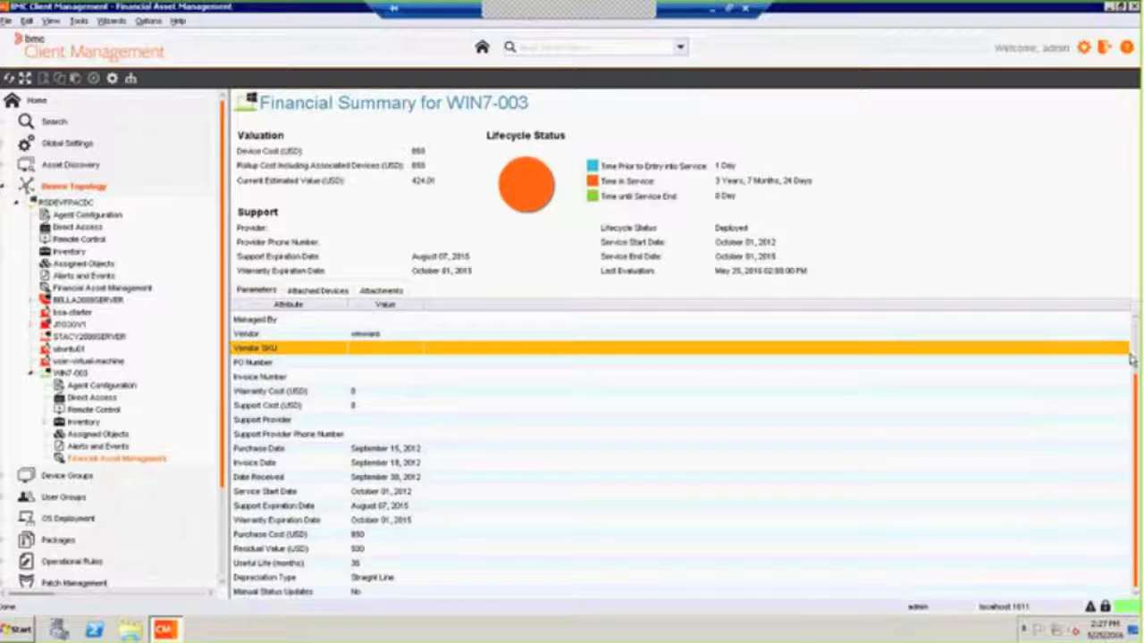
pyautogui.scroll(3)
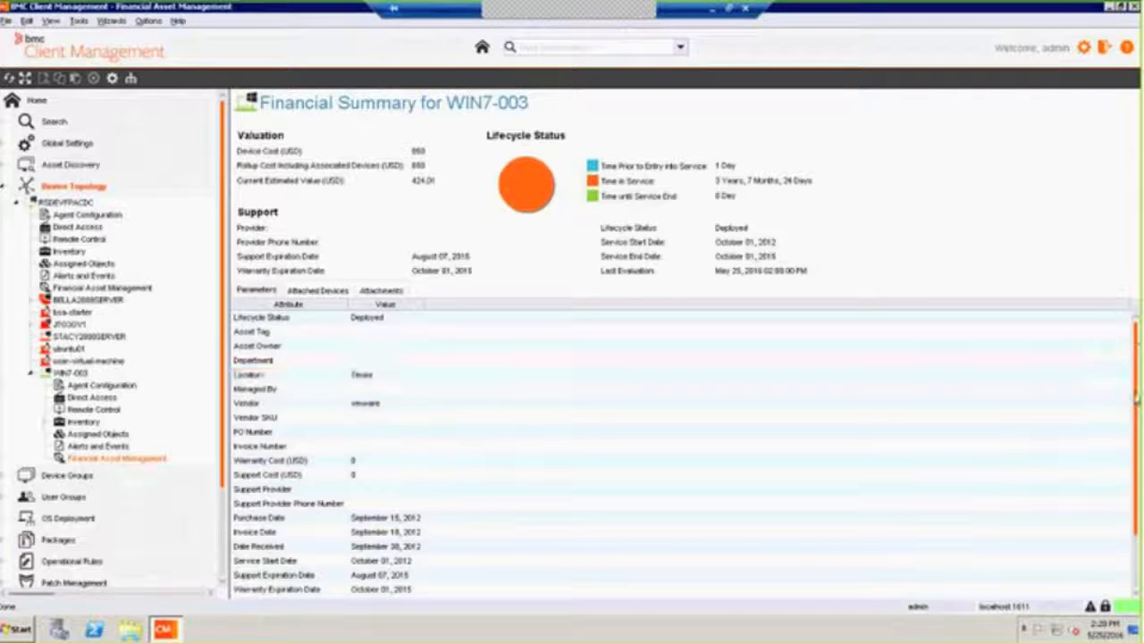
pyautogui.scroll(-3)
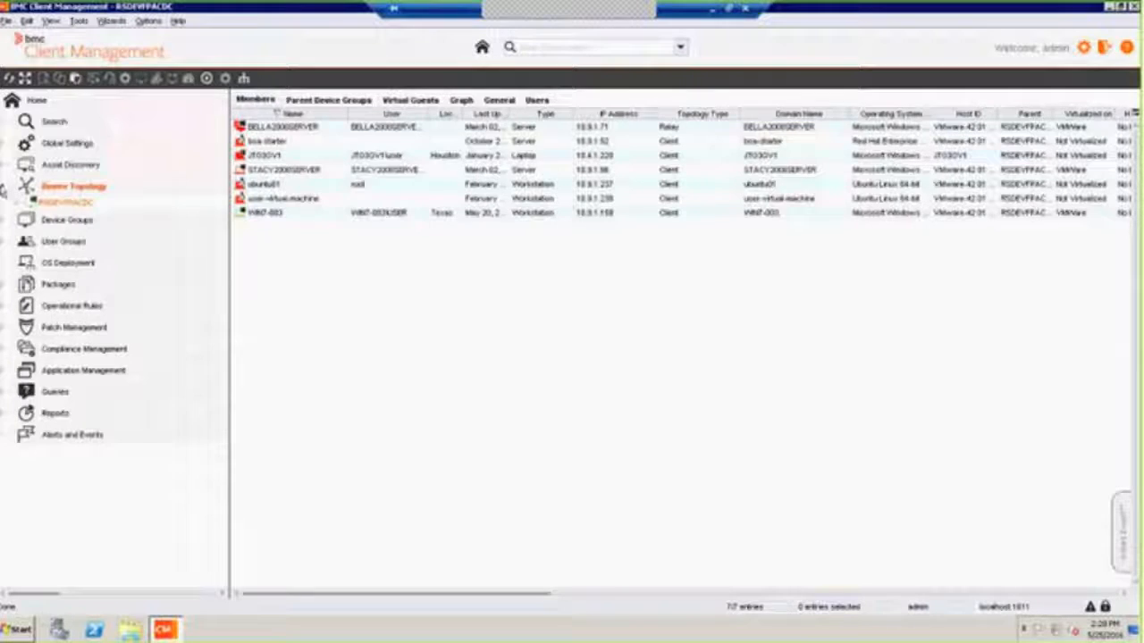
pyautogui.click(461, 100)
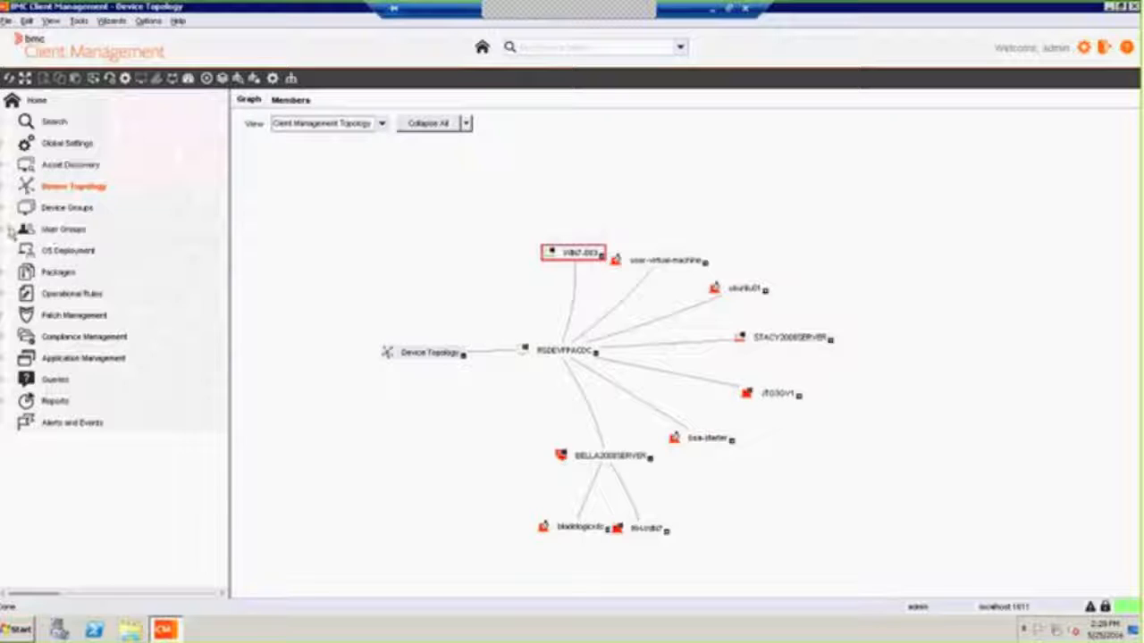
# Expand User Groups to list All Users and Out of the Box, briefly expanding then collapsing Device Groups
pyautogui.click(62, 229)
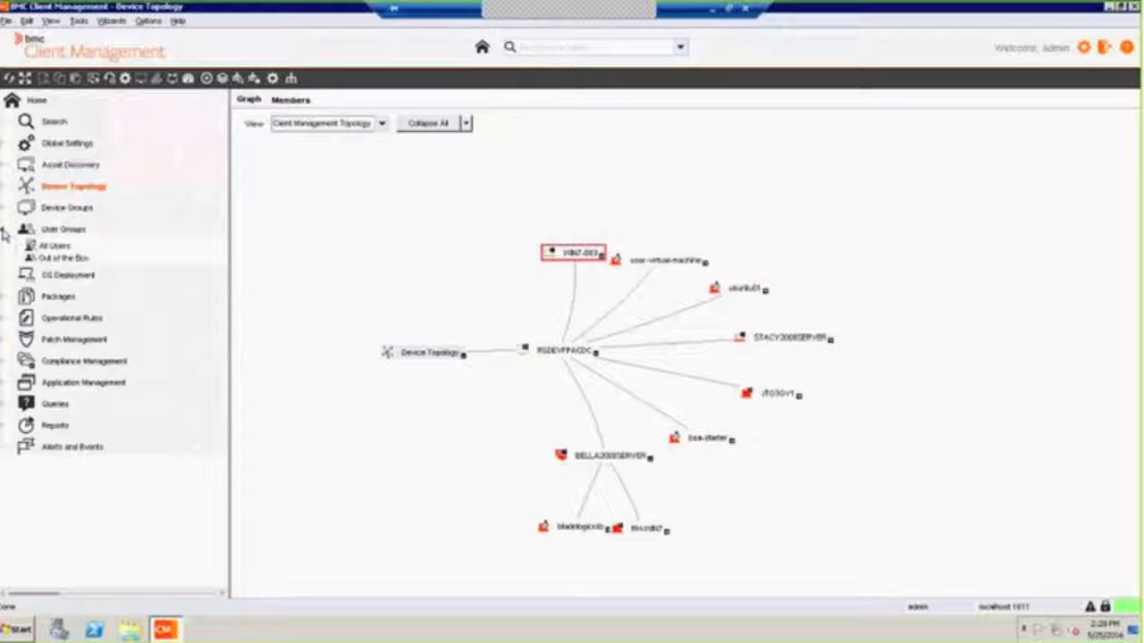
pyautogui.click(68, 208)
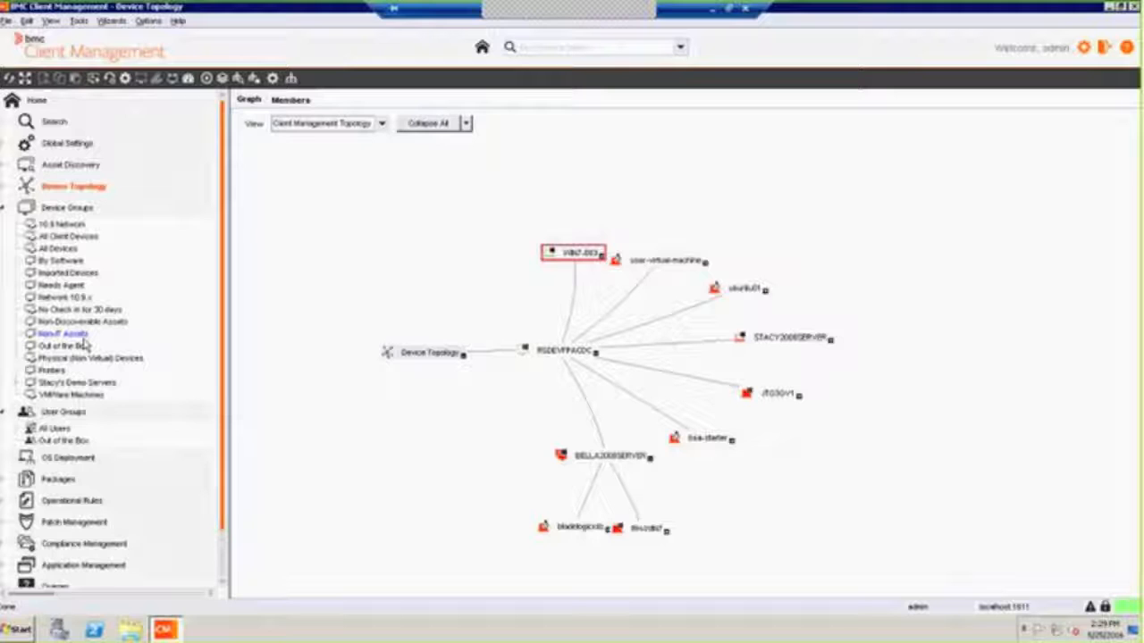
pyautogui.click(90, 357)
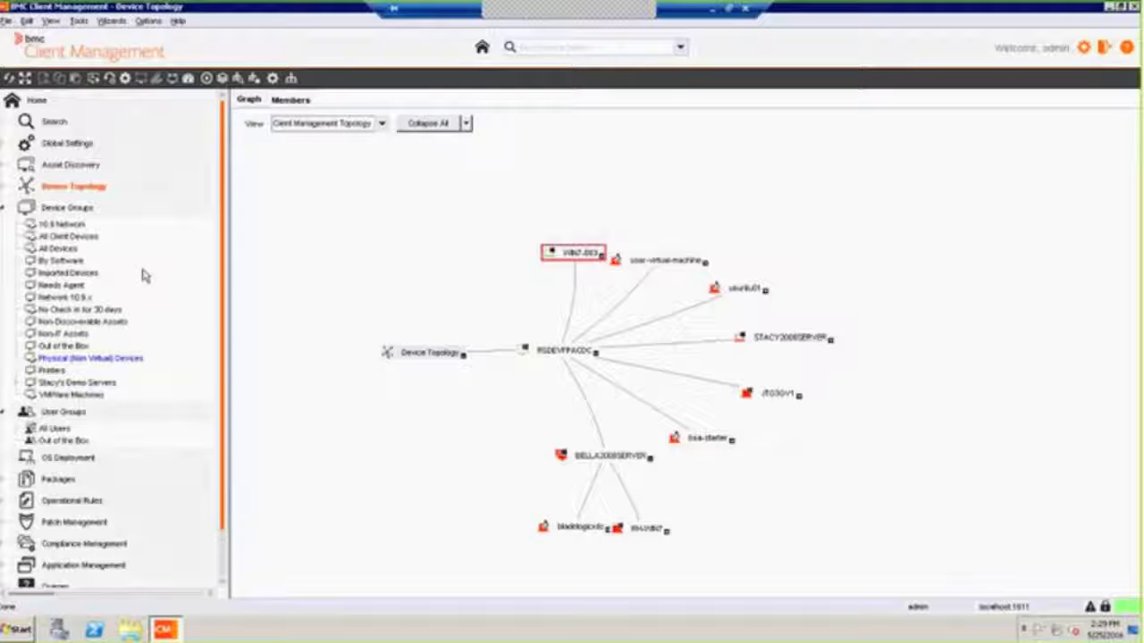
pyautogui.click(68, 272)
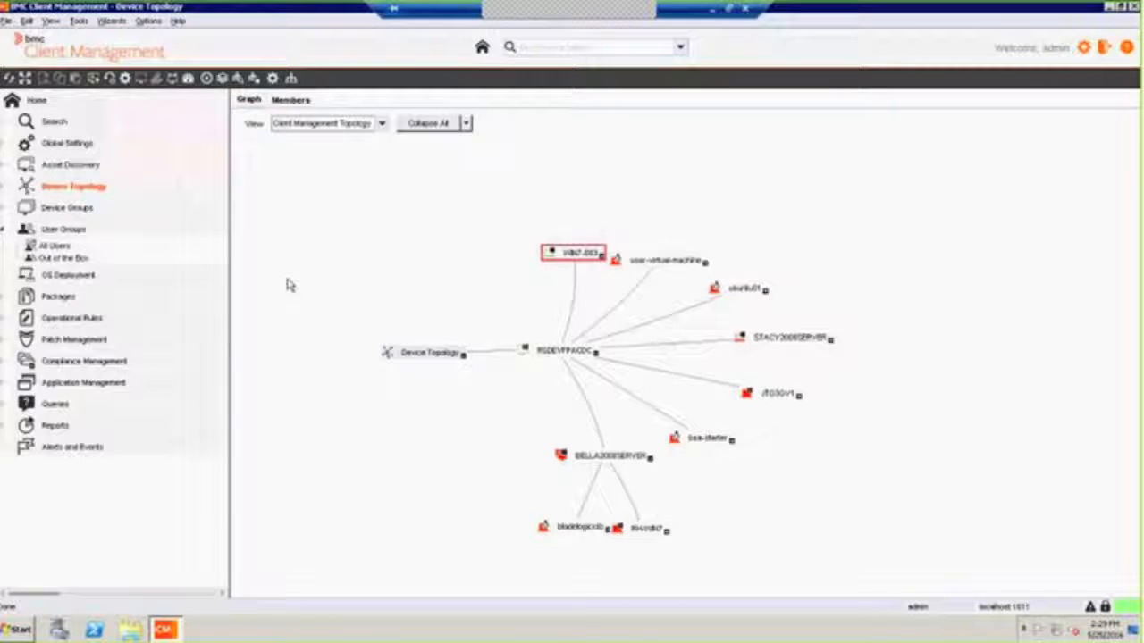
pyautogui.moveTo(347, 282)
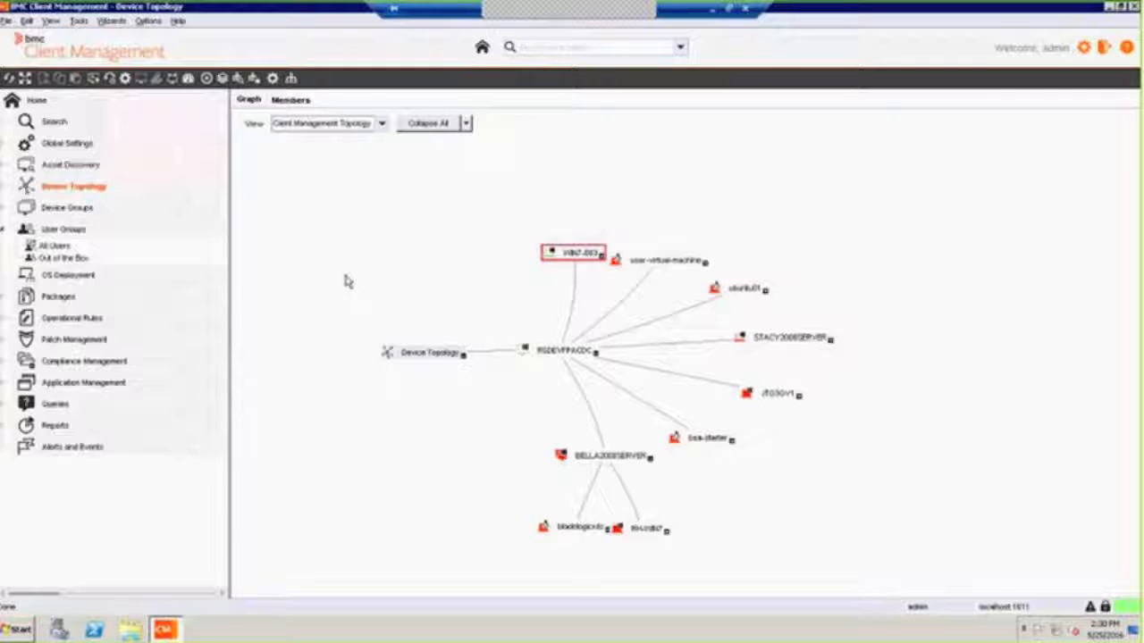
pyautogui.moveTo(240, 239)
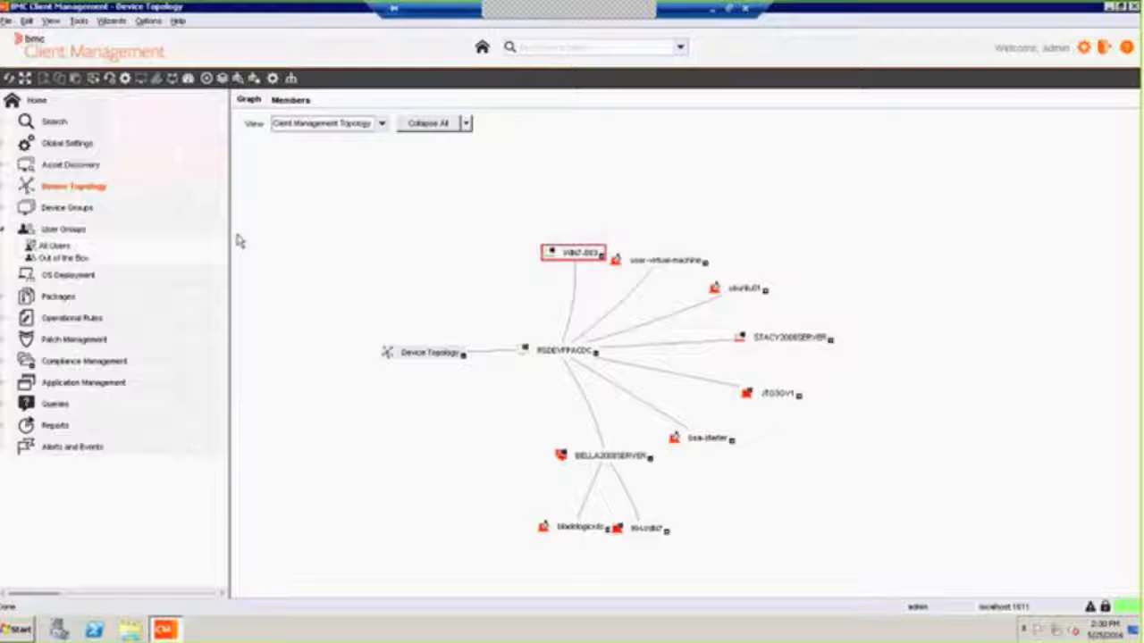
pyautogui.moveTo(103, 238)
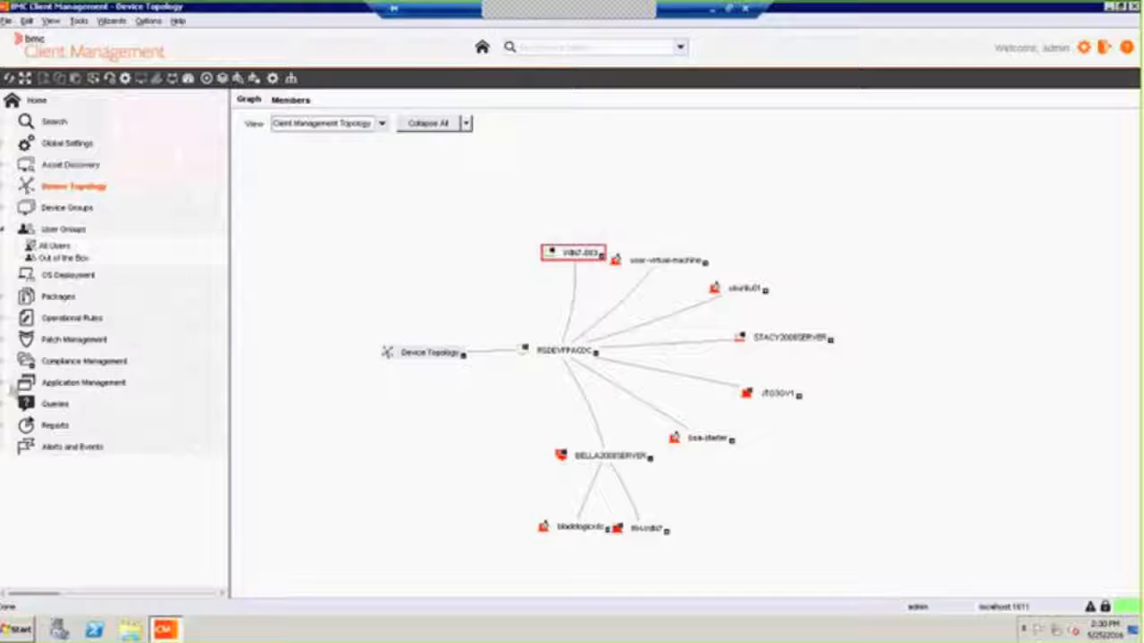
pyautogui.click(84, 382)
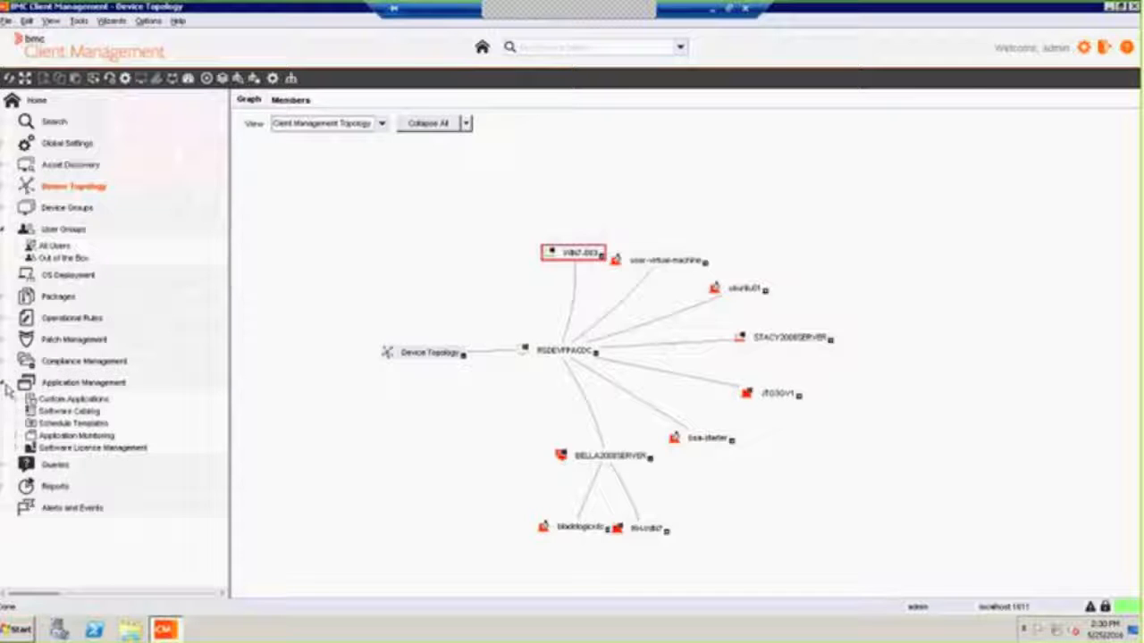
pyautogui.click(93, 447)
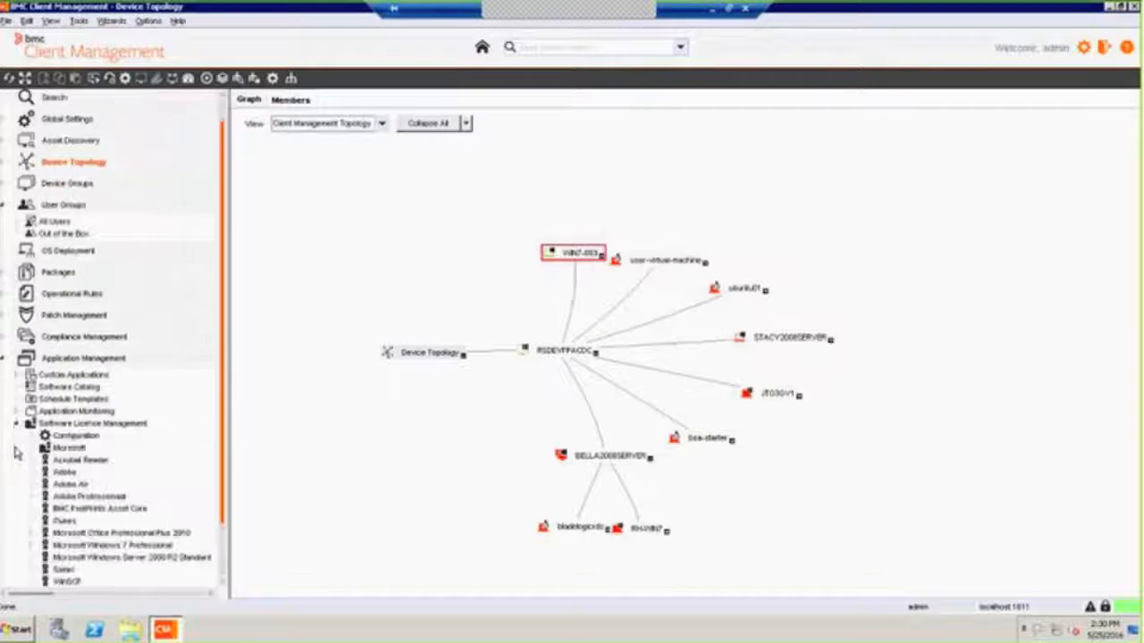
pyautogui.click(93, 422)
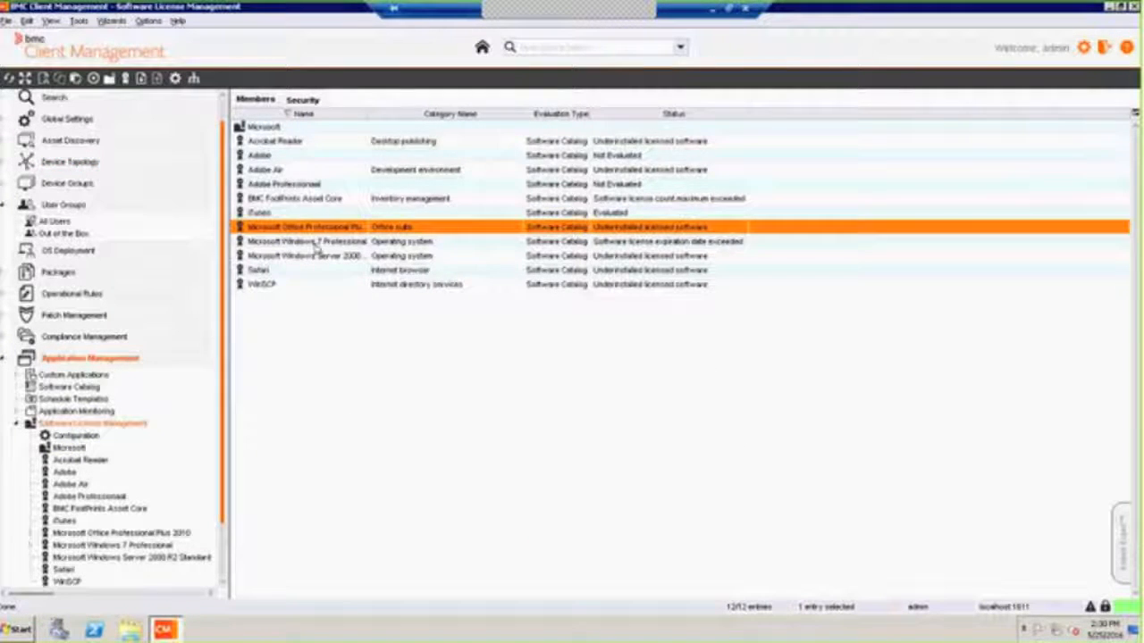
pyautogui.moveTo(304, 318)
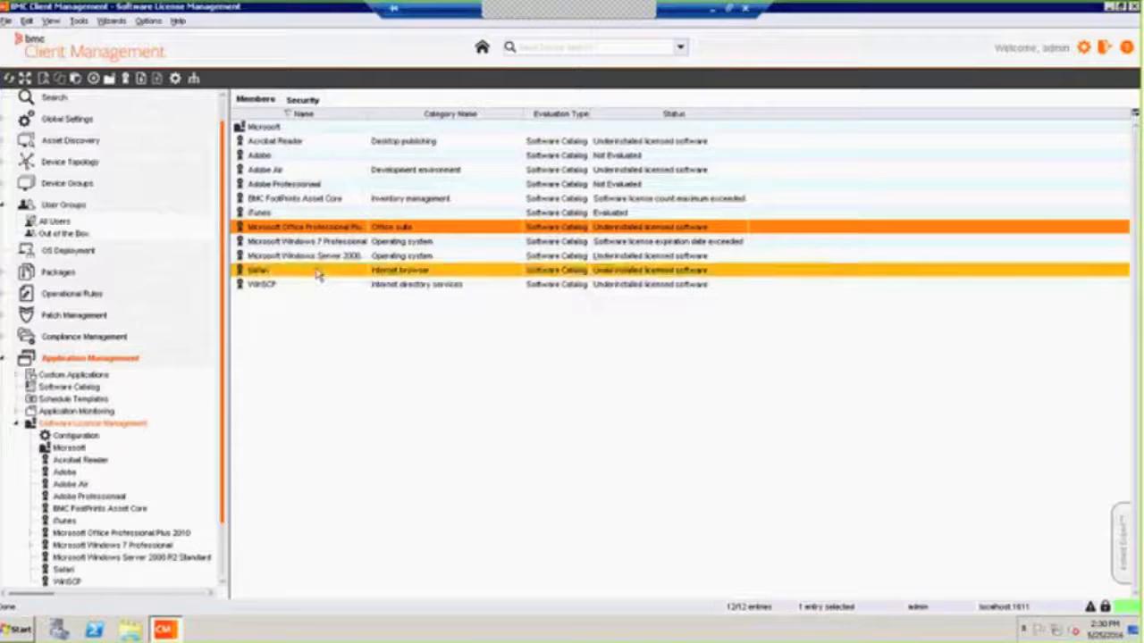
# Review the Microsoft Office Professional Plus 2010 license's dashboard and purchase records
pyautogui.click(313, 226)
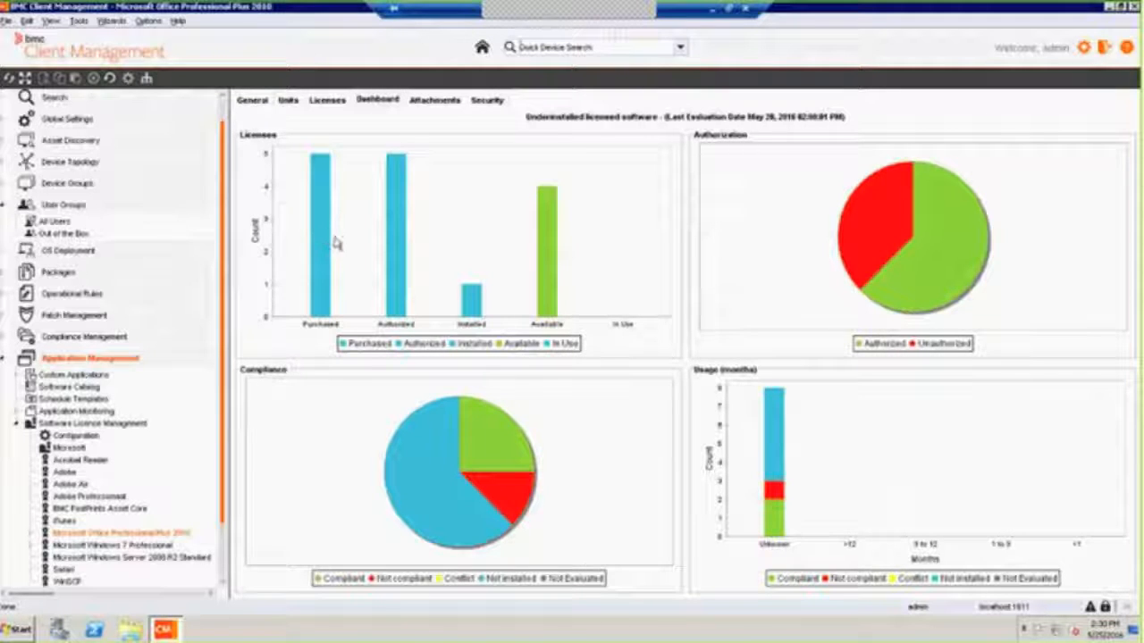
pyautogui.moveTo(482, 307)
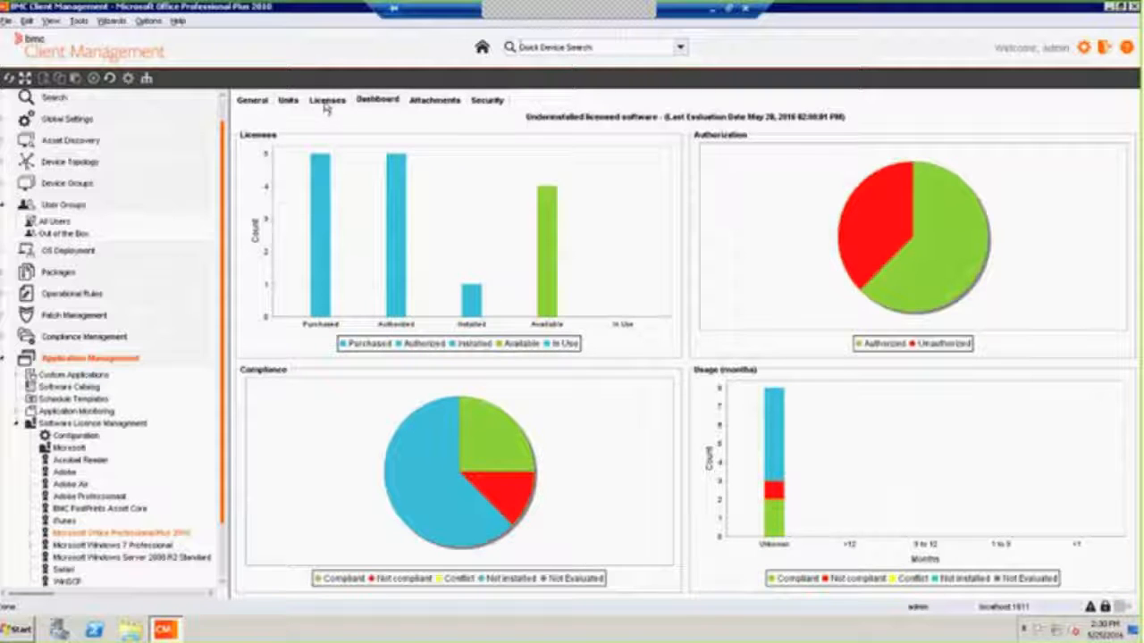
pyautogui.click(327, 100)
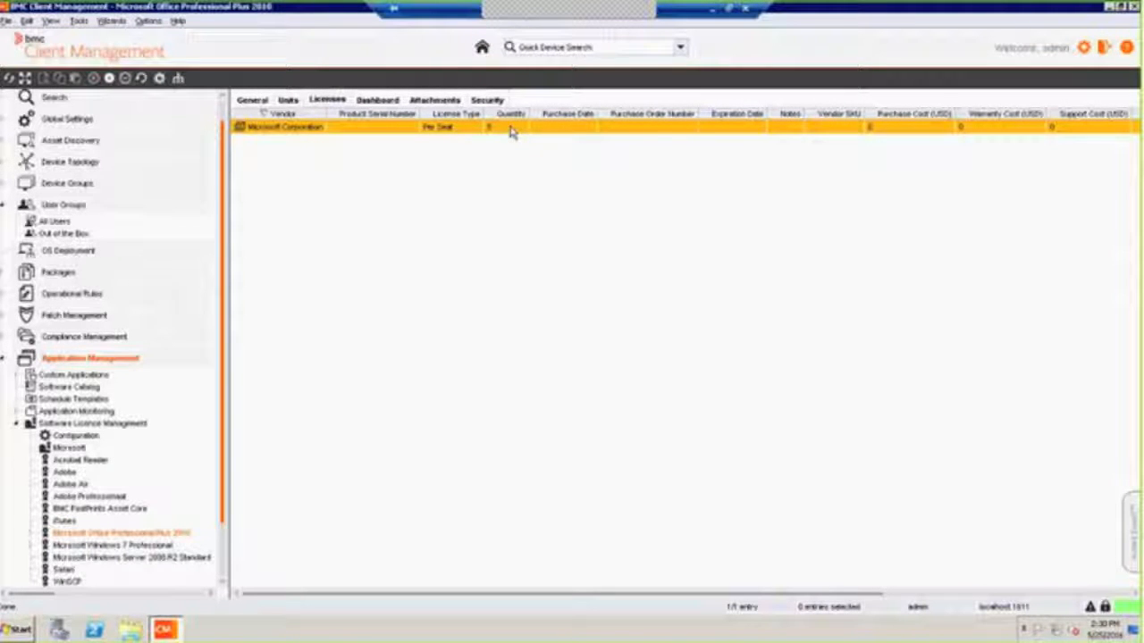
pyautogui.rightClick(514, 127)
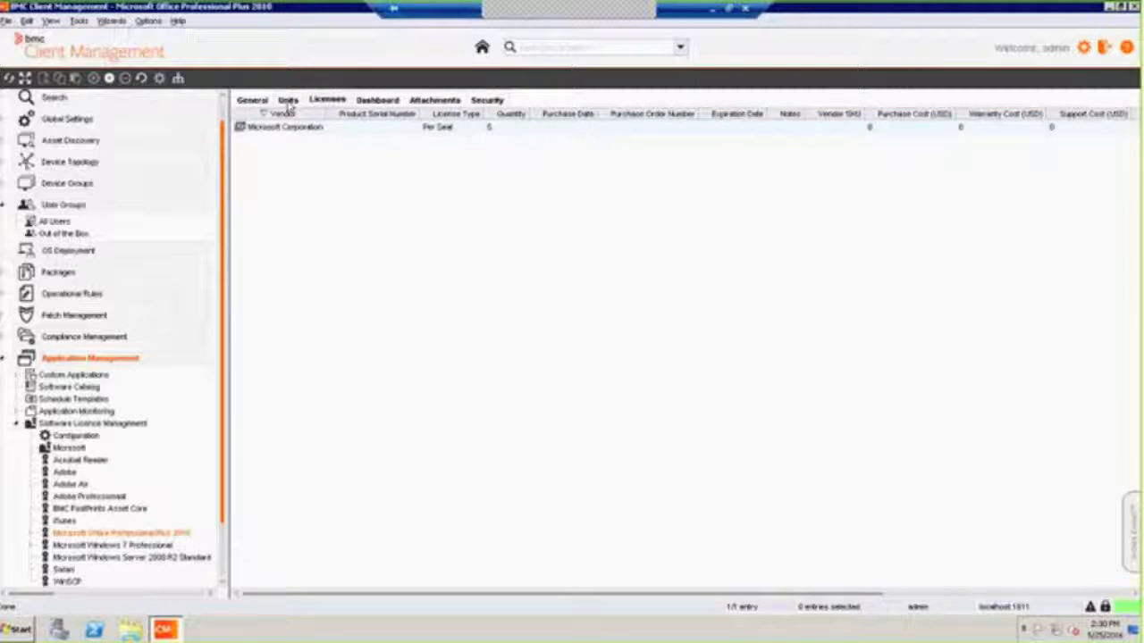
# Show the license's counted units and its assigned devices list
pyautogui.click(288, 100)
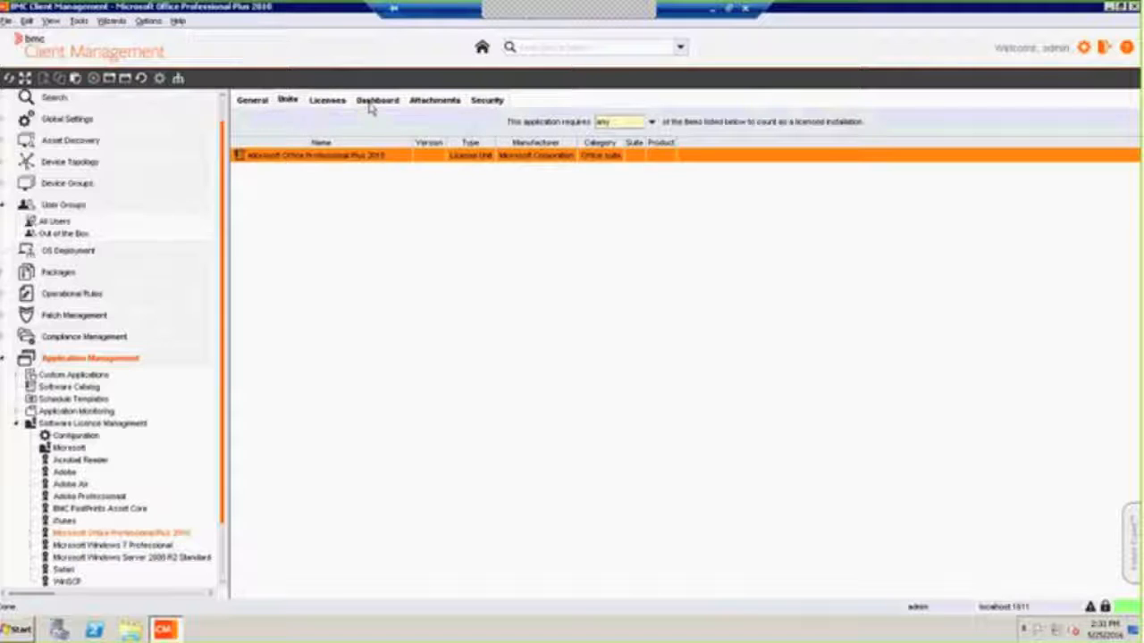
pyautogui.click(375, 100)
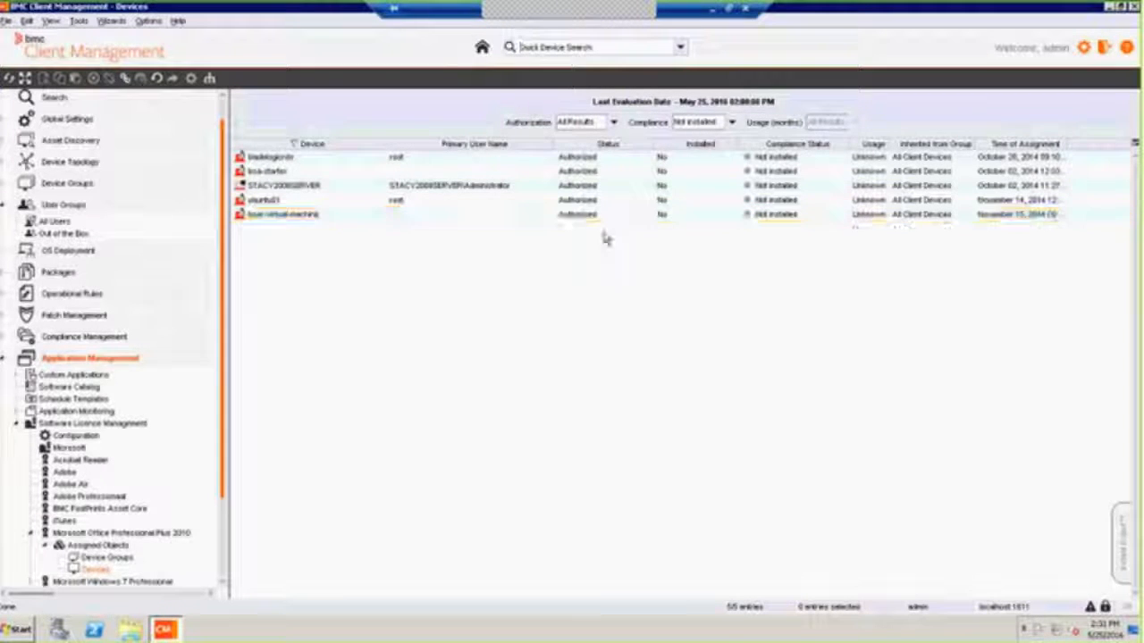
# Filter Office's assigned devices to Compliance = Installed and select the non-compliant device
pyautogui.click(268, 172)
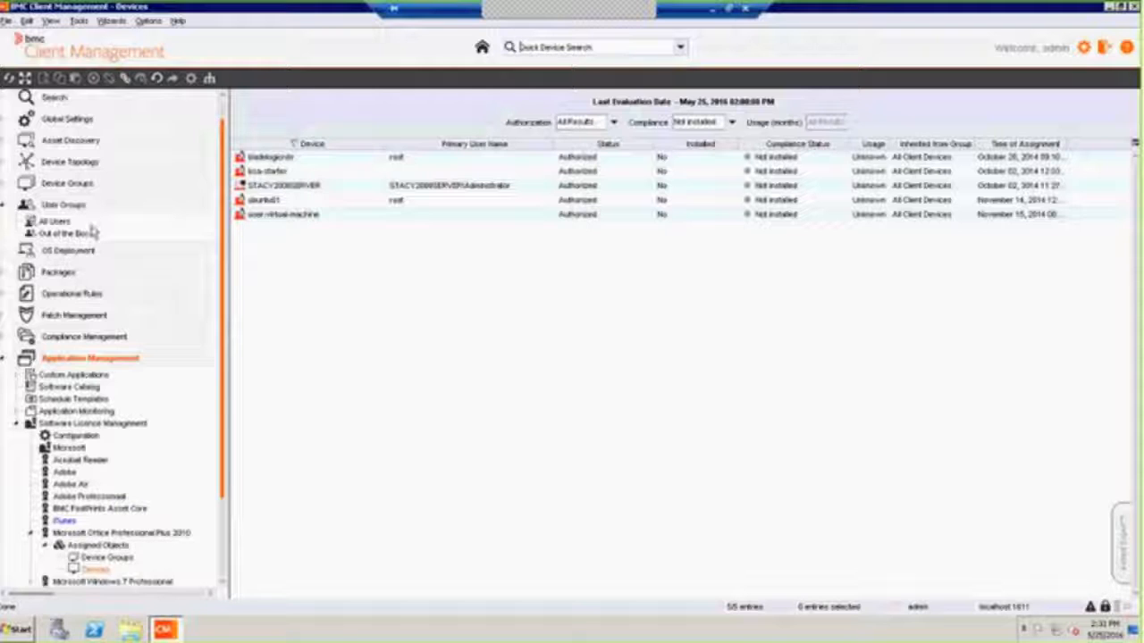
pyautogui.moveTo(80, 211)
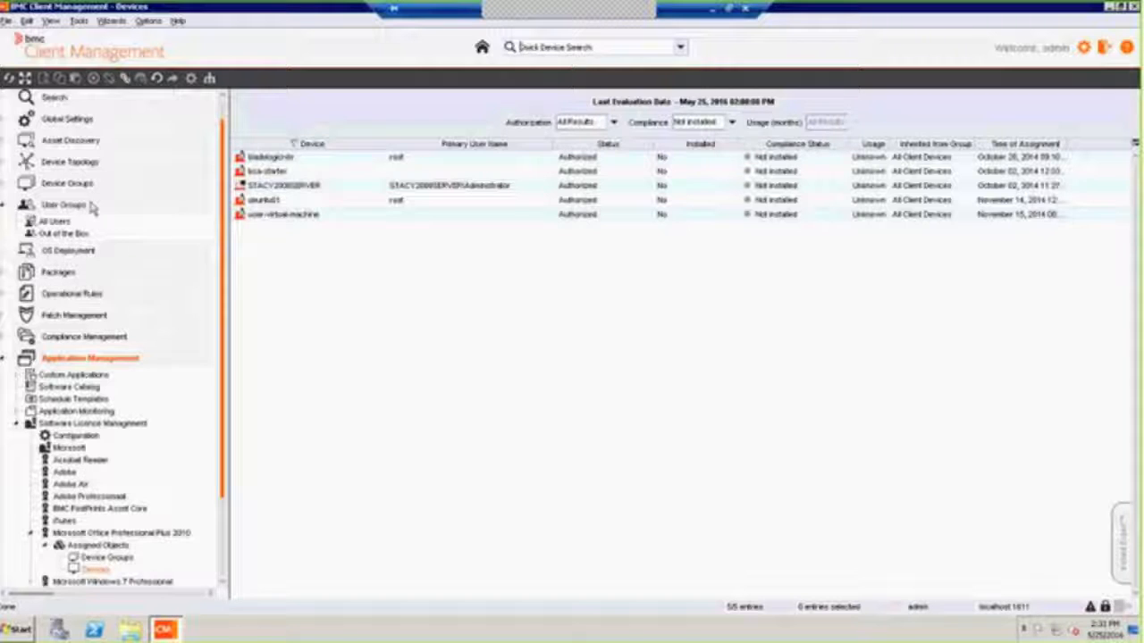
pyautogui.moveTo(314, 283)
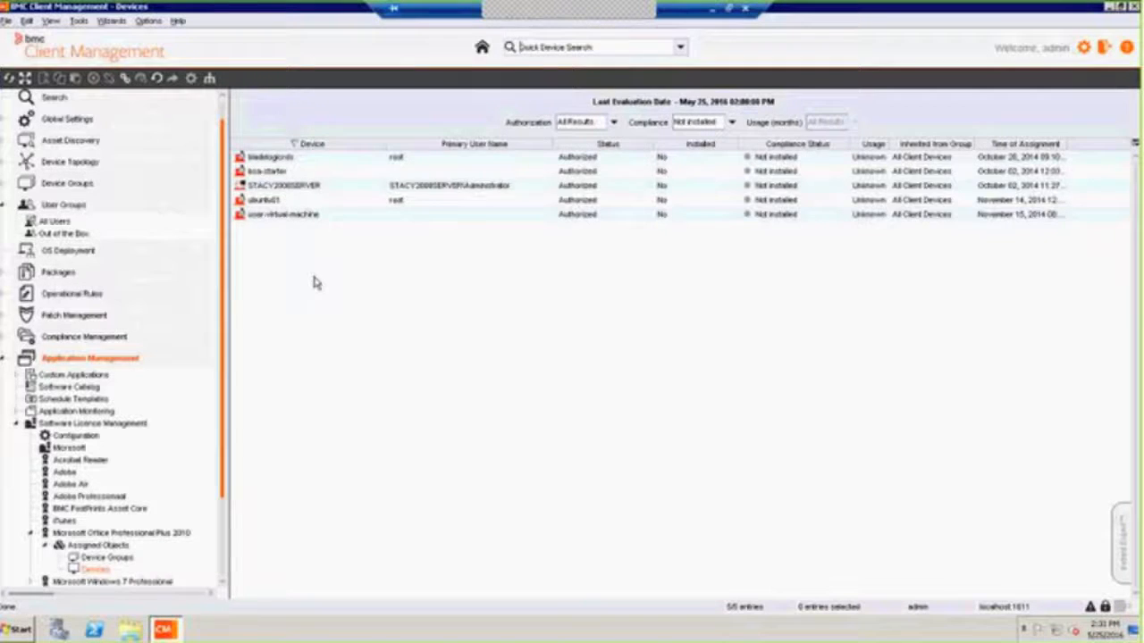
pyautogui.click(733, 121)
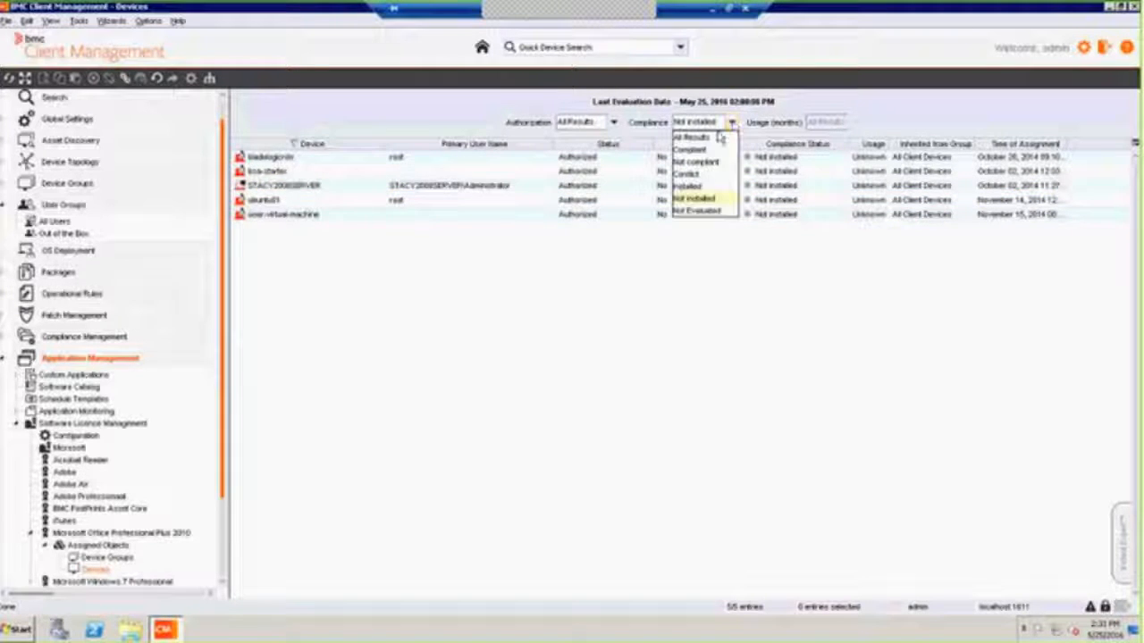
pyautogui.click(686, 186)
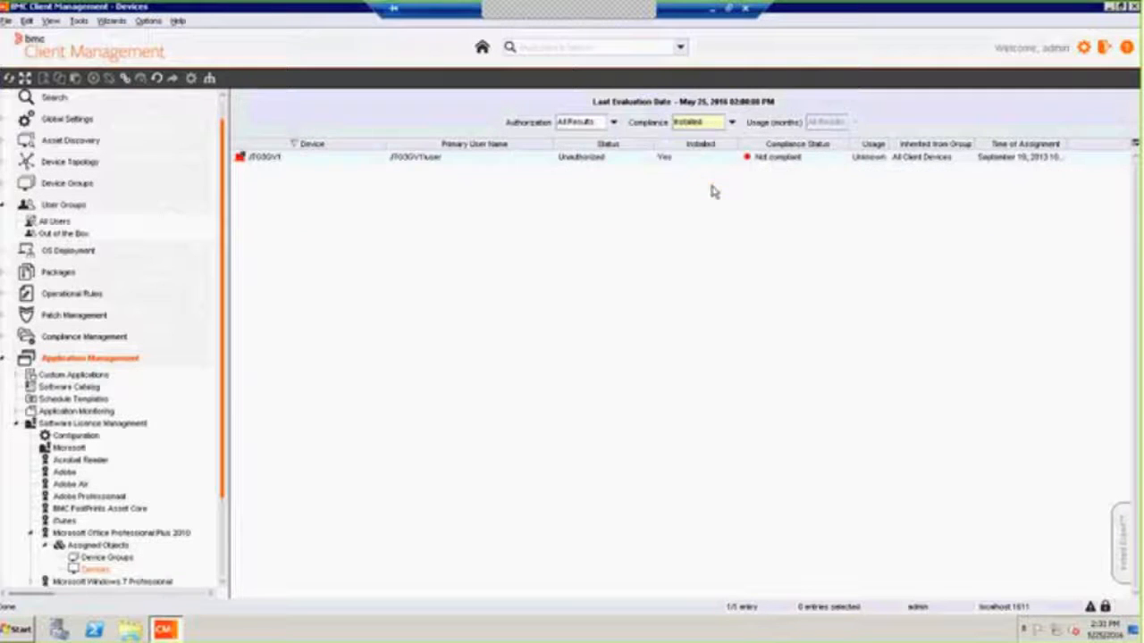
pyautogui.click(343, 158)
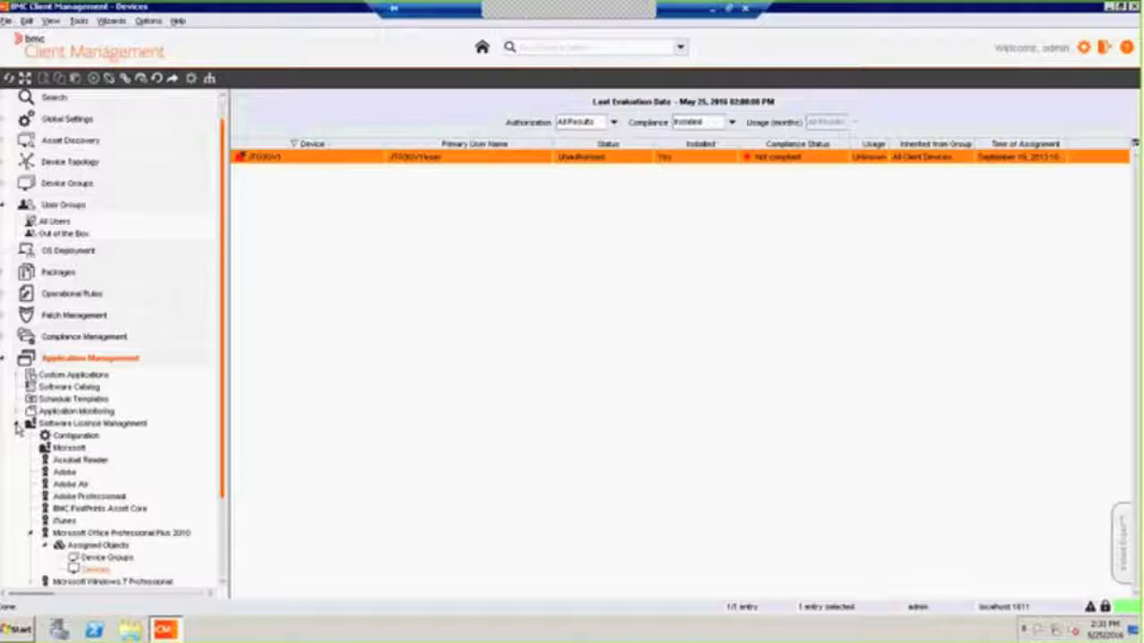
# Return to the Software License Management product list
pyautogui.click(93, 421)
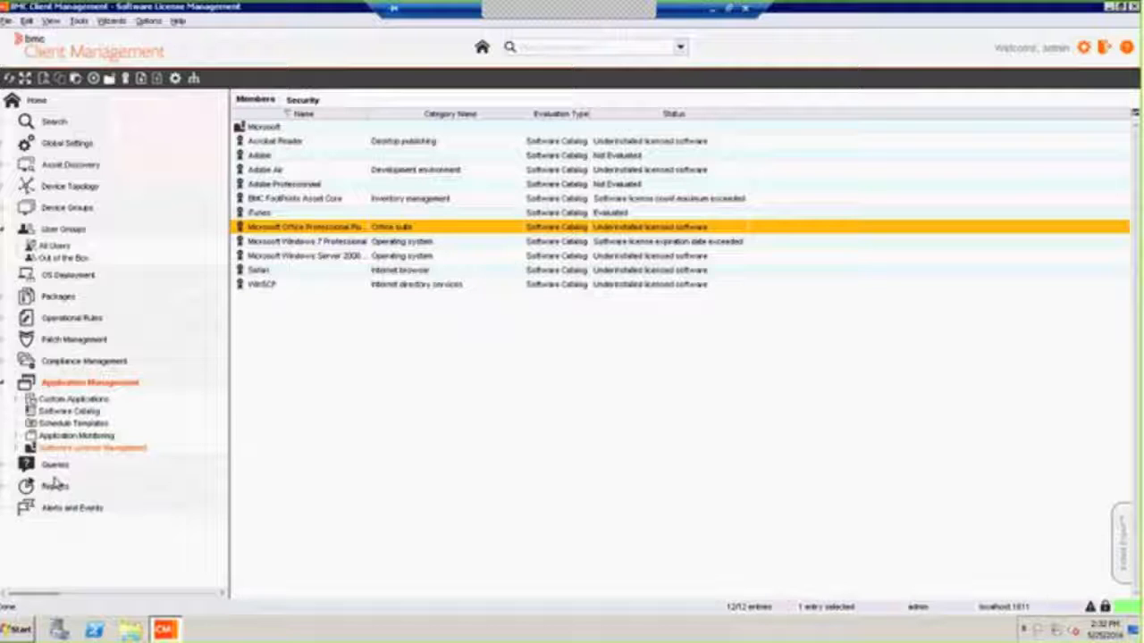
pyautogui.moveTo(140, 551)
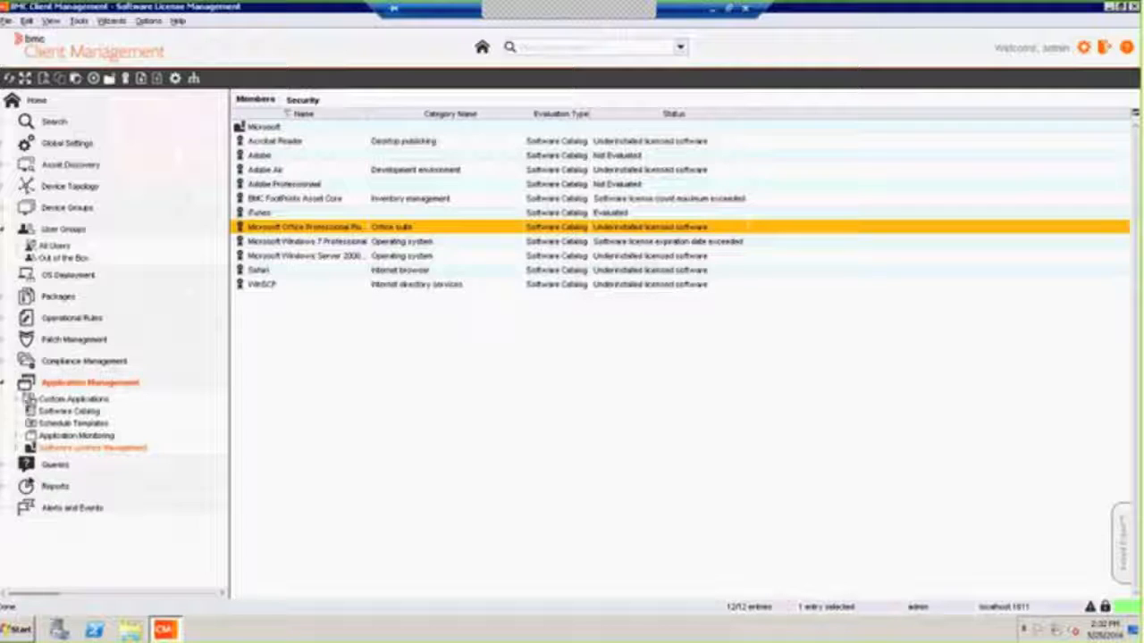
# Show the Prohibited Applications group under Application Monitoring, listing Notepad
pyautogui.click(68, 411)
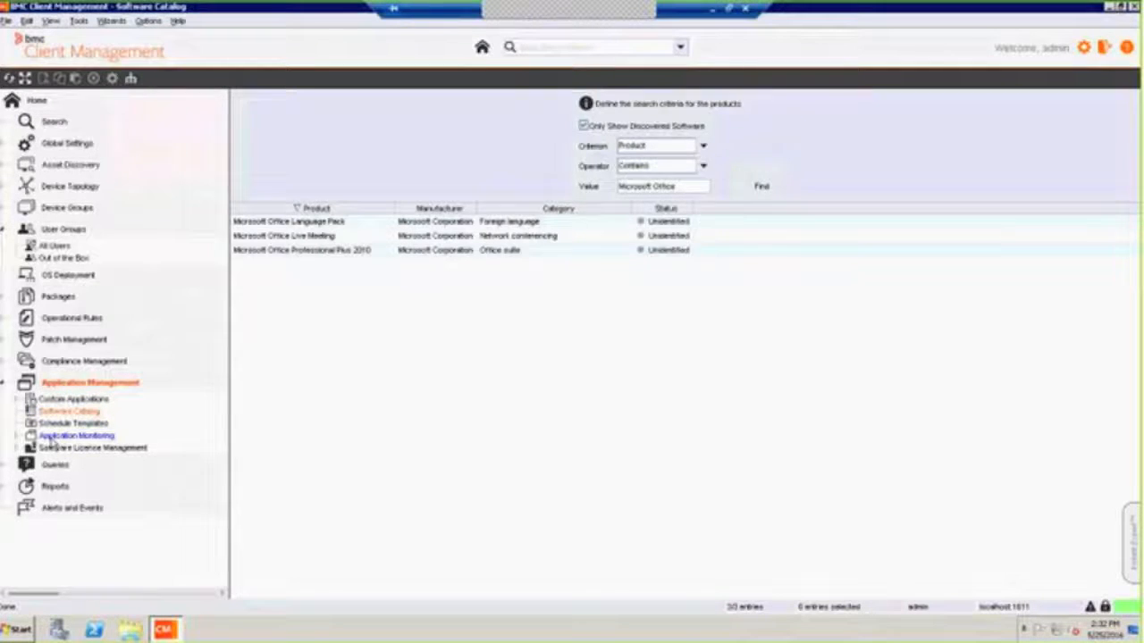
pyautogui.click(75, 436)
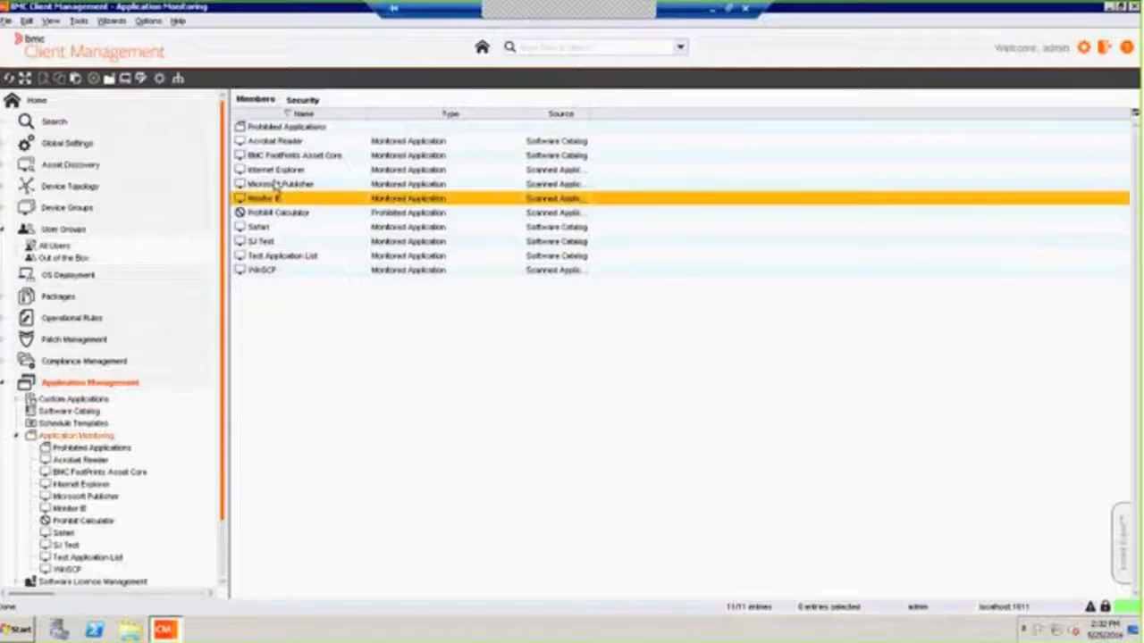
pyautogui.click(286, 125)
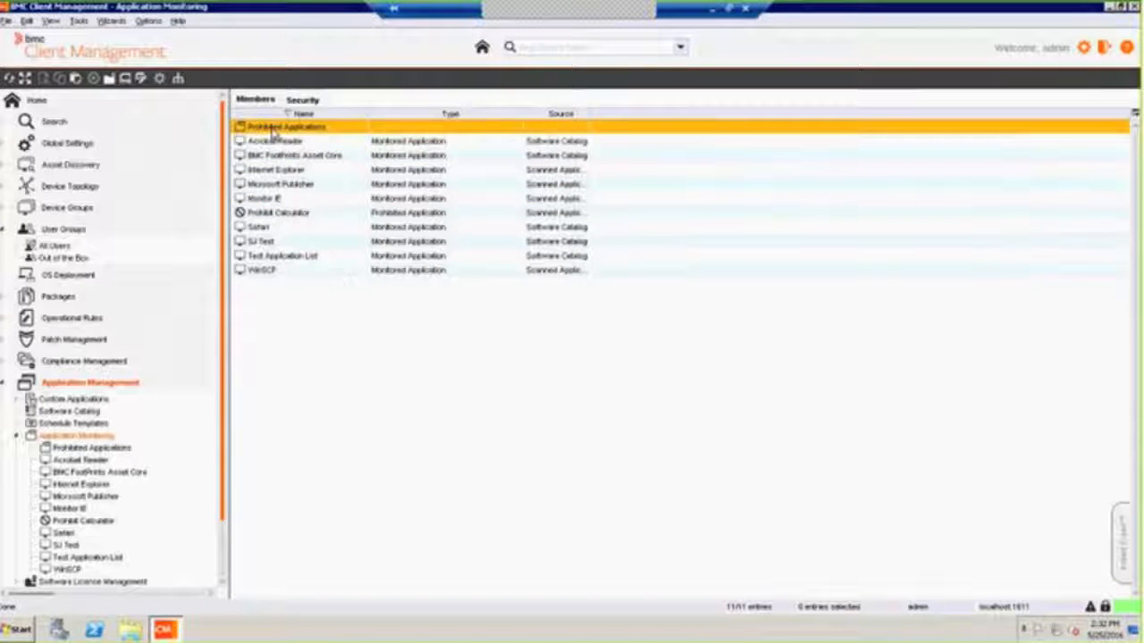
pyautogui.click(92, 447)
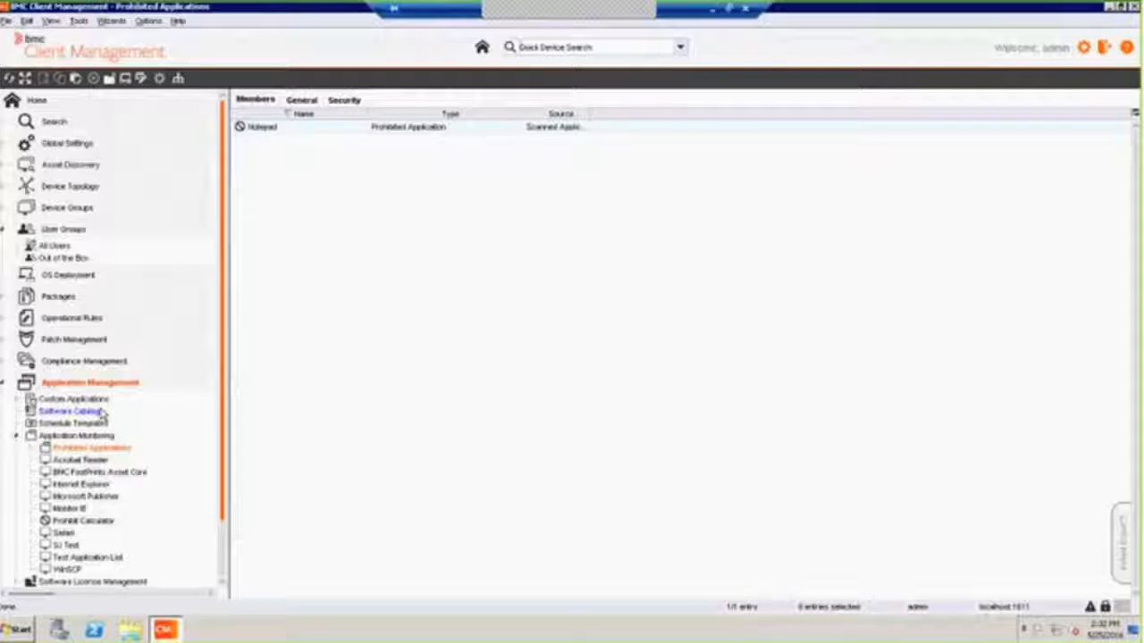
pyautogui.moveTo(289, 150)
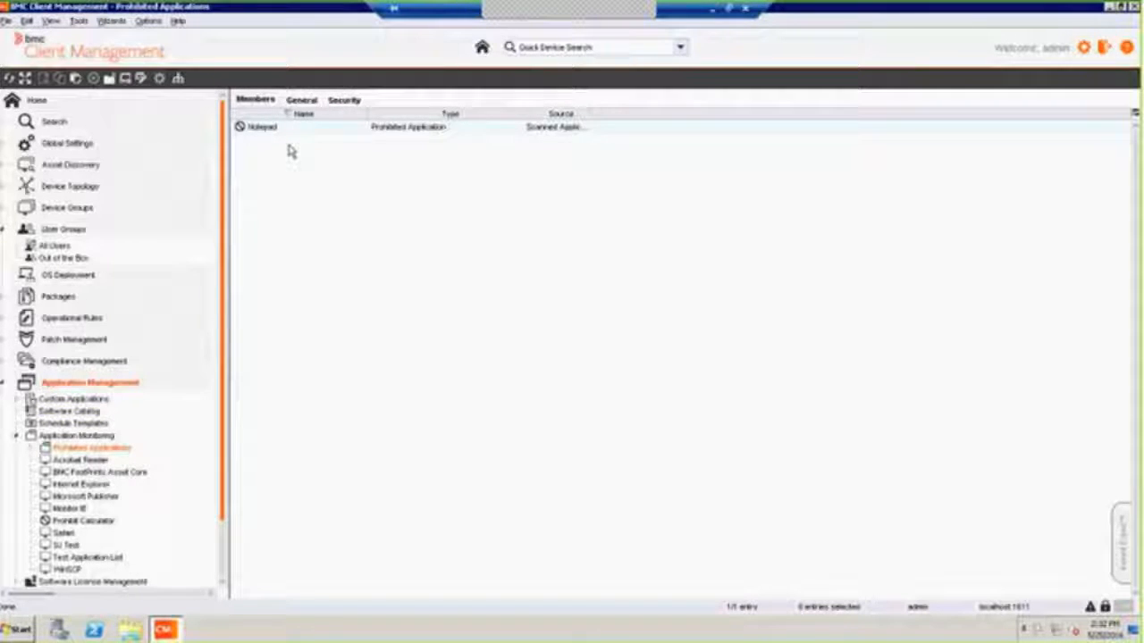
pyautogui.moveTo(289, 165)
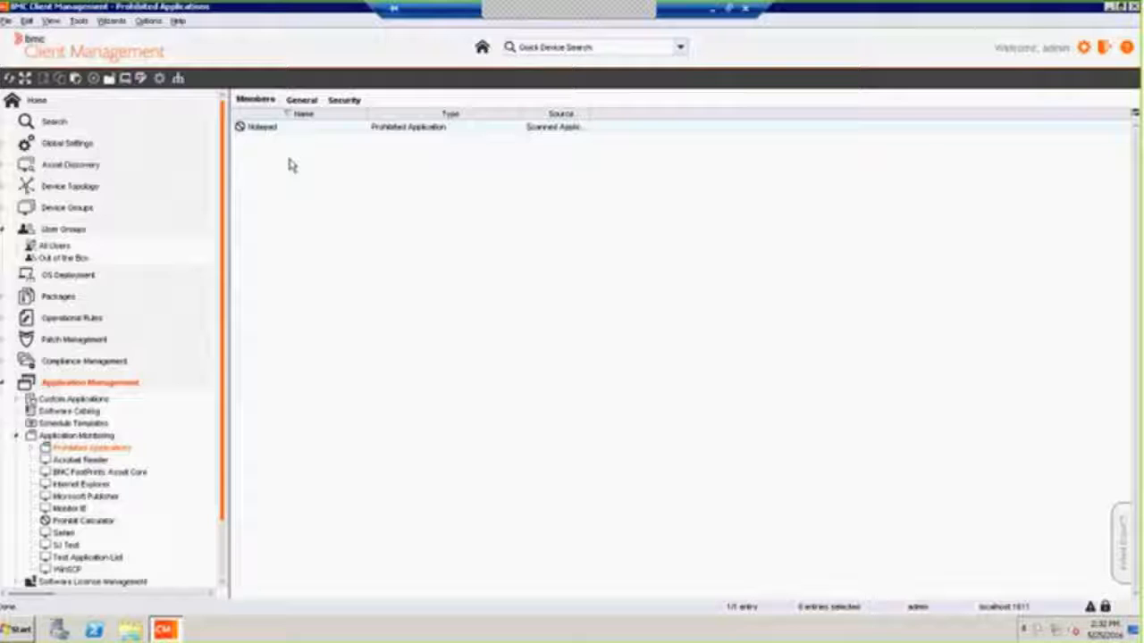
pyautogui.moveTo(283, 143)
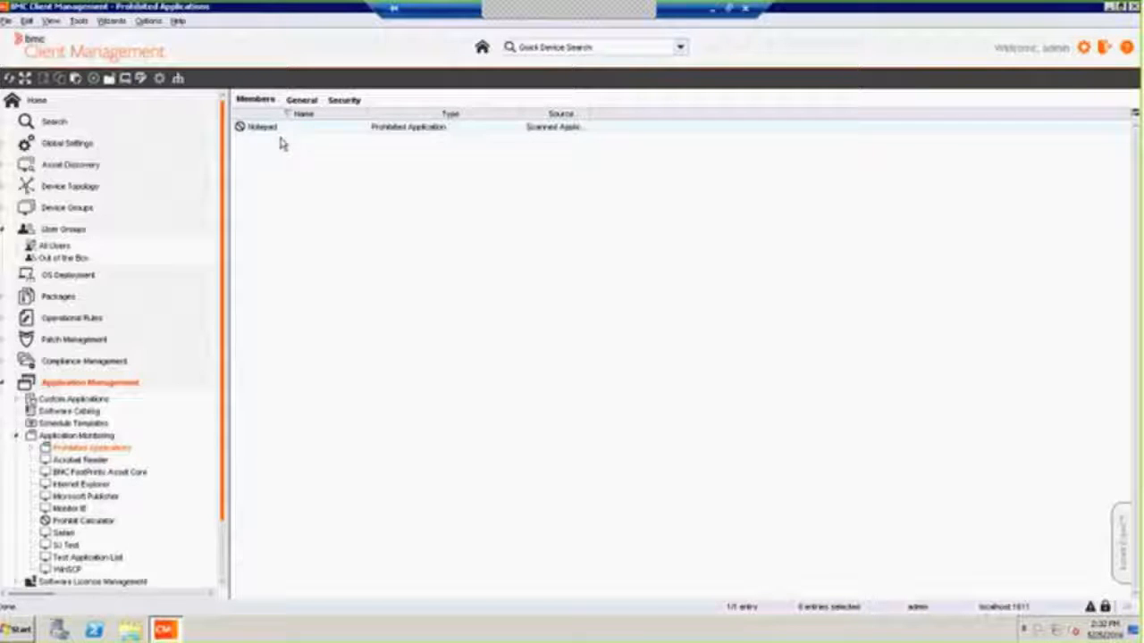
pyautogui.moveTo(293, 204)
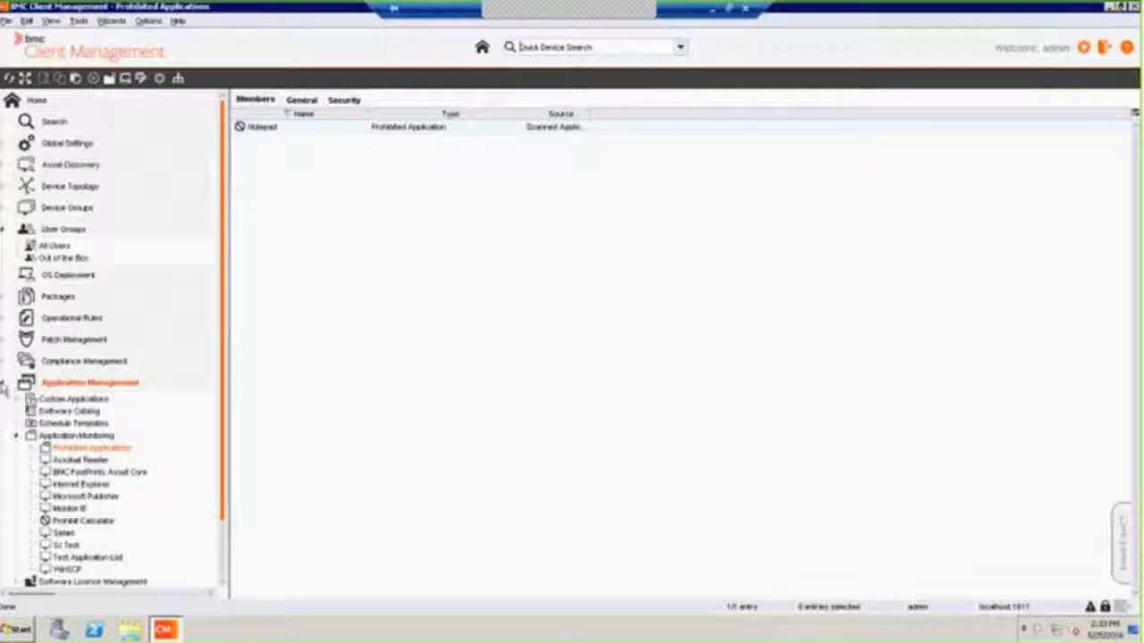
pyautogui.click(89, 383)
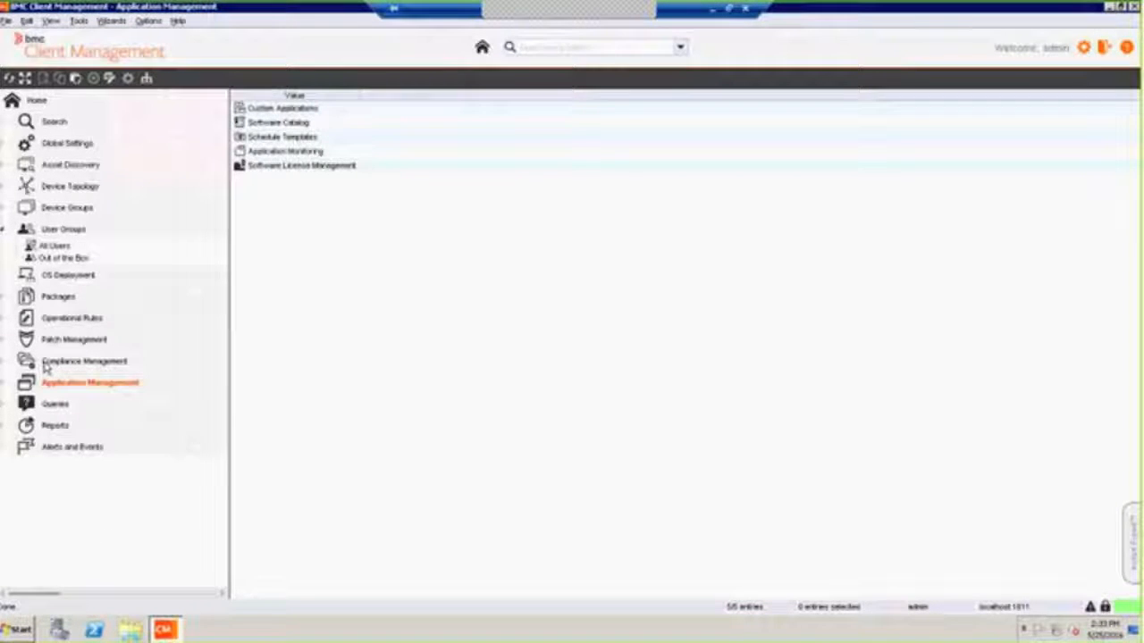
pyautogui.click(89, 361)
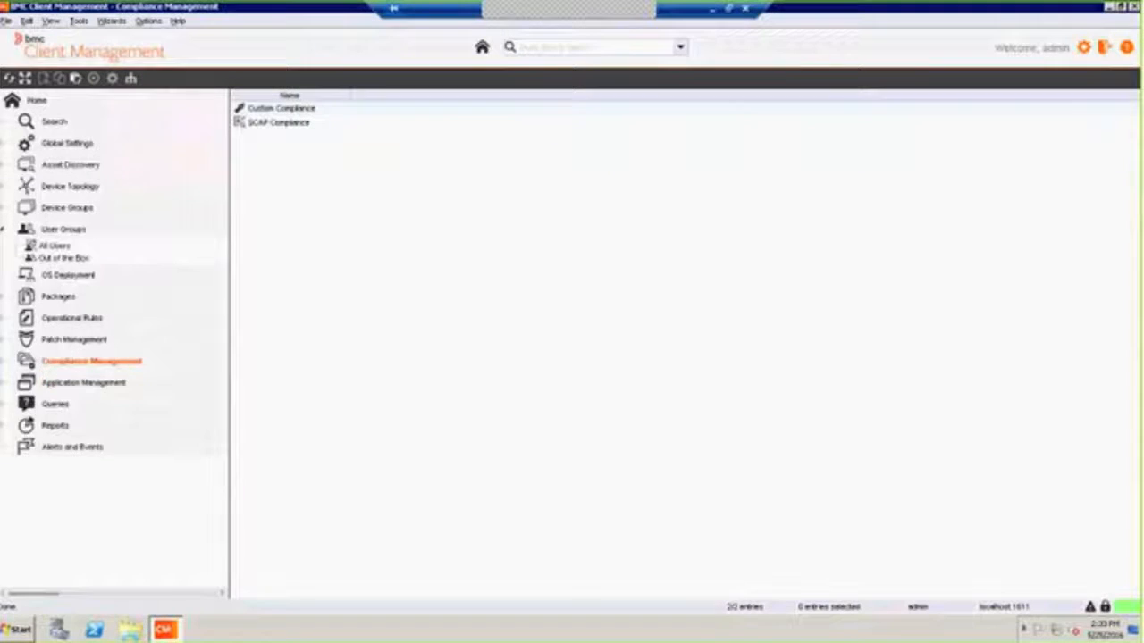
pyautogui.click(91, 361)
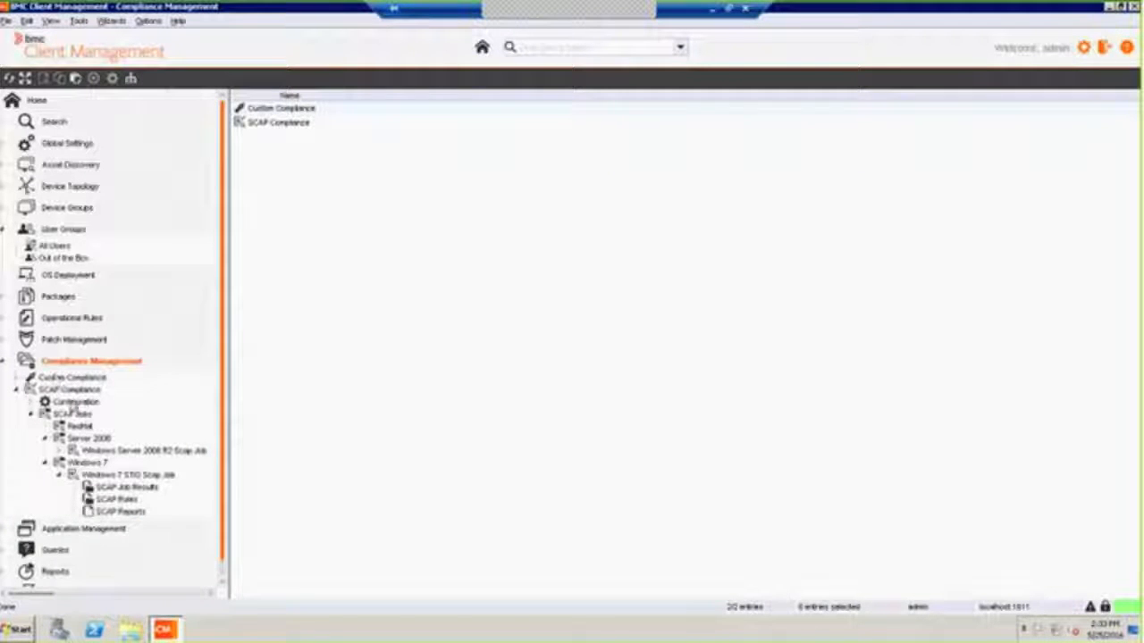
pyautogui.click(72, 415)
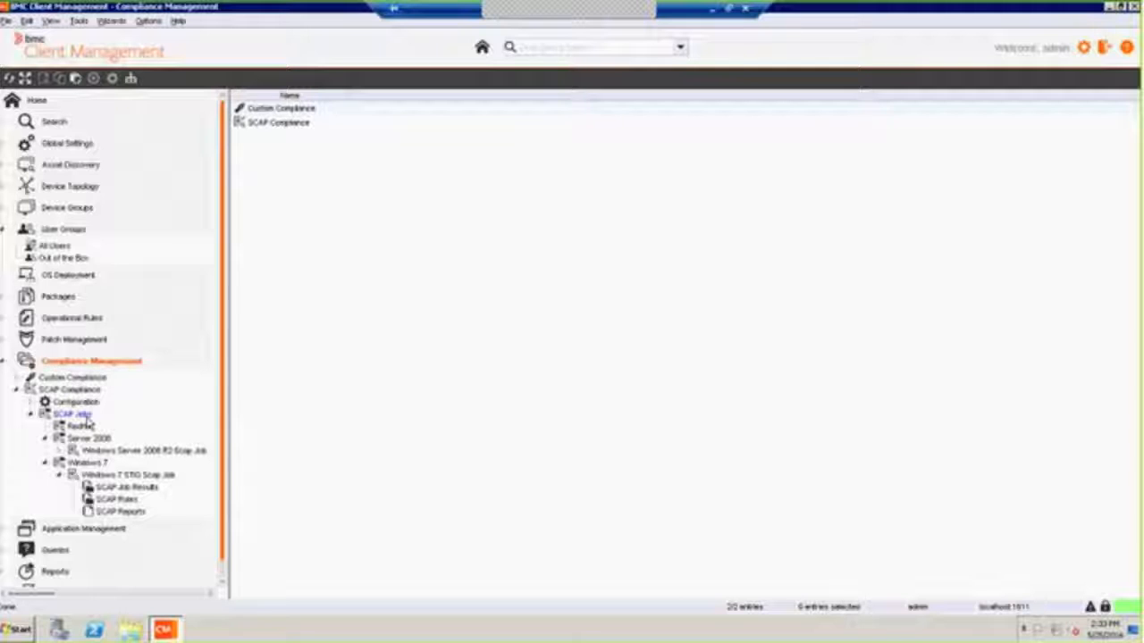
pyautogui.click(86, 461)
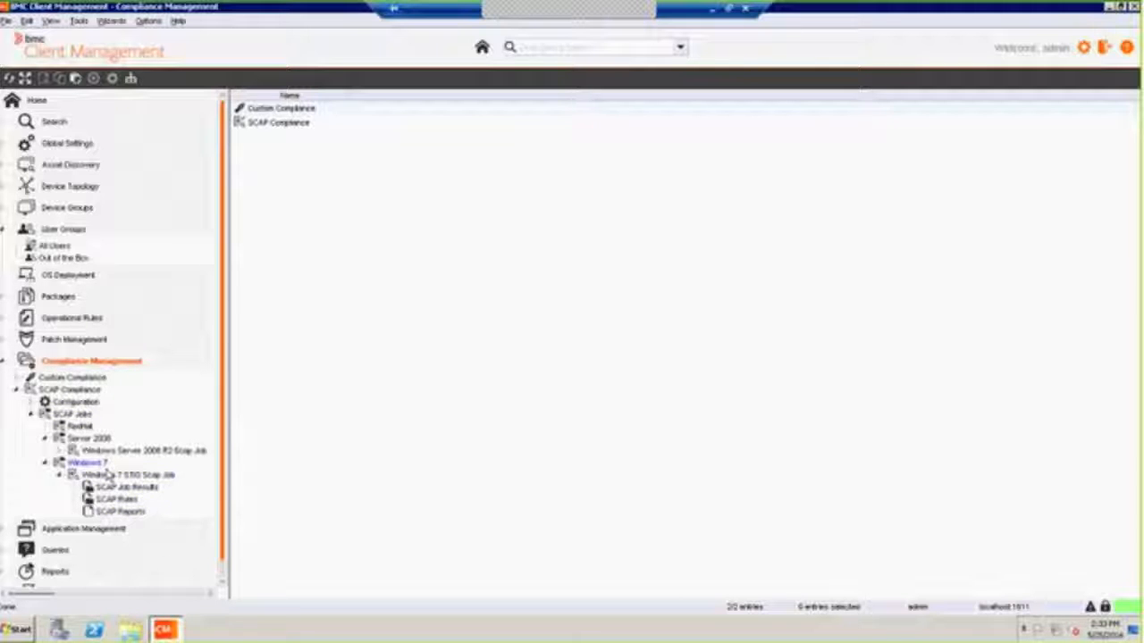
pyautogui.click(125, 476)
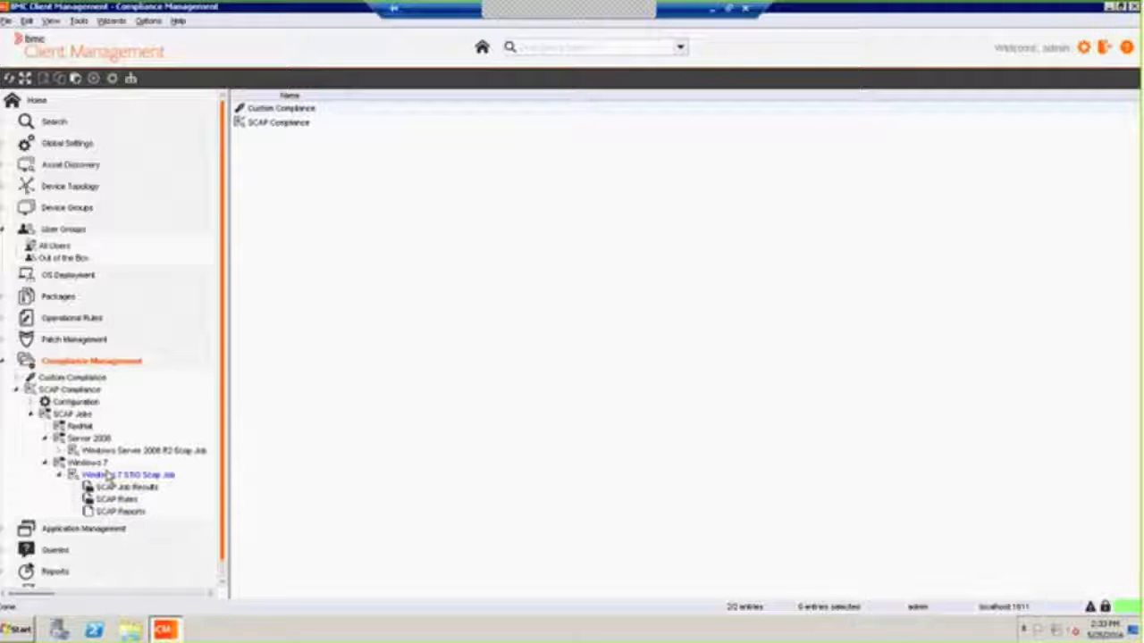
pyautogui.click(125, 475)
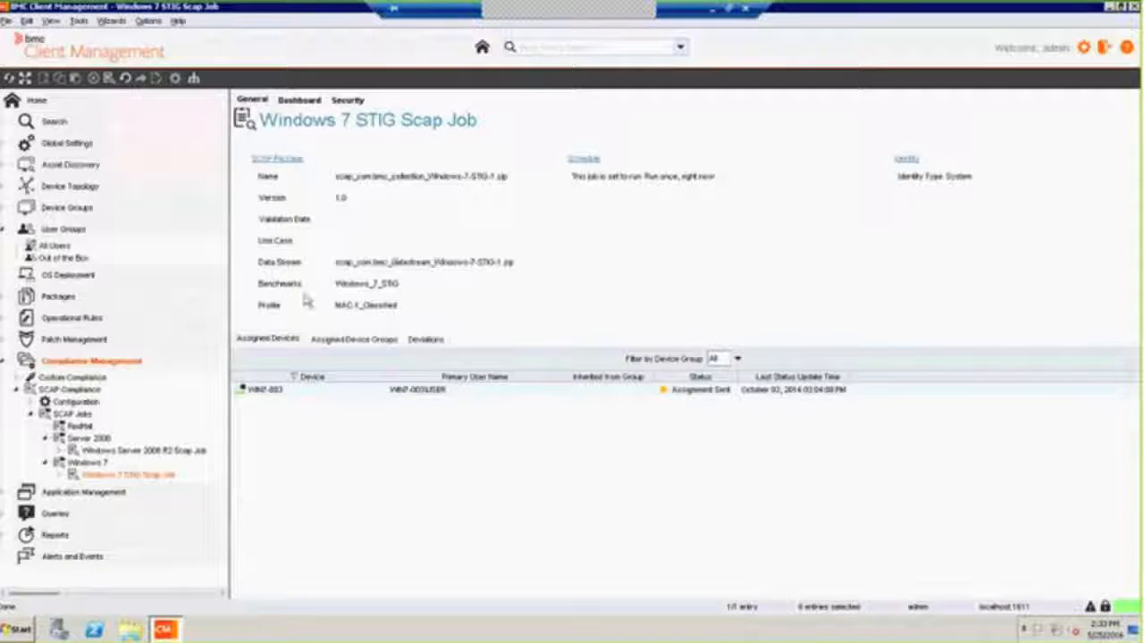
pyautogui.moveTo(79, 356)
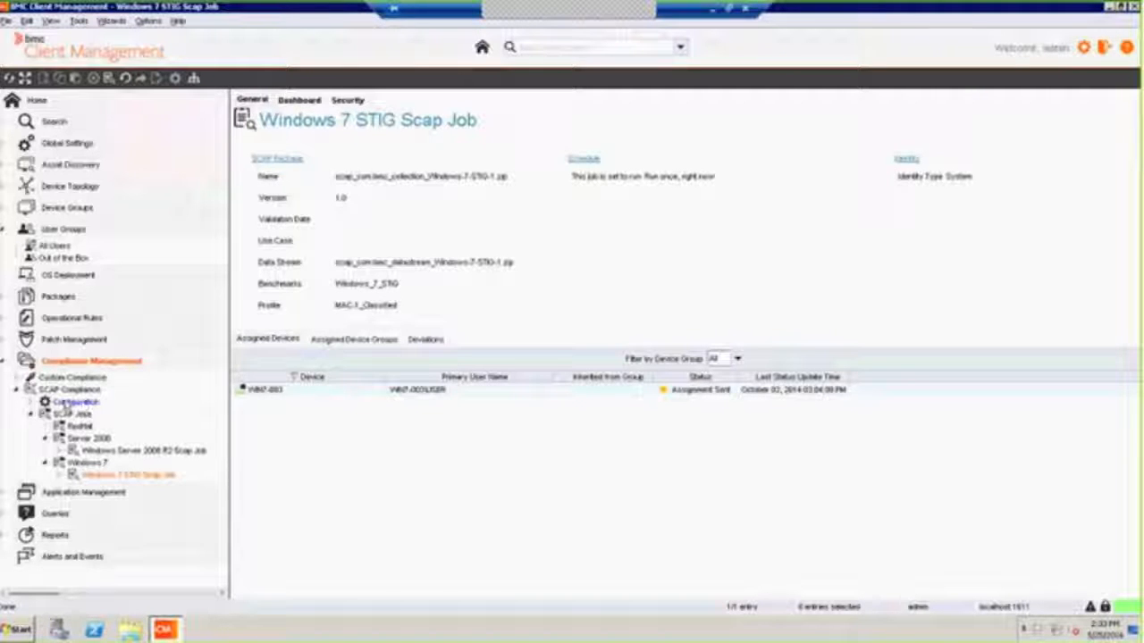
pyautogui.click(34, 402)
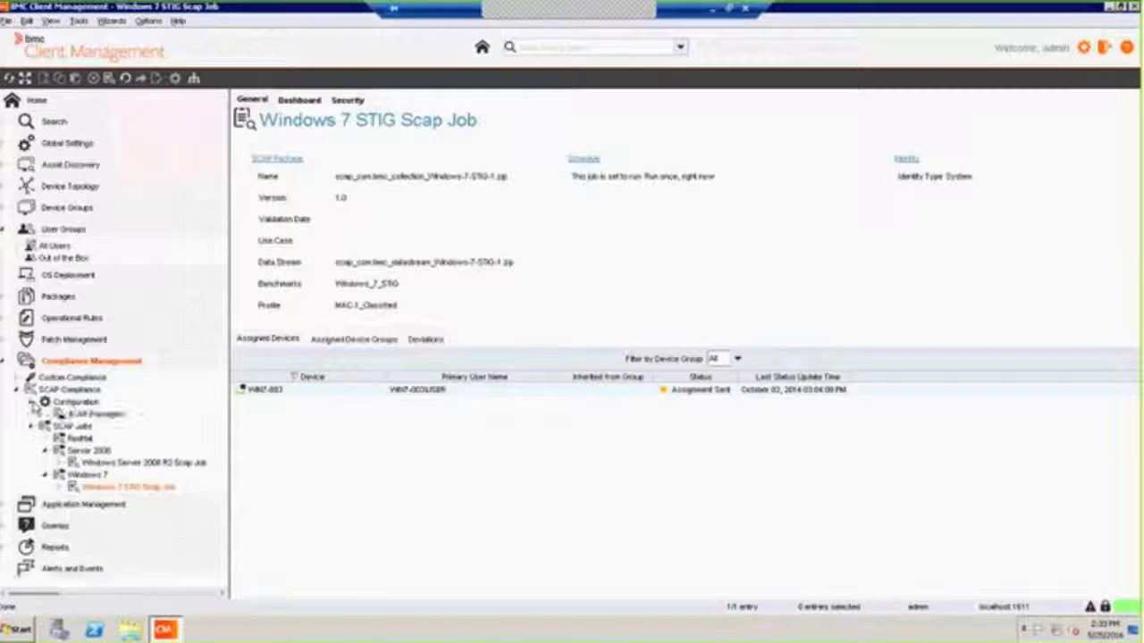
pyautogui.click(97, 414)
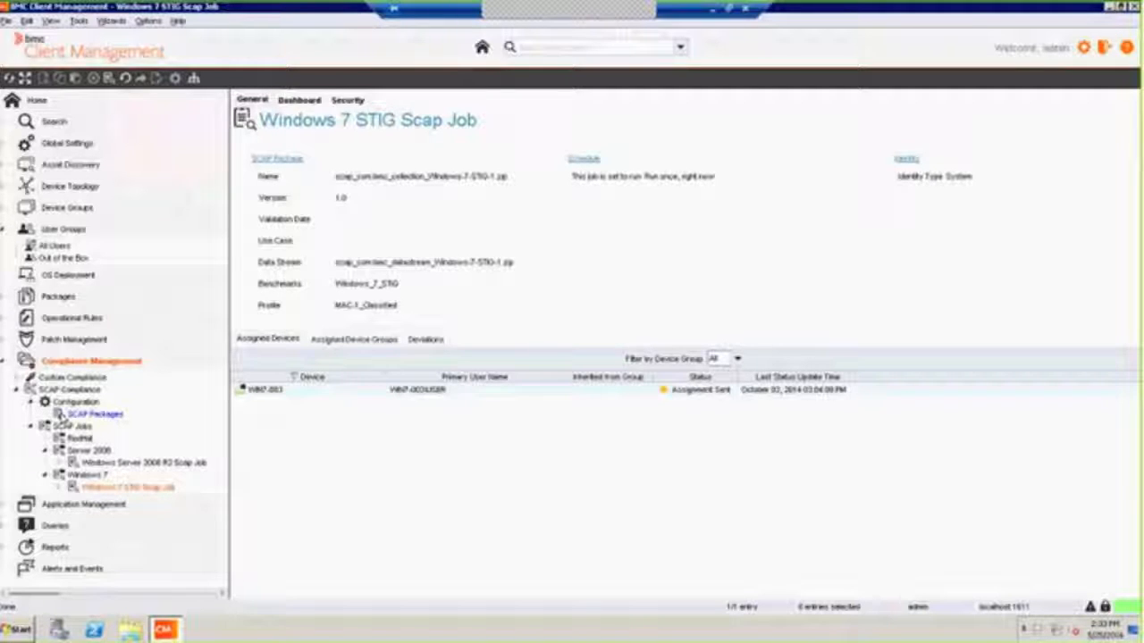
pyautogui.click(143, 461)
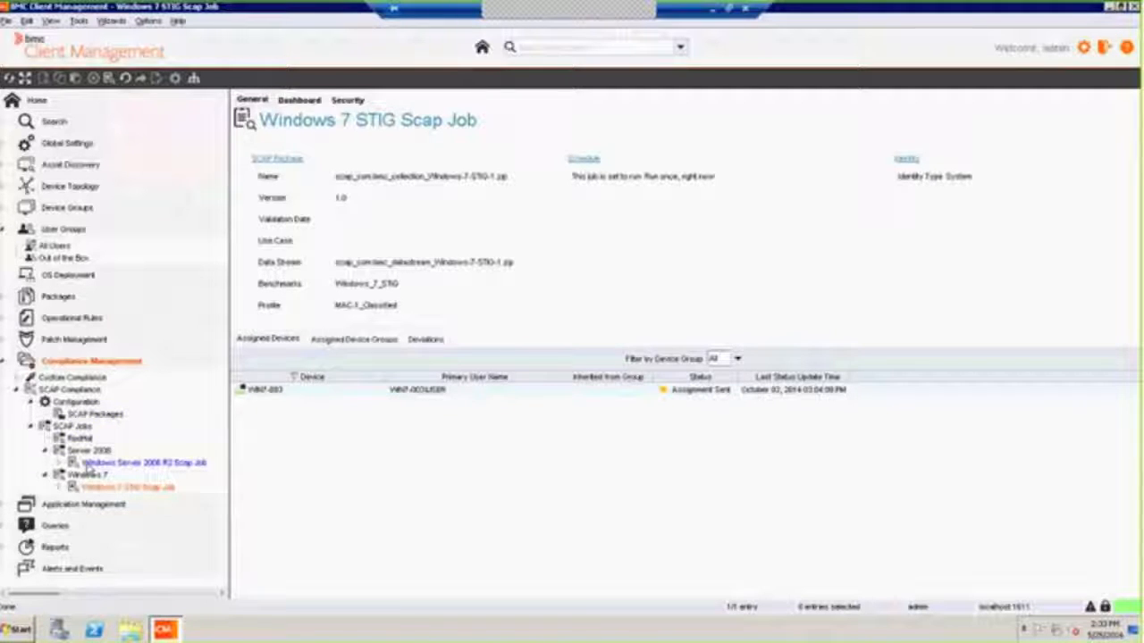
pyautogui.click(143, 461)
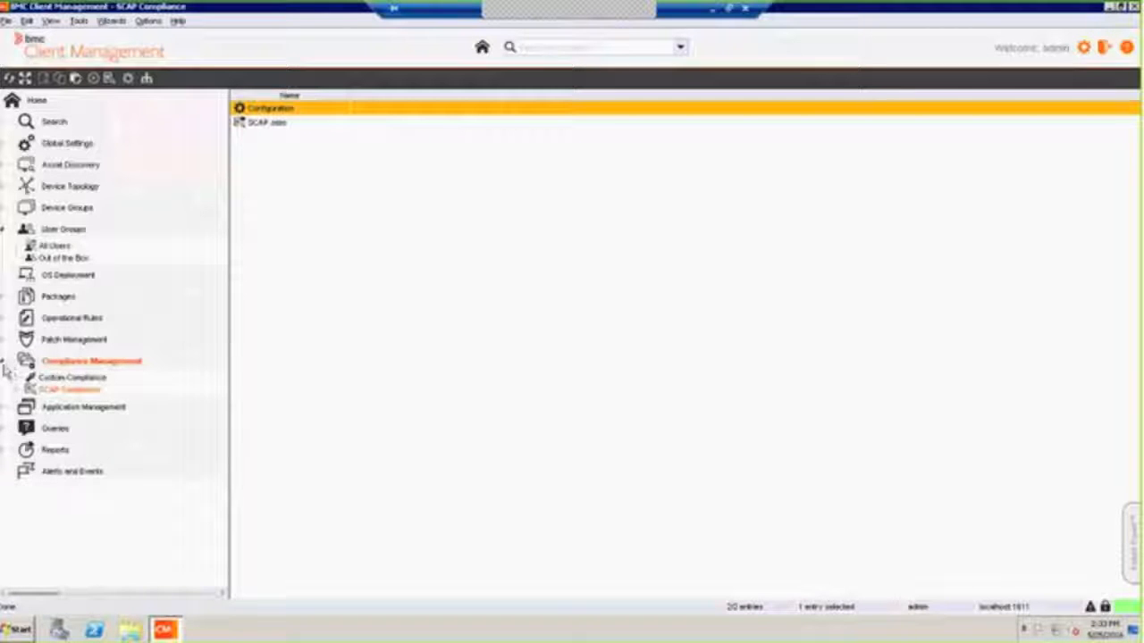
pyautogui.click(91, 361)
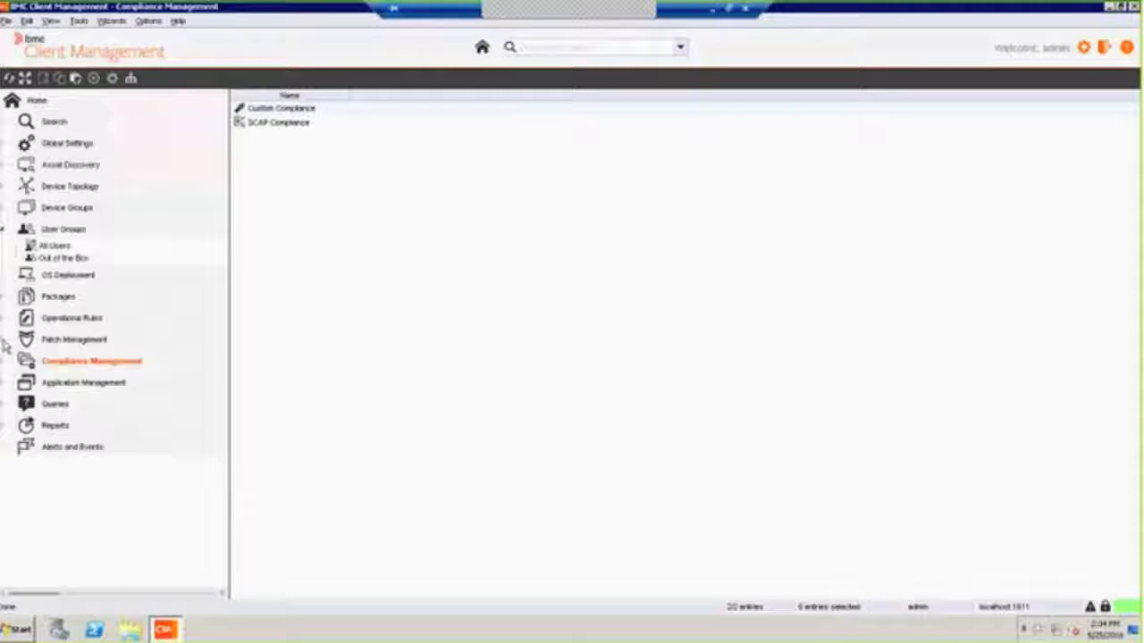
# Expand Patch Management > Patch Detection > Scanned Devices down to WIN7-003
pyautogui.click(75, 340)
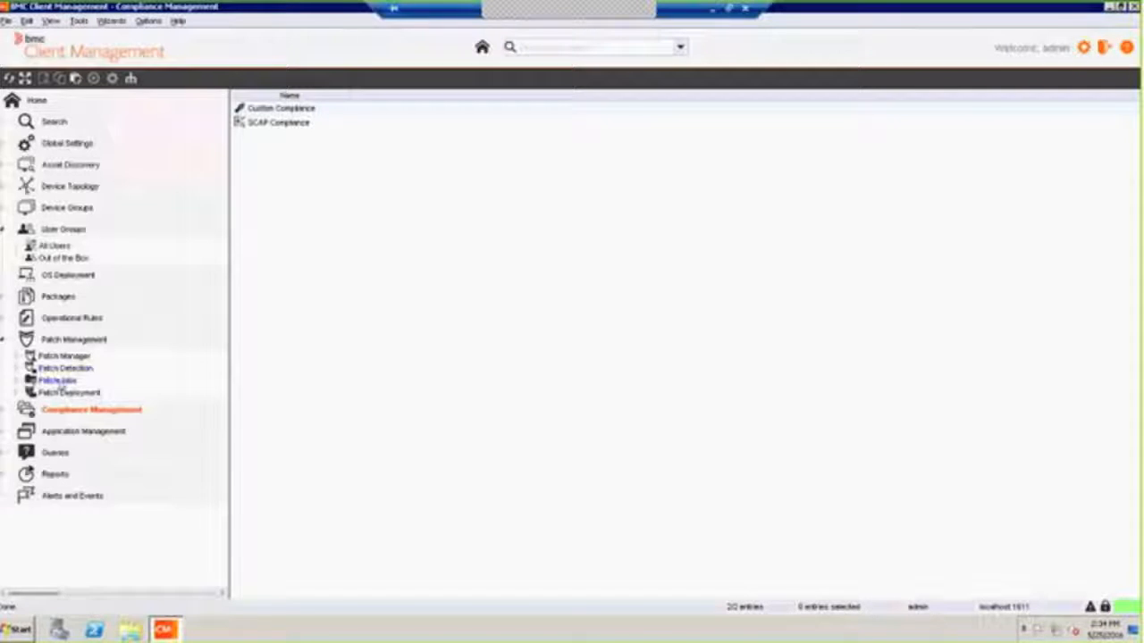
pyautogui.click(65, 368)
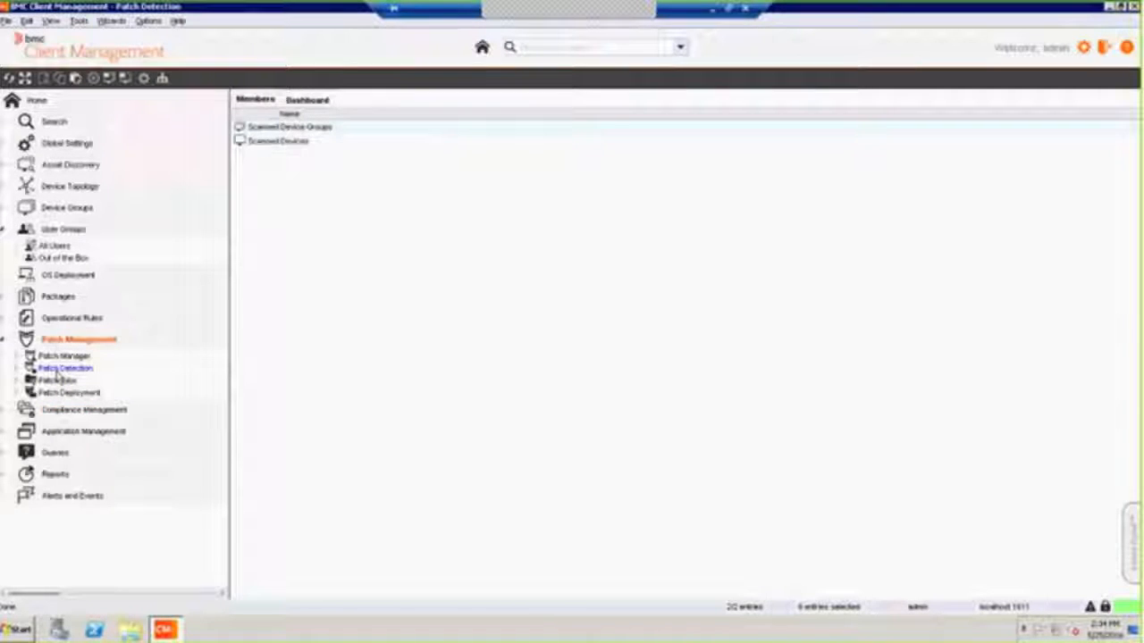
pyautogui.click(64, 368)
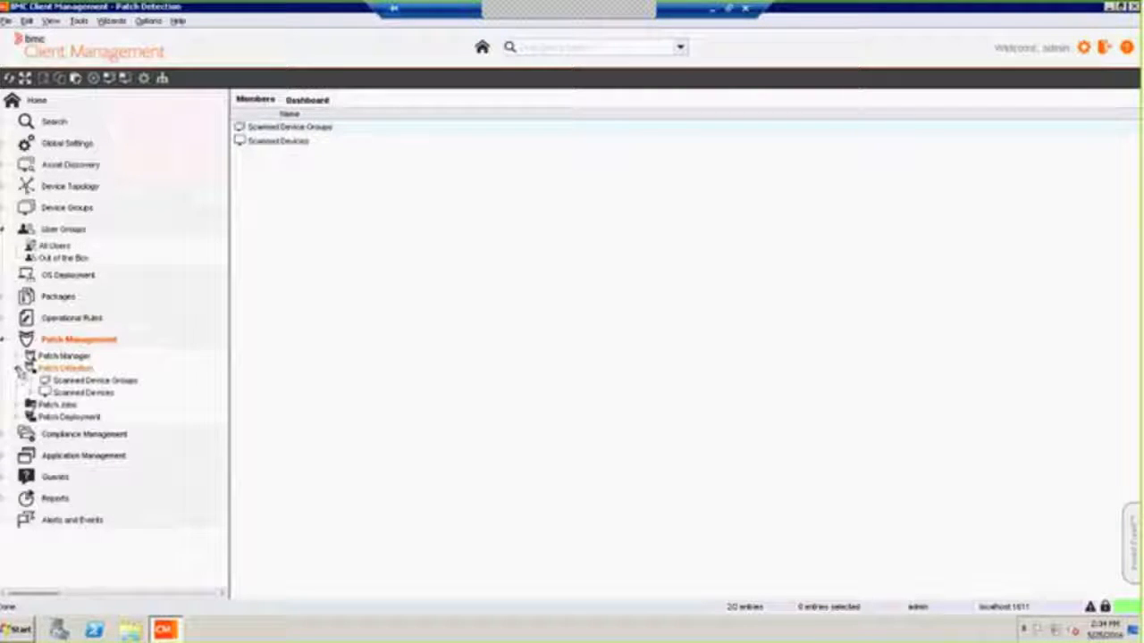
pyautogui.click(82, 394)
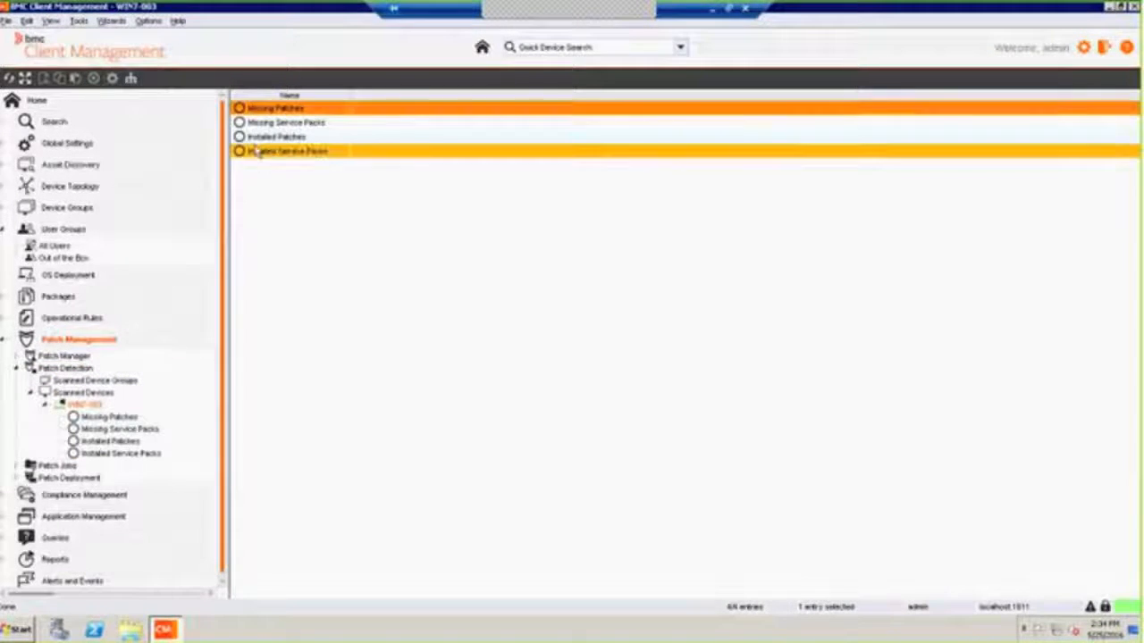
# Review WIN7-003's missing patches and bring up actions for a selected patch
pyautogui.click(277, 109)
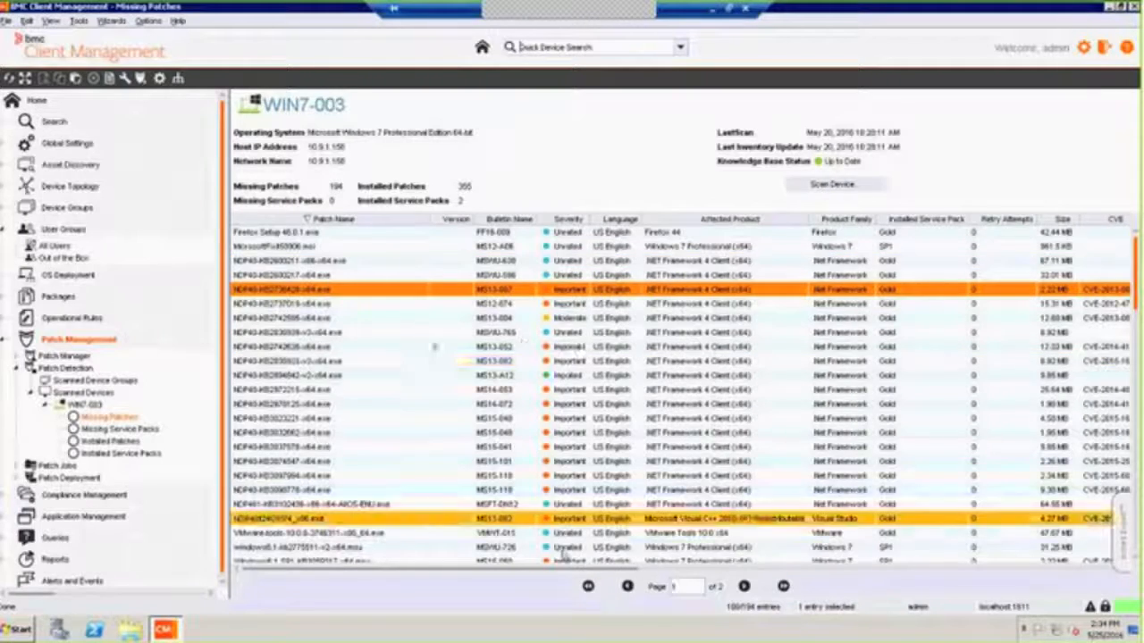
pyautogui.click(358, 346)
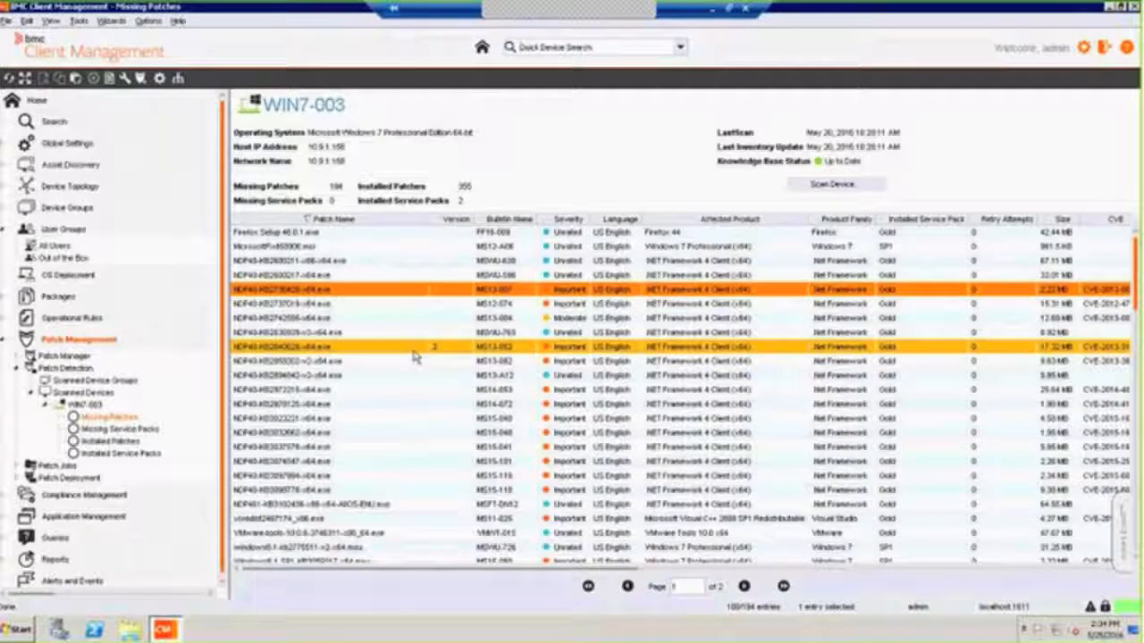
pyautogui.click(322, 261)
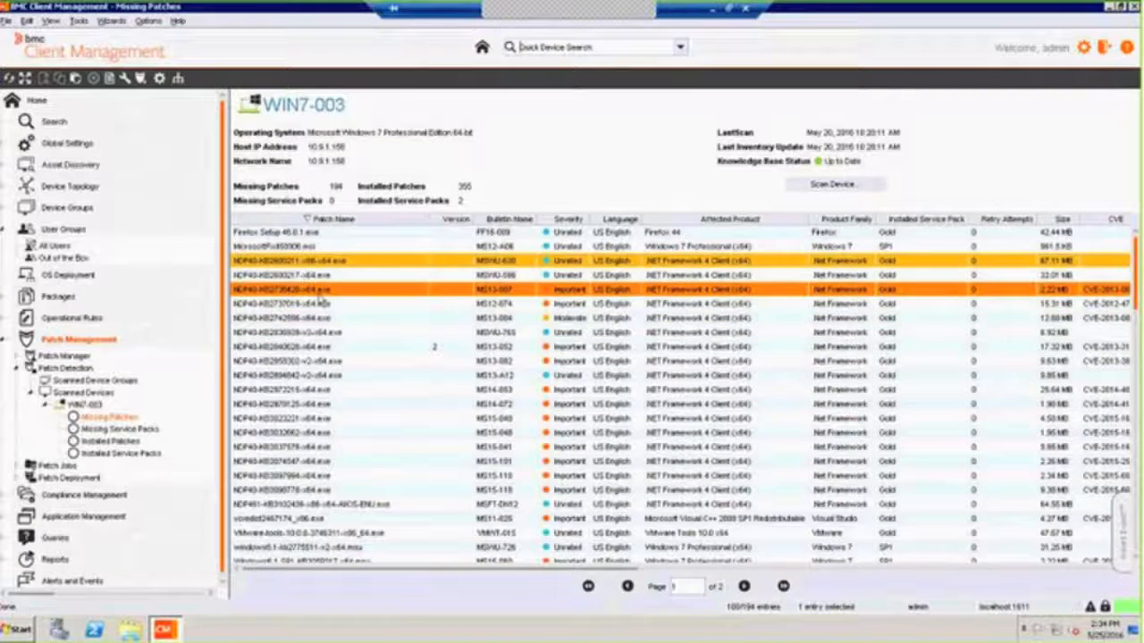
pyautogui.rightClick(285, 290)
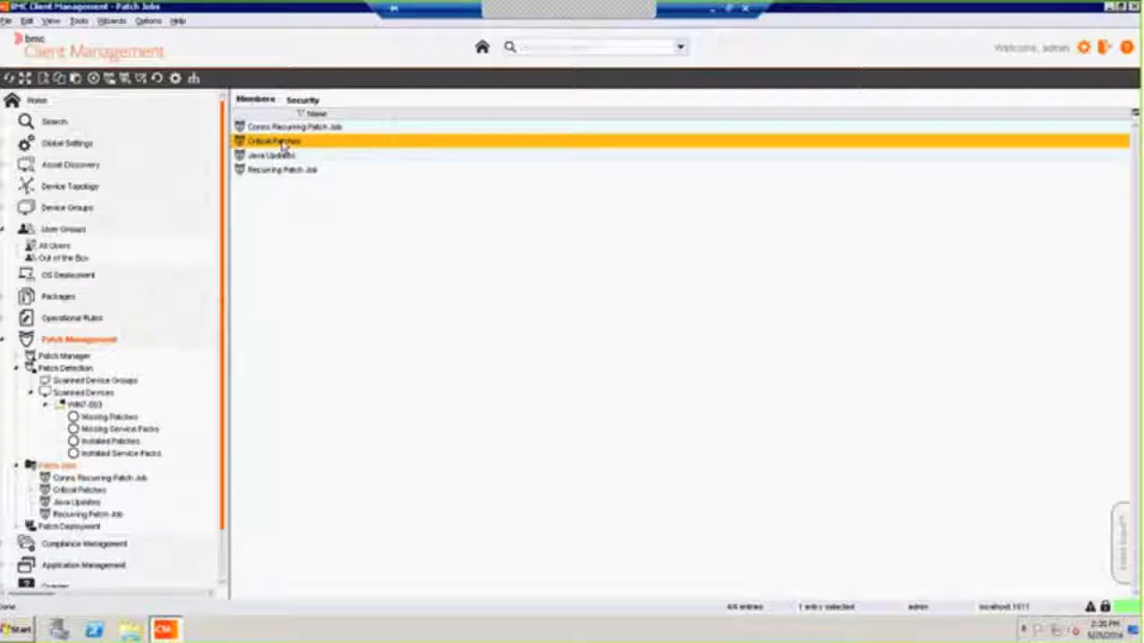
# Review the Critical Patches job's assigned devices, device groups and deployment options
pyautogui.doubleClick(275, 141)
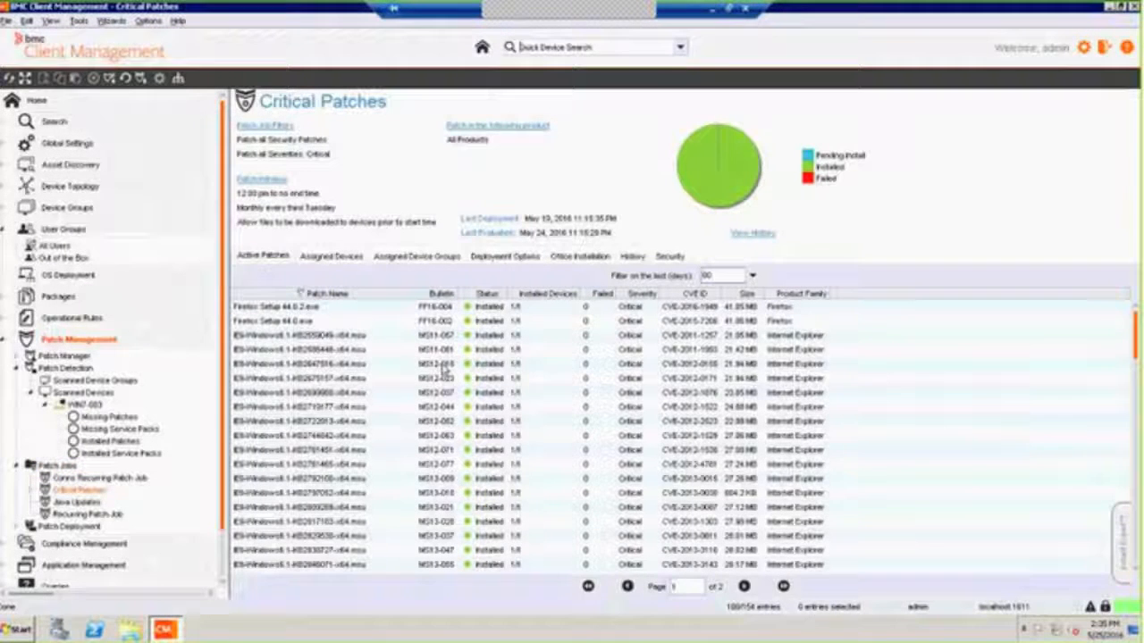
pyautogui.click(321, 307)
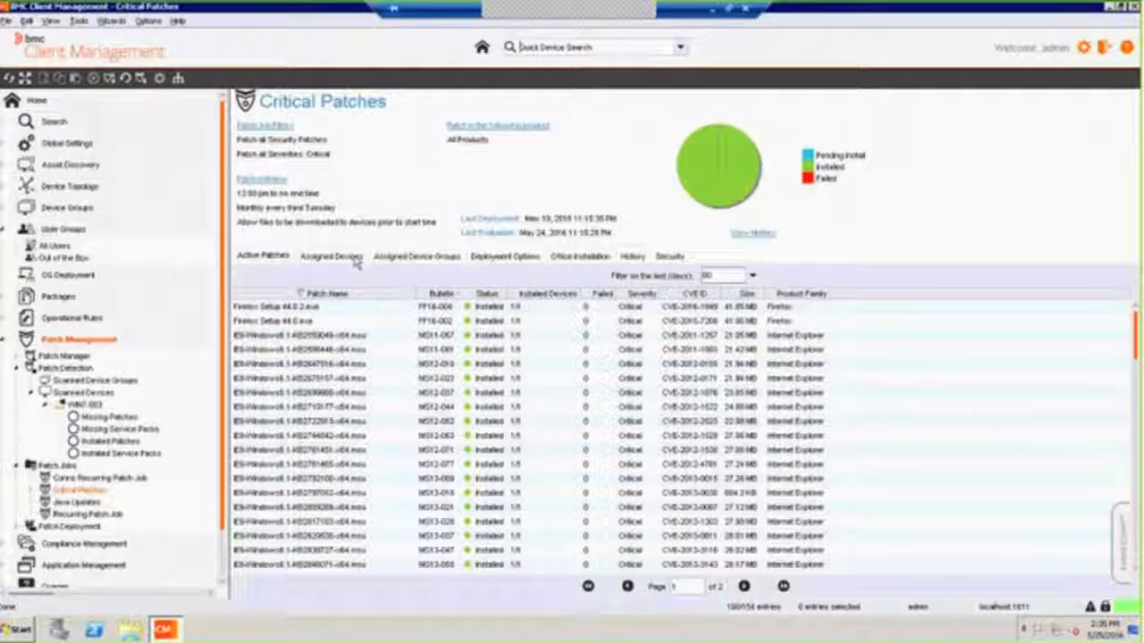
pyautogui.click(330, 257)
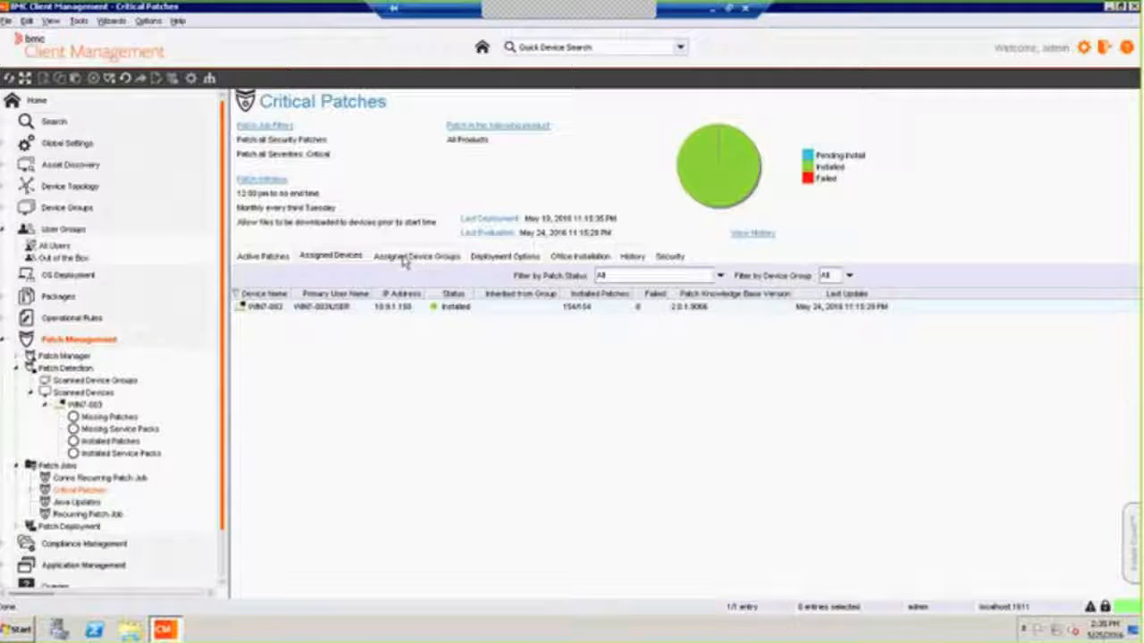
pyautogui.click(416, 258)
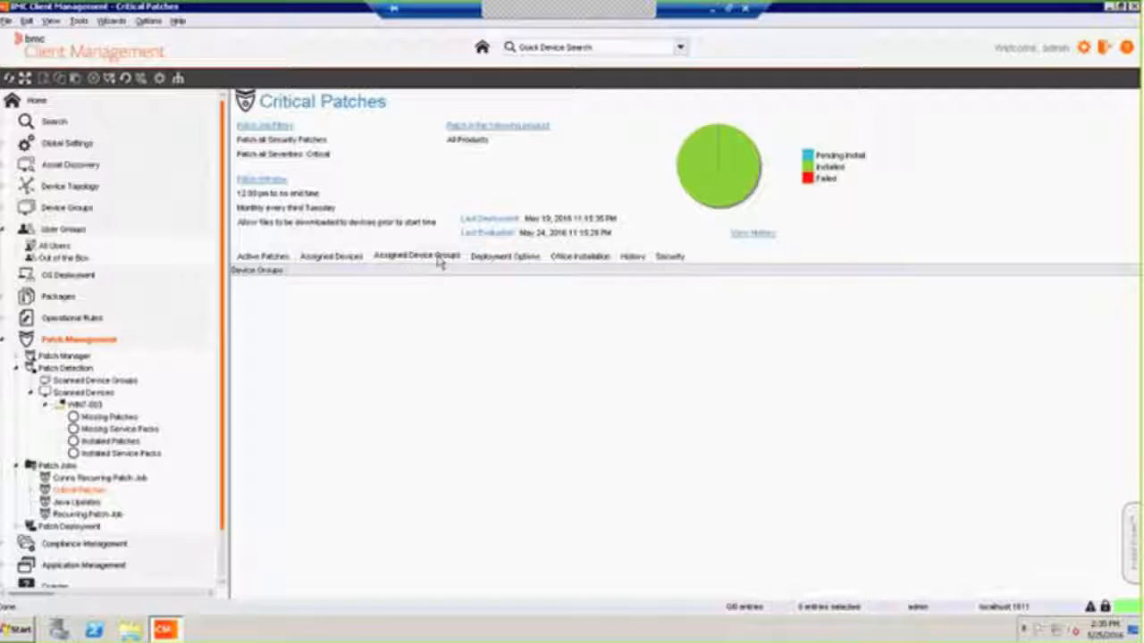
pyautogui.click(504, 258)
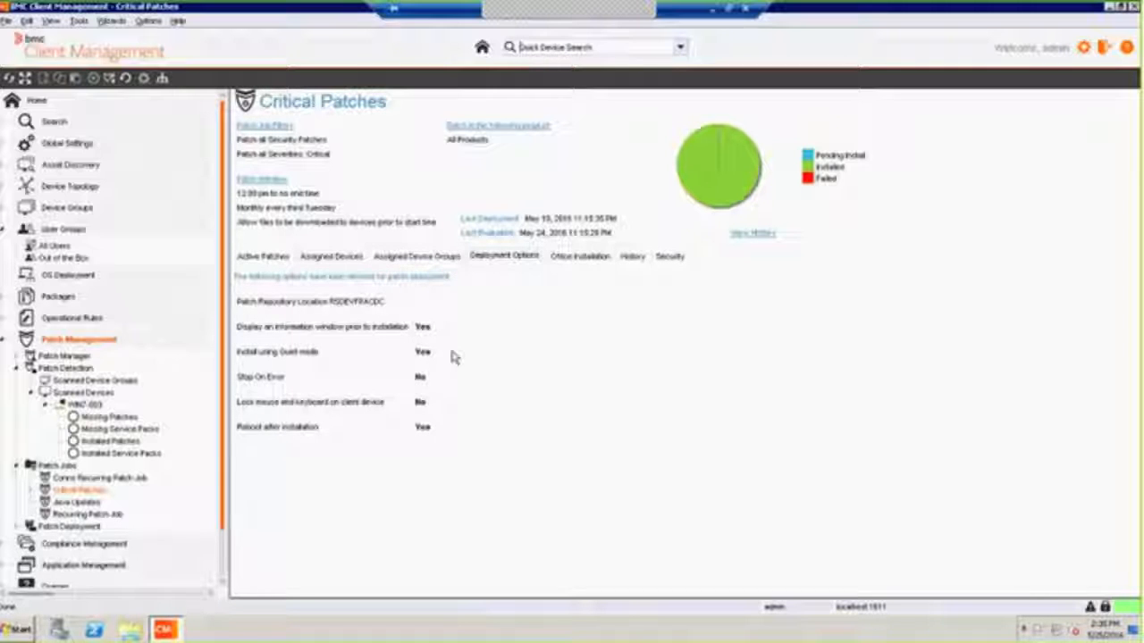
pyautogui.moveTo(447, 418)
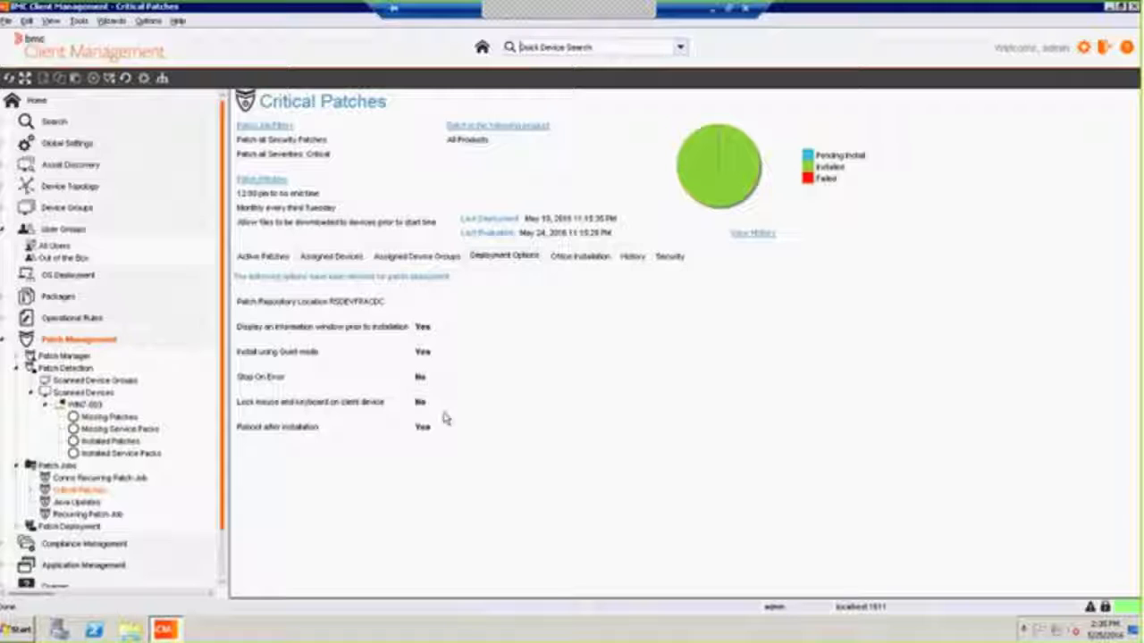
pyautogui.moveTo(490, 458)
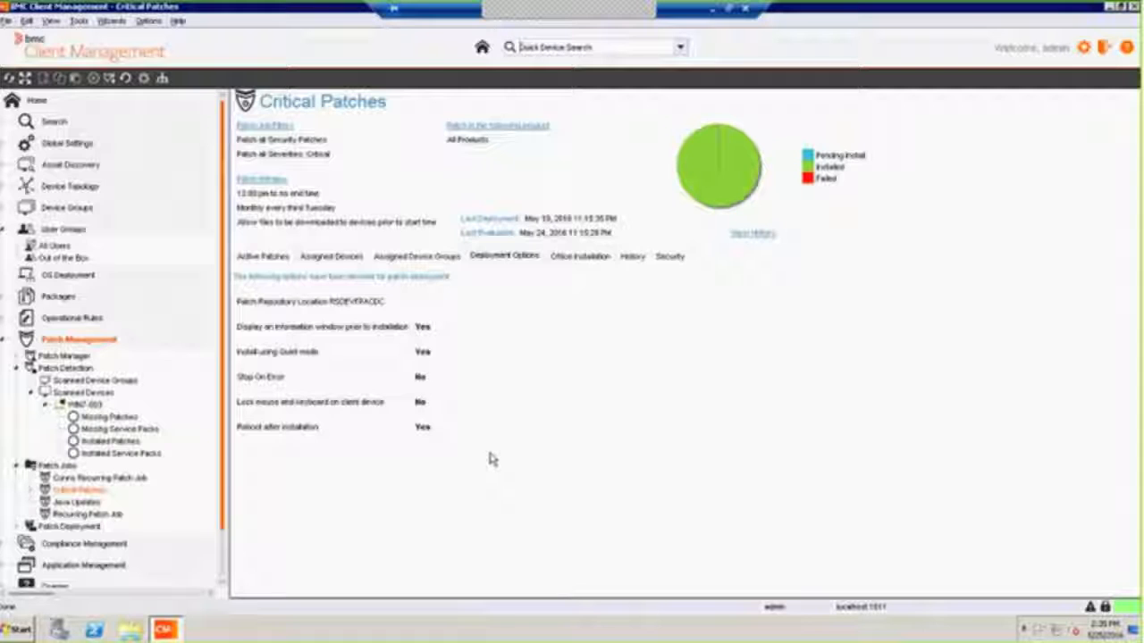
pyautogui.moveTo(609, 272)
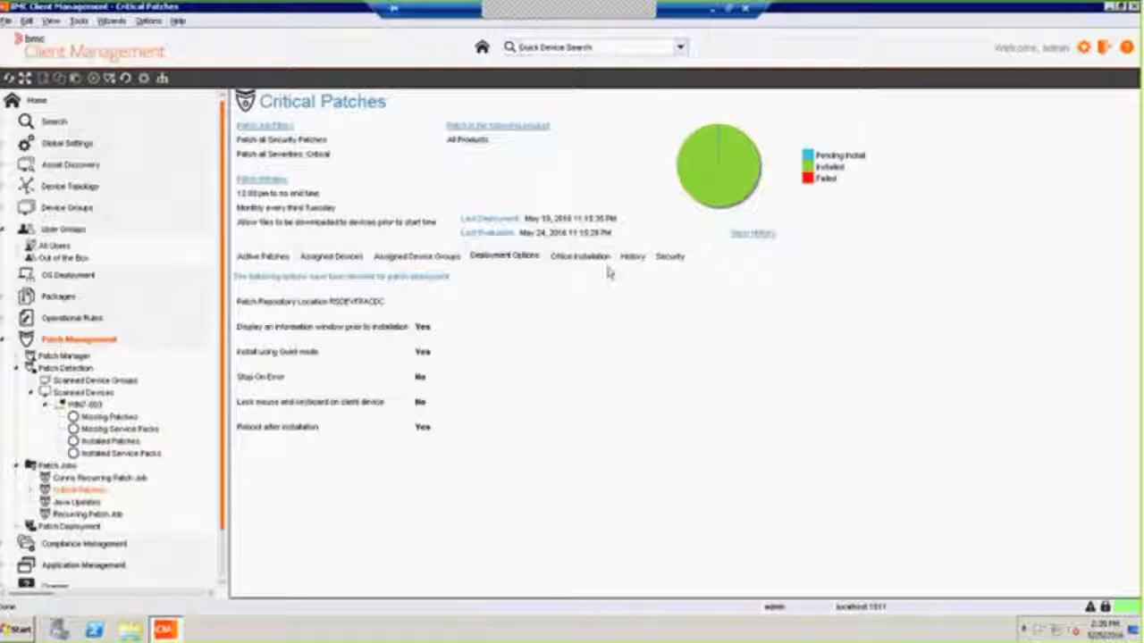
# Show the job's Office installation settings and its History trend chart
pyautogui.click(579, 258)
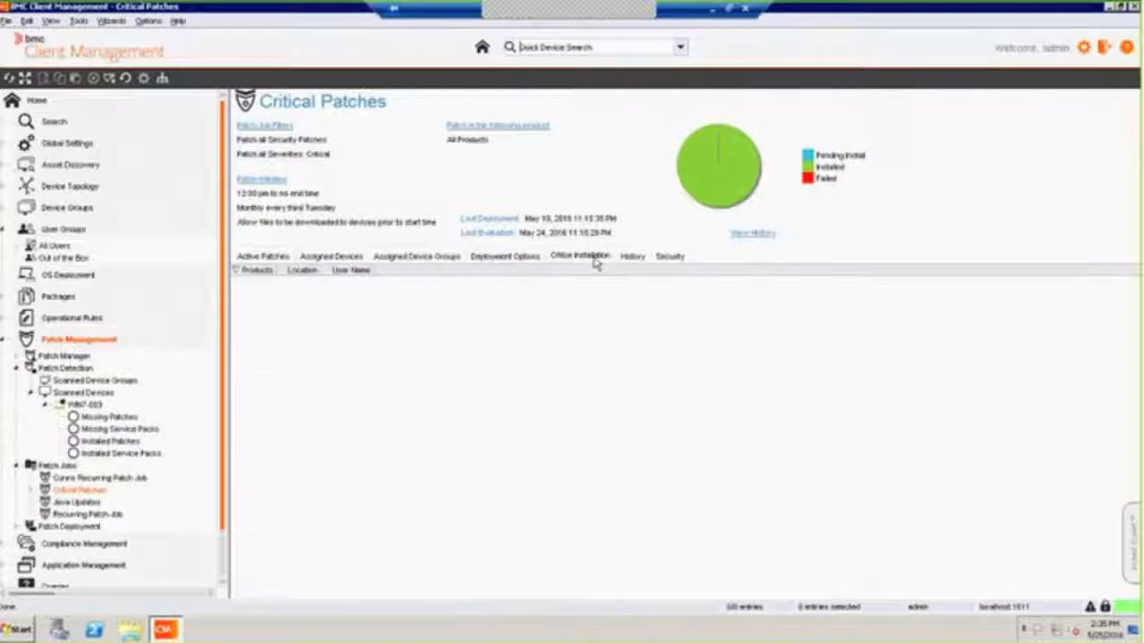
pyautogui.click(633, 258)
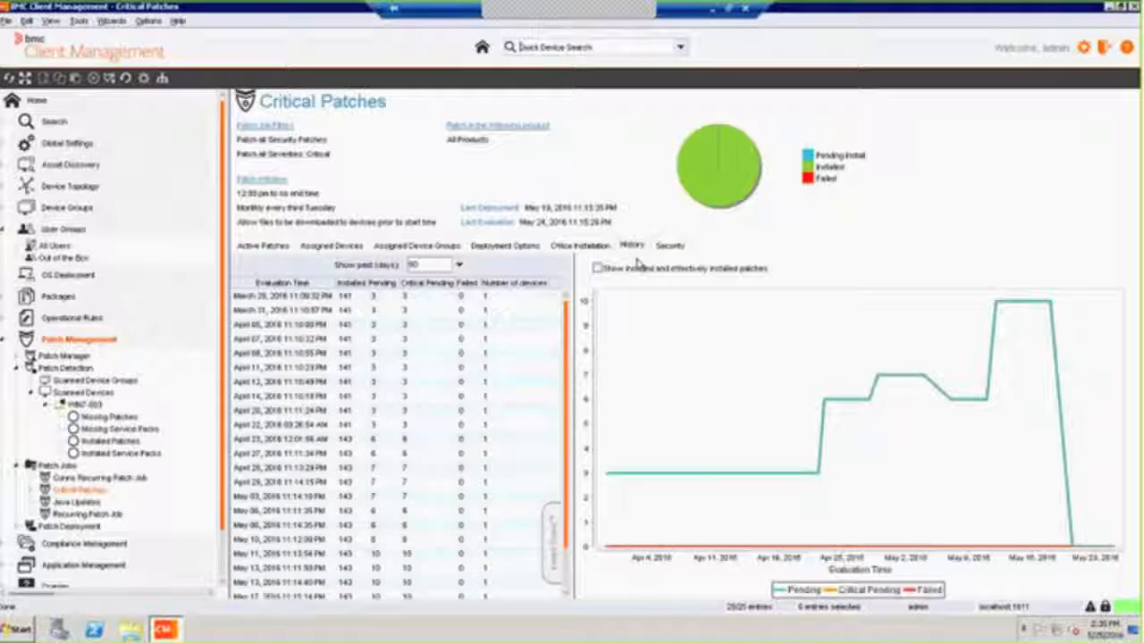
pyautogui.moveTo(765, 427)
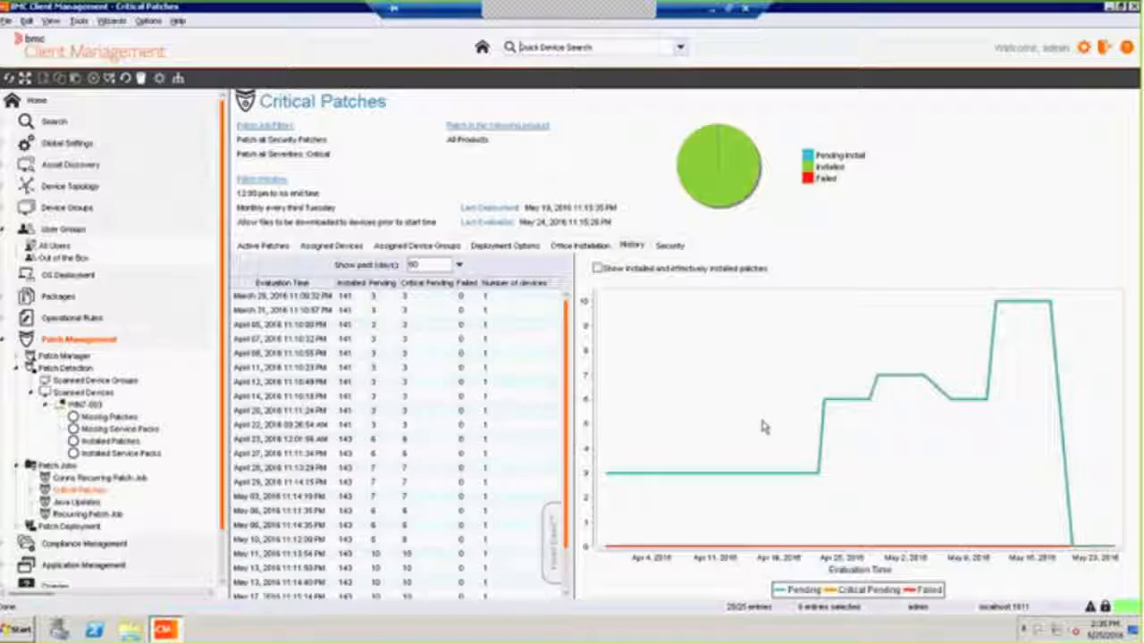